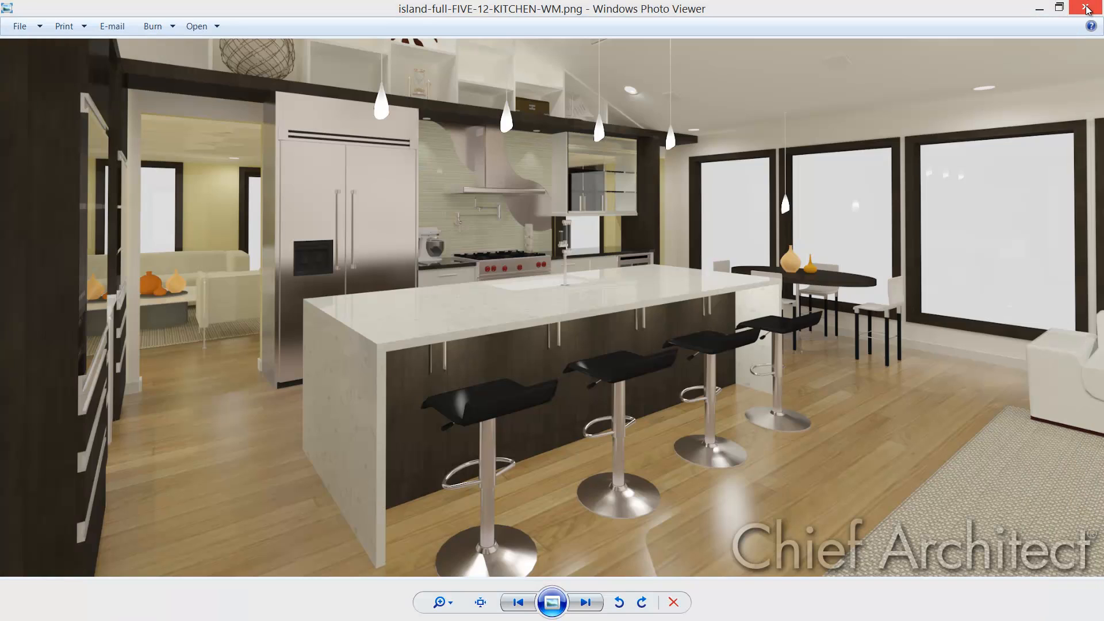
mouse_move(1087, 9)
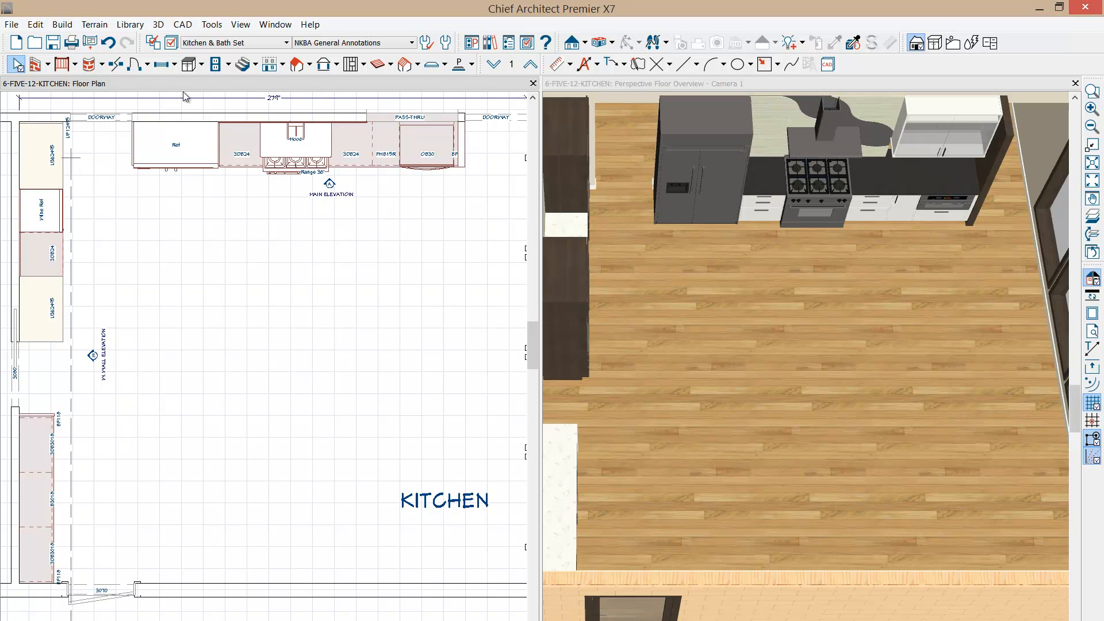
Place a B24R base cabinet mid-kitchen and select it in the 3D view.
click(186, 63)
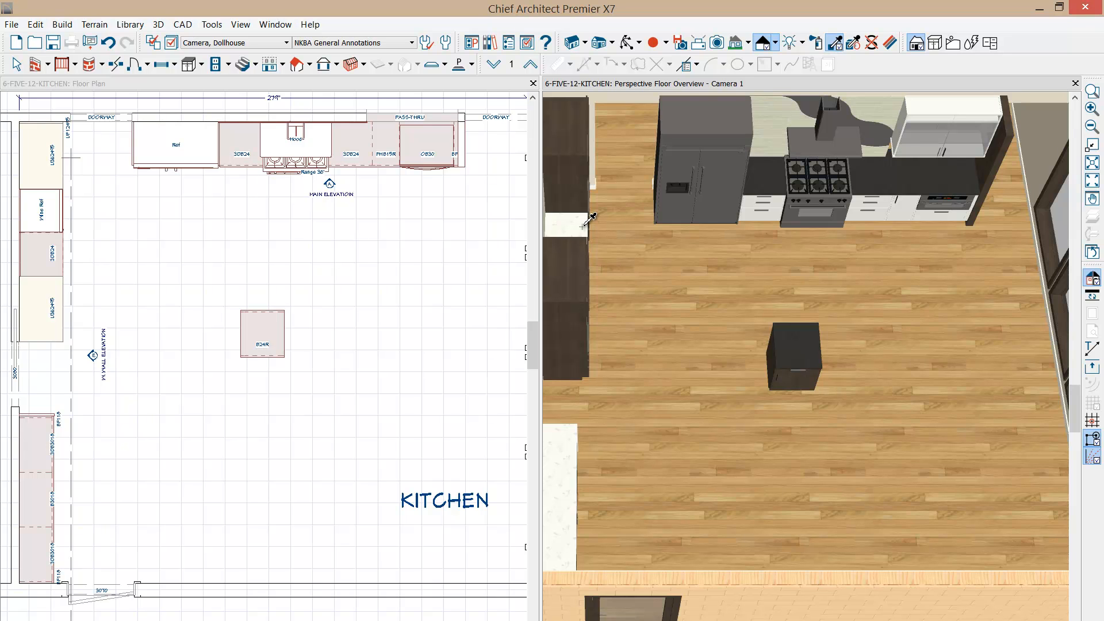
mouse_move(603, 247)
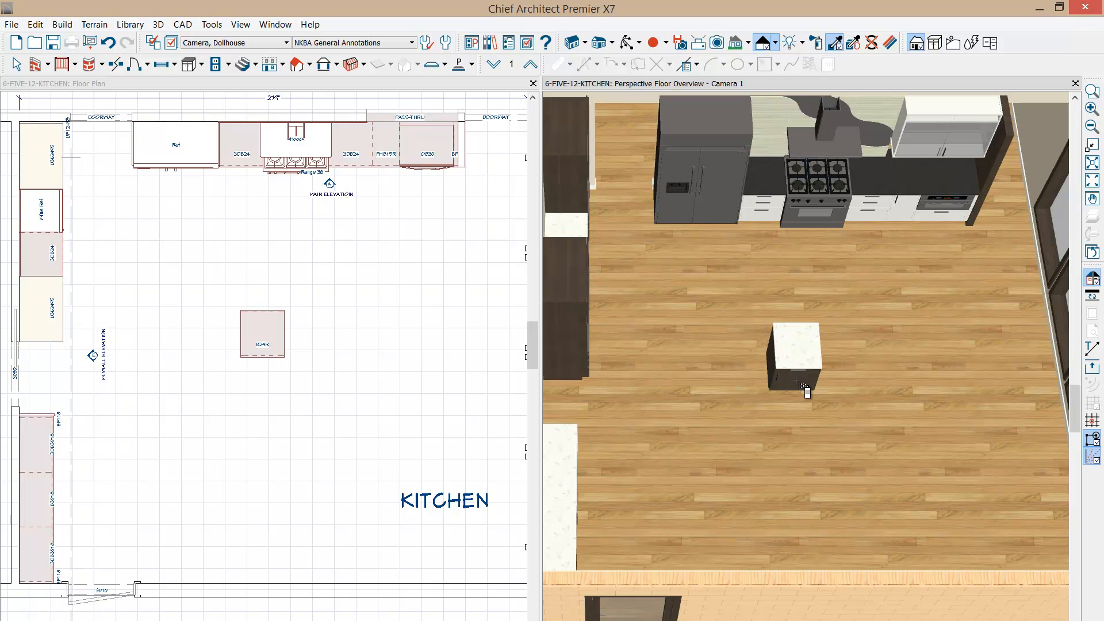
click(794, 359)
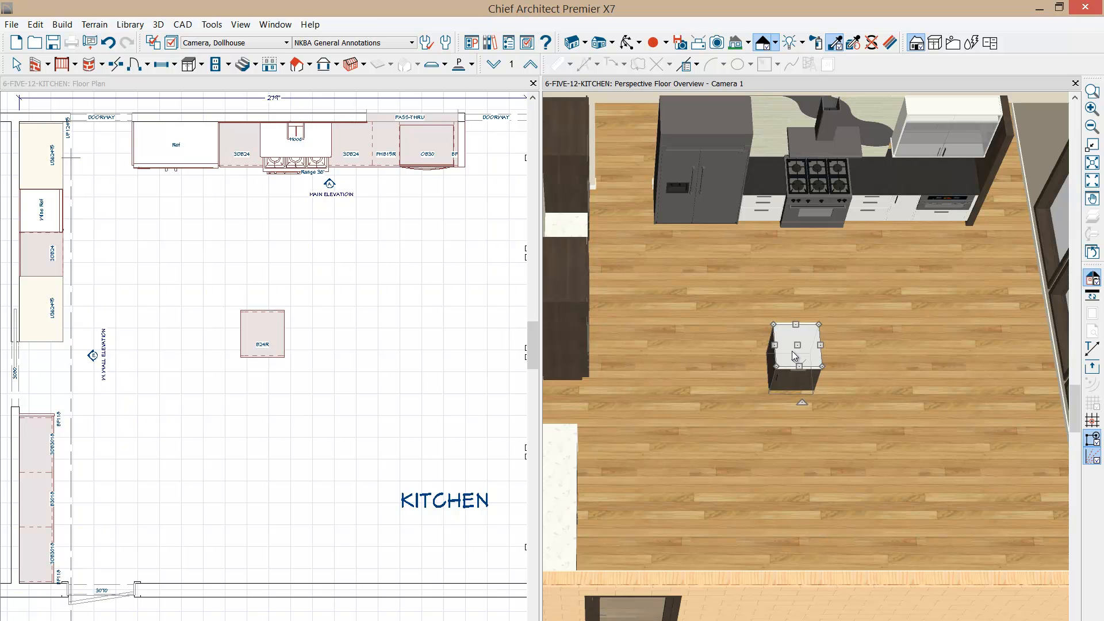
Tick Flat Back for the island cabinet's countertop in its specification dialog.
double_click(794, 355)
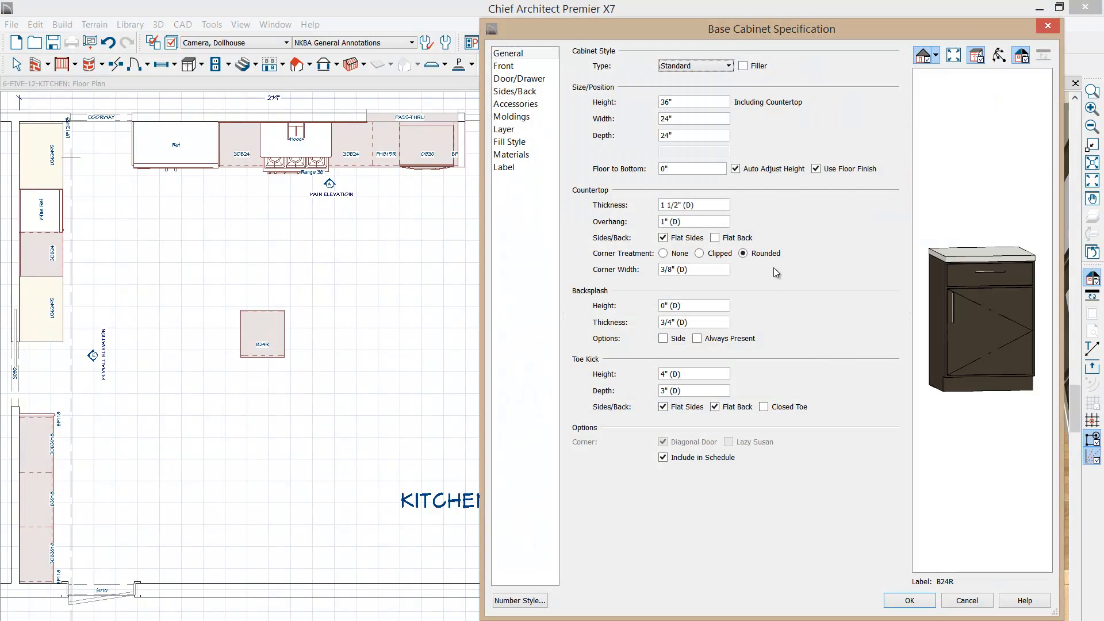
click(716, 238)
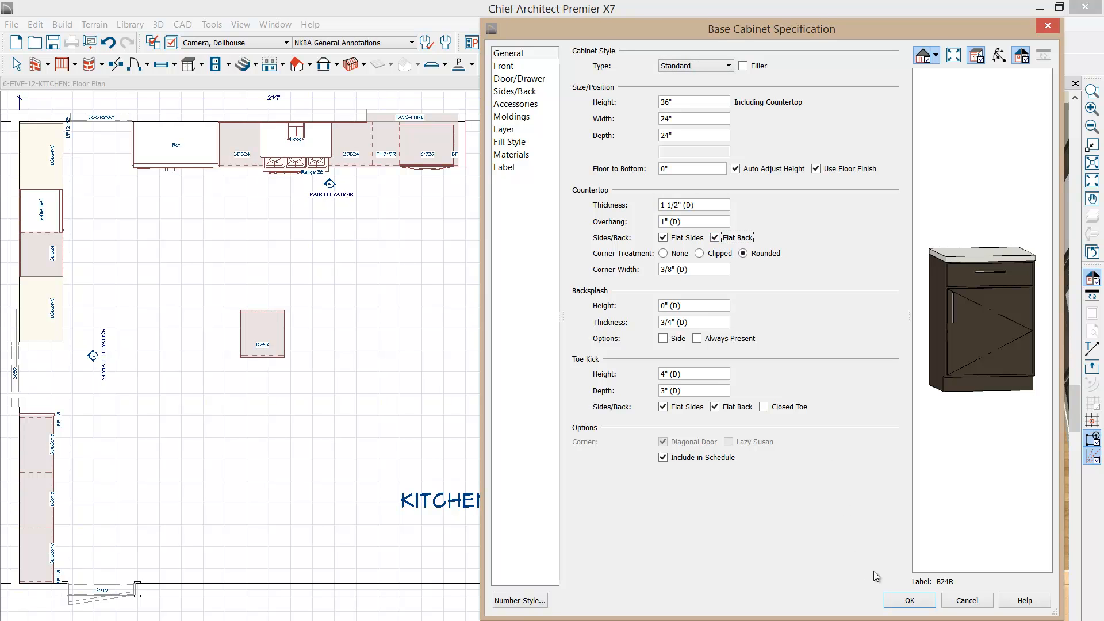
click(908, 599)
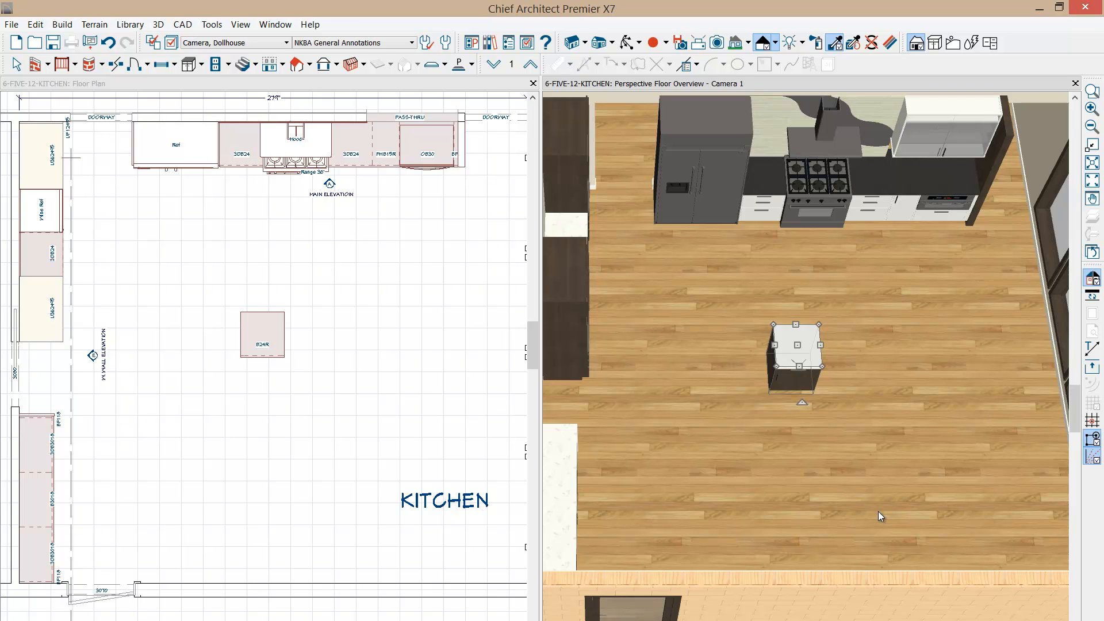
mouse_move(834, 374)
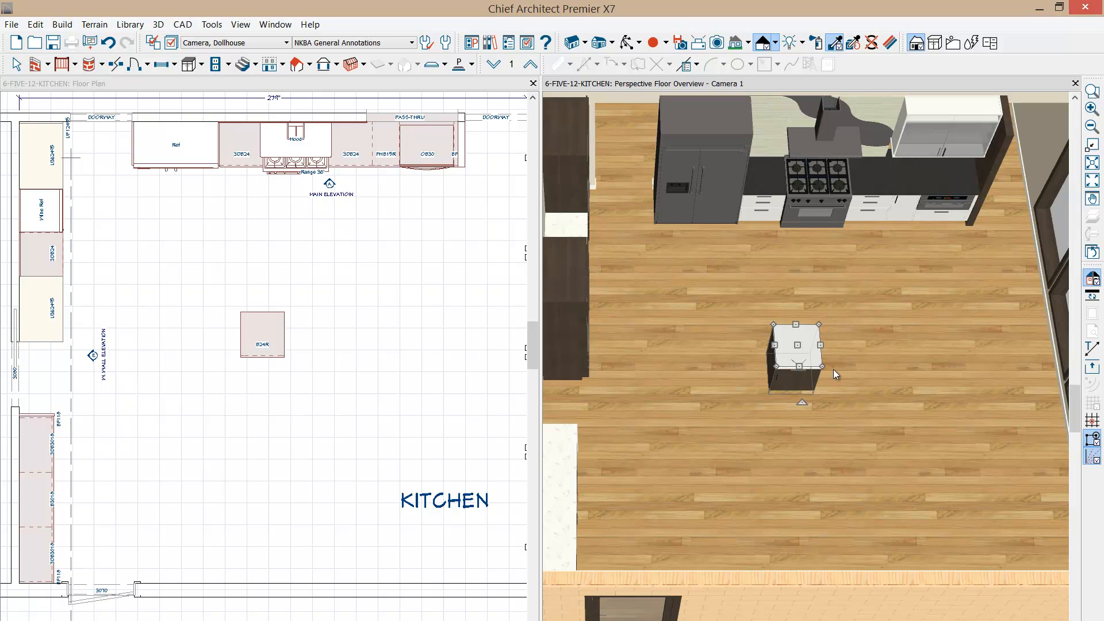
mouse_move(796, 379)
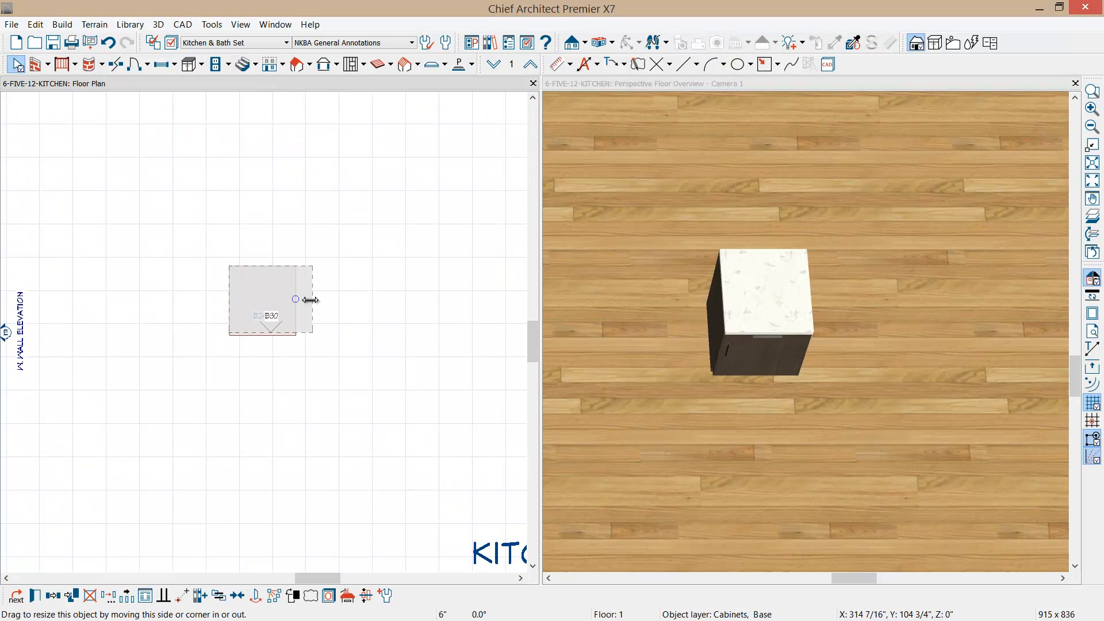
Widen the island cabinet to 36 inches and review its double-door front layout.
drag(295, 299, 329, 299)
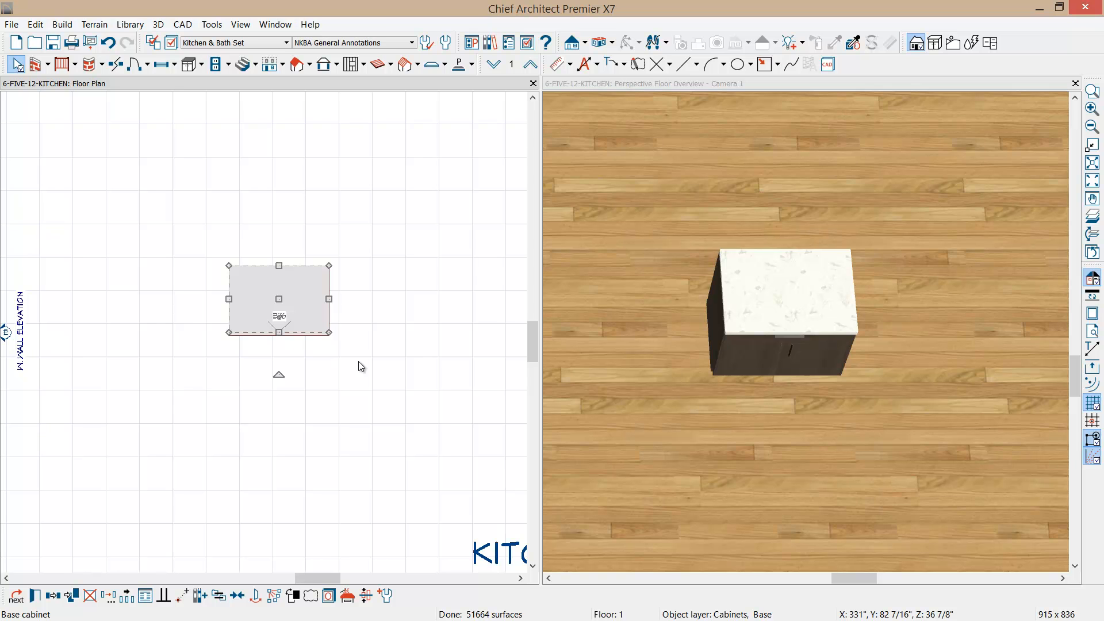
double_click(277, 298)
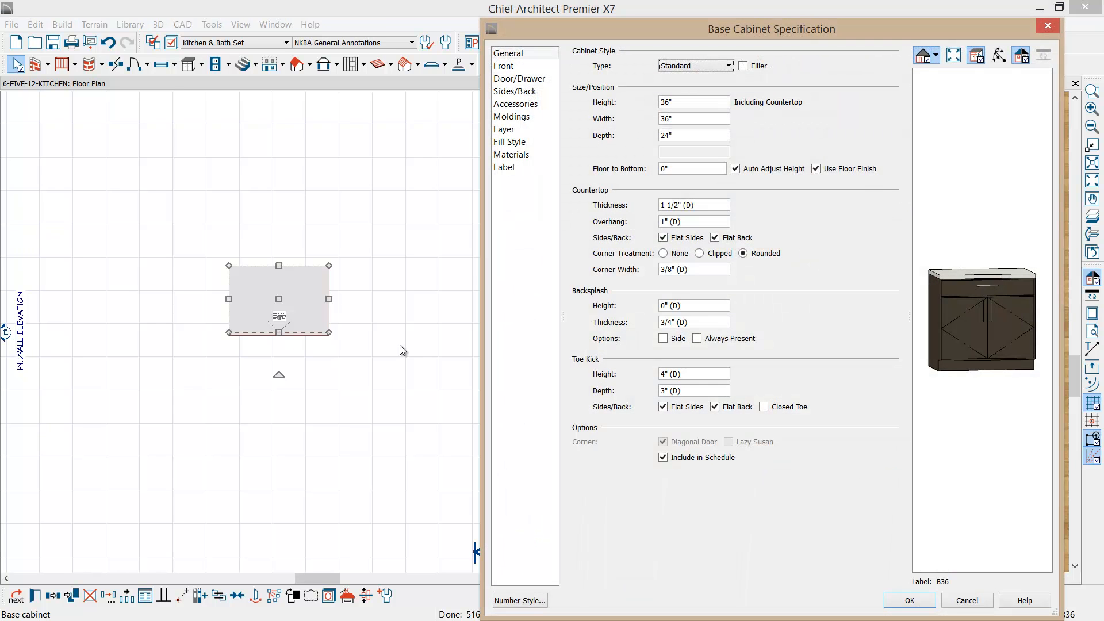
click(504, 65)
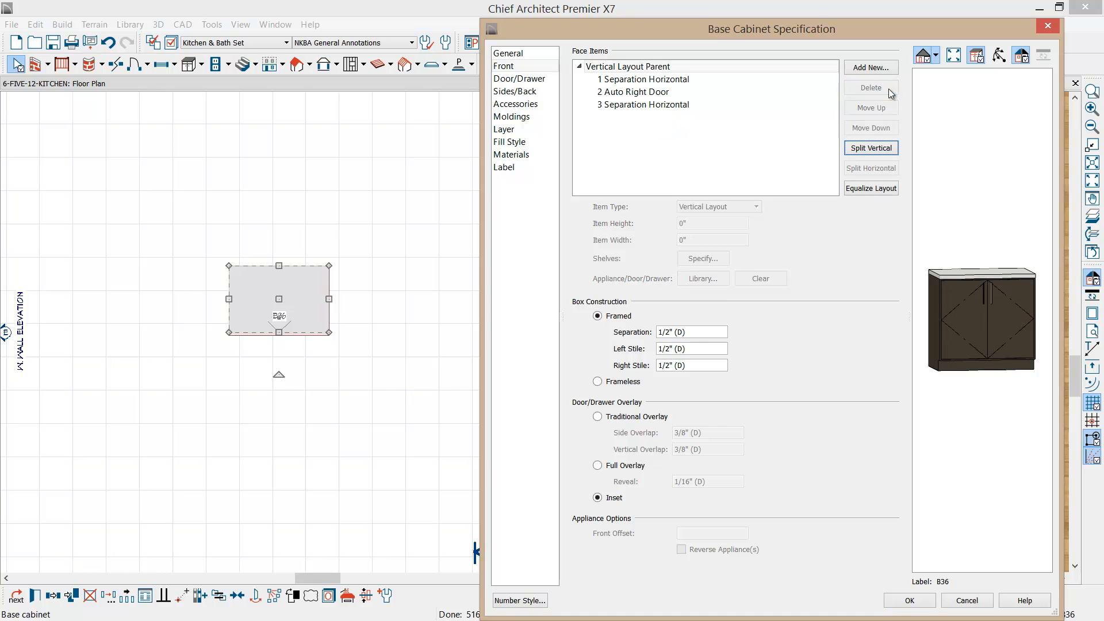
click(909, 599)
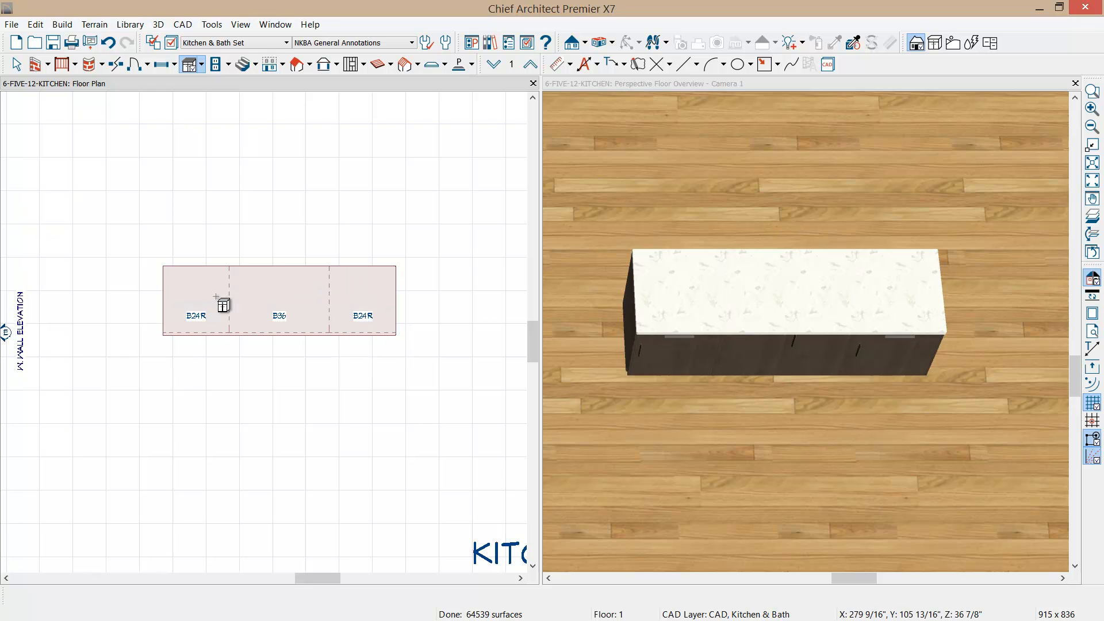
mouse_move(223, 304)
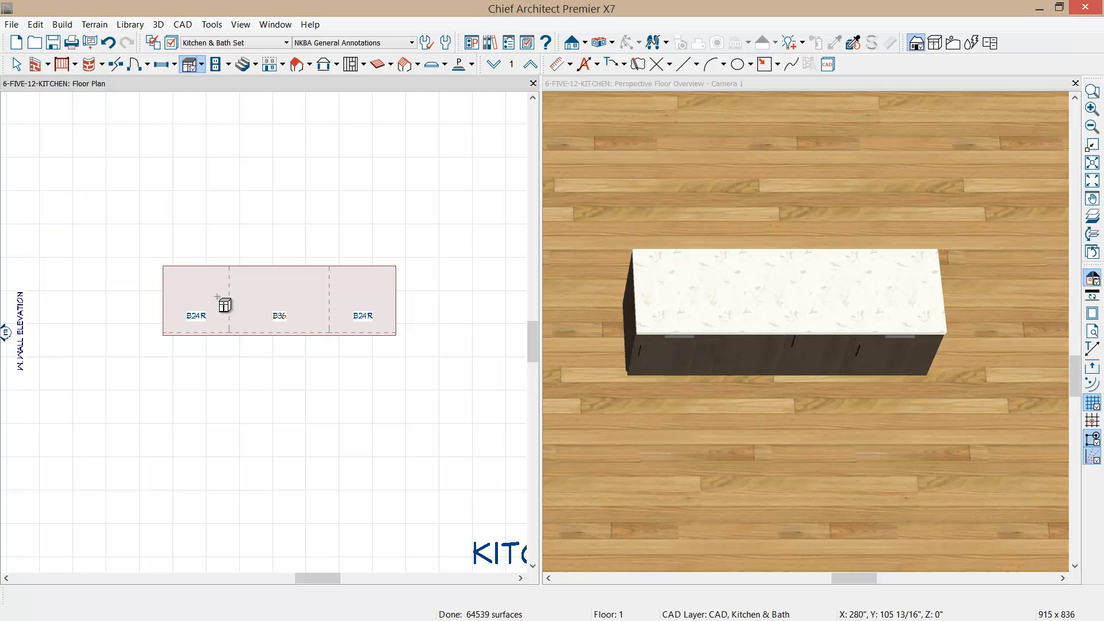
mouse_move(389, 308)
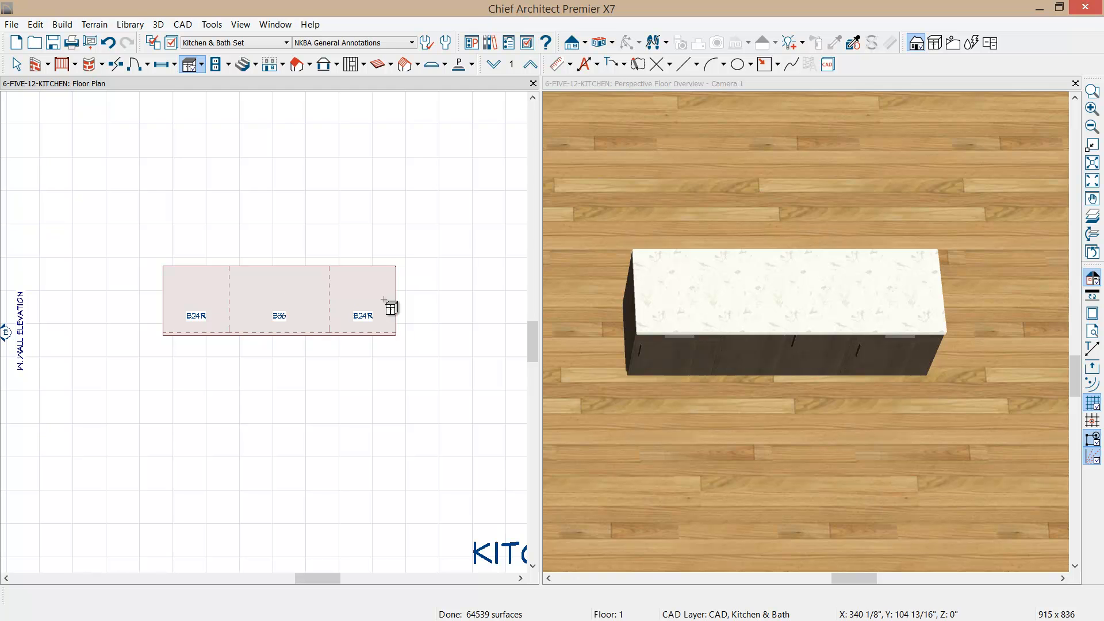
Delete the right cabinet's open section so one large drawer fills the front.
click(361, 299)
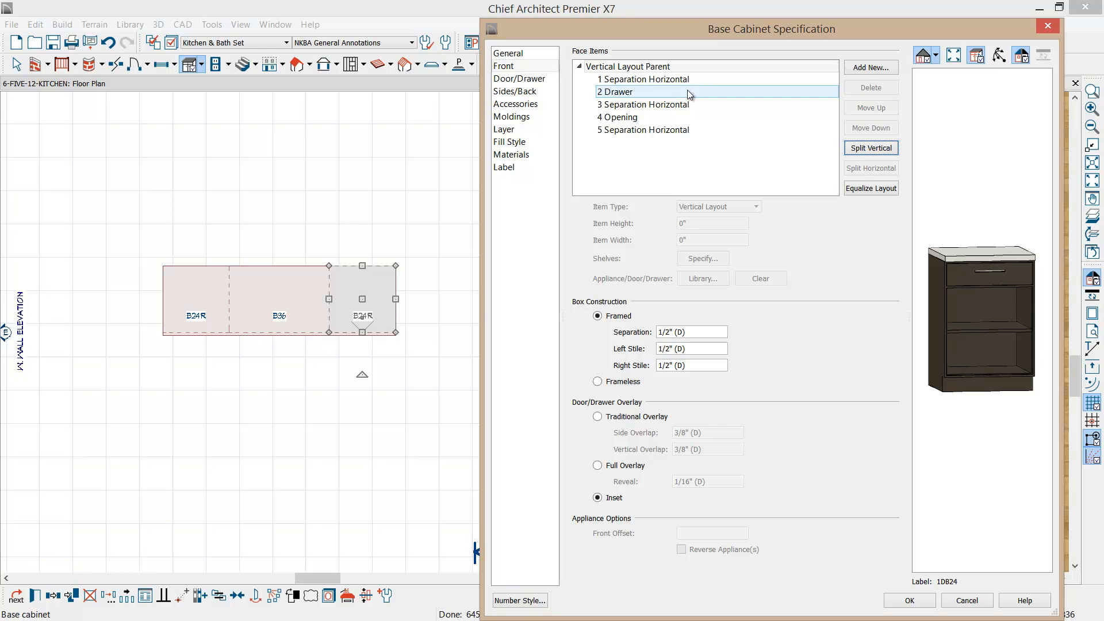
click(618, 116)
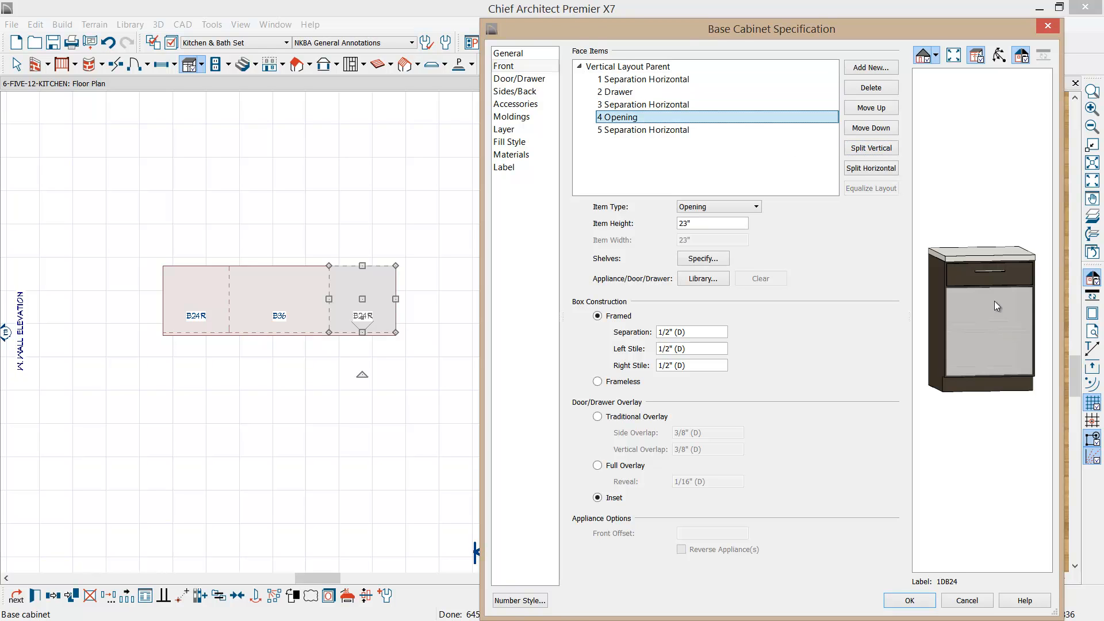
click(870, 87)
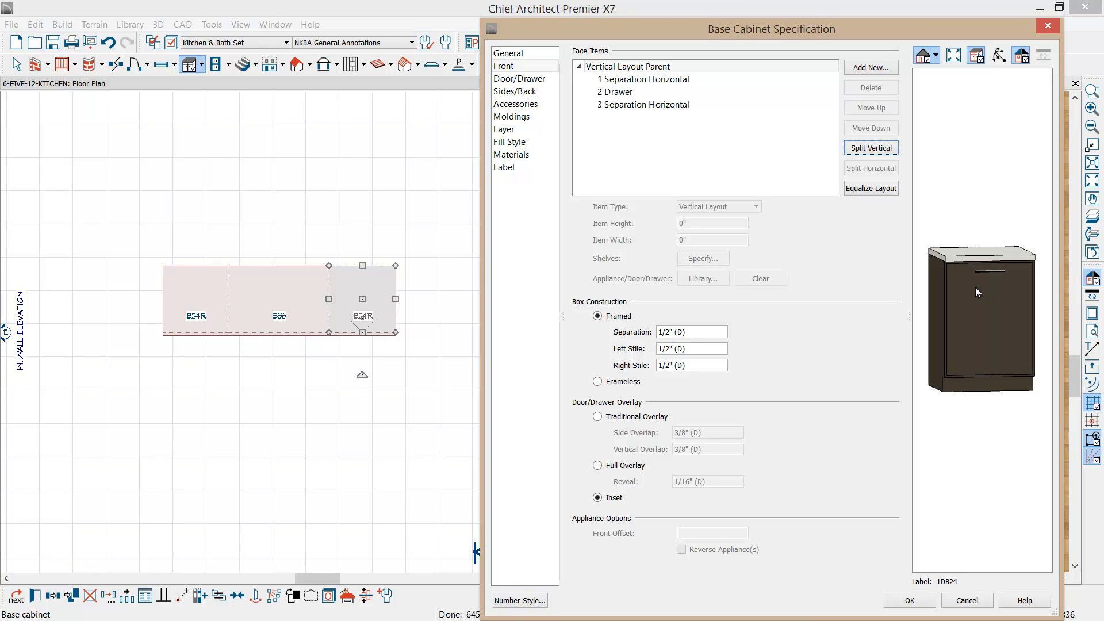
mouse_move(975, 275)
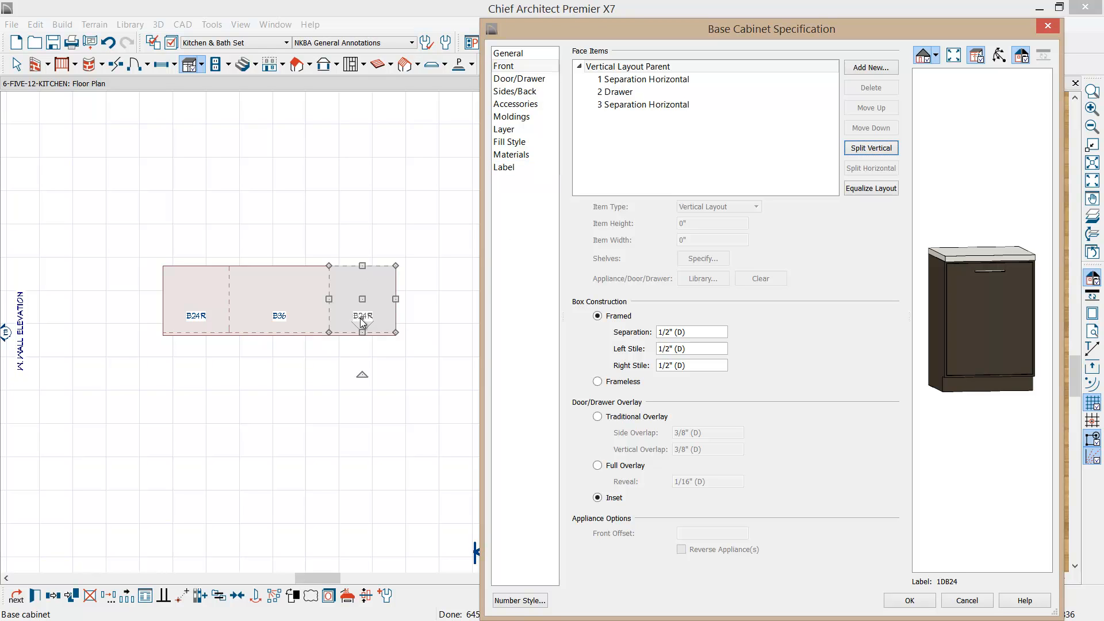
Label the right end cabinet PO%width%, giving PO24.
click(504, 167)
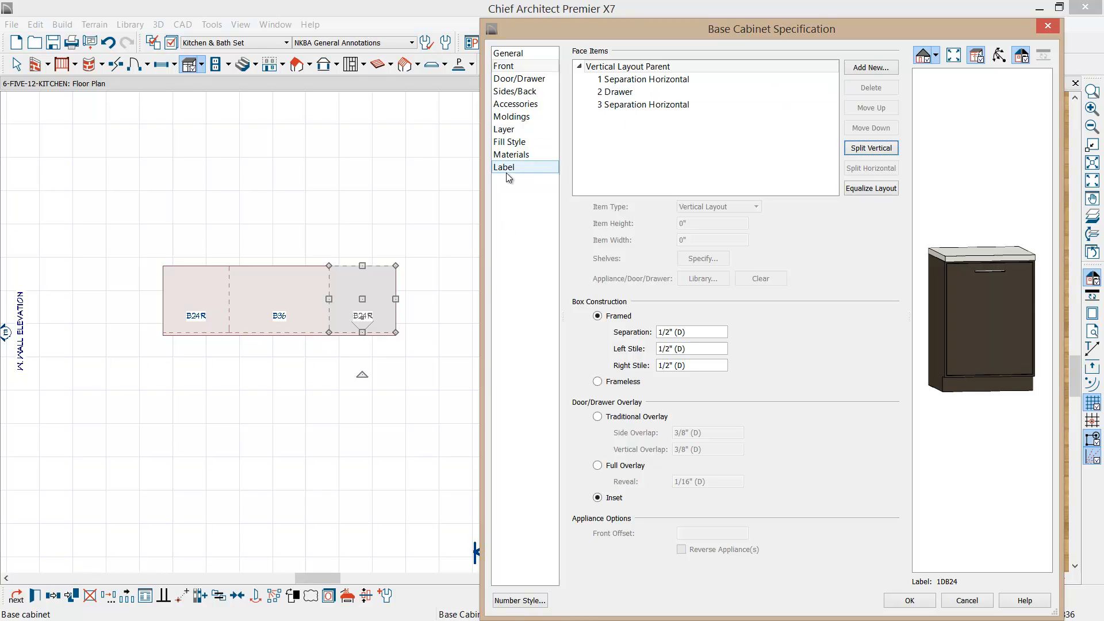
click(505, 167)
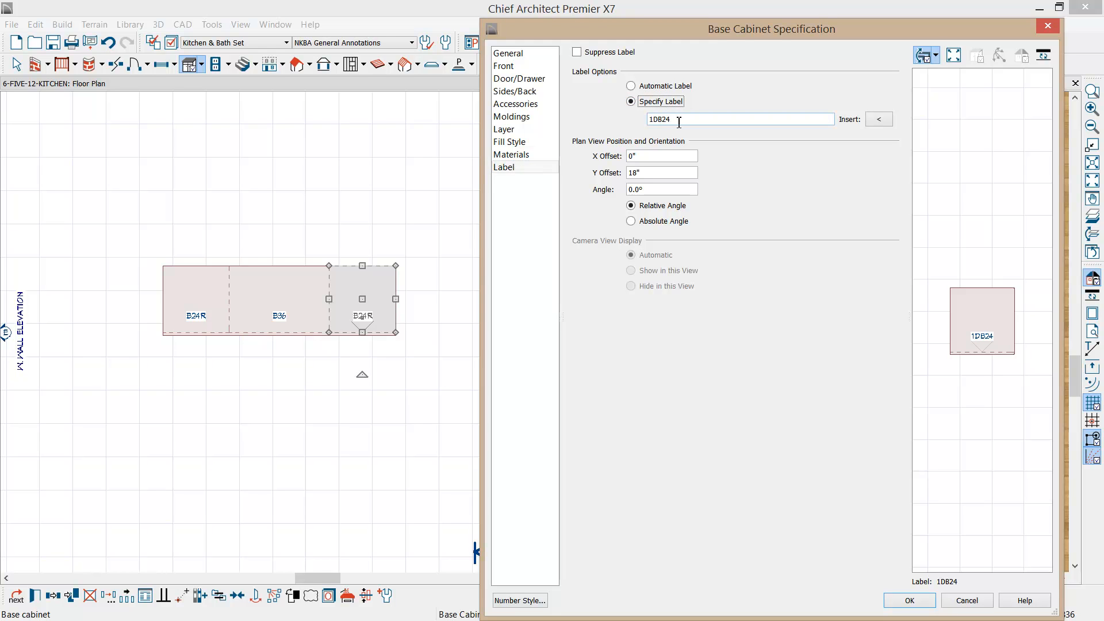
text(PO)
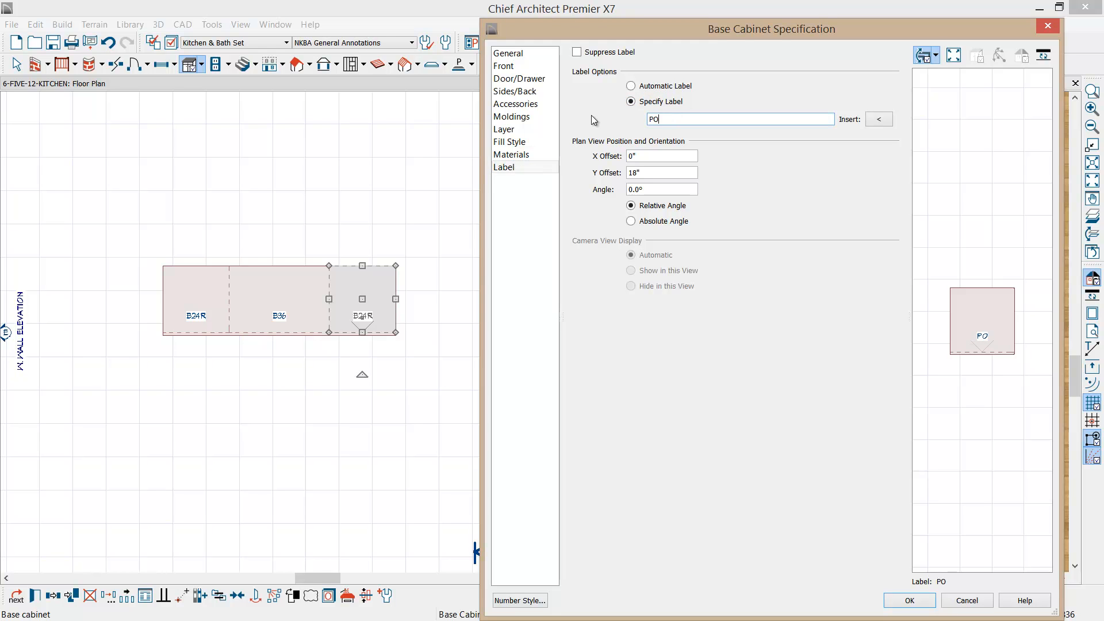
click(877, 119)
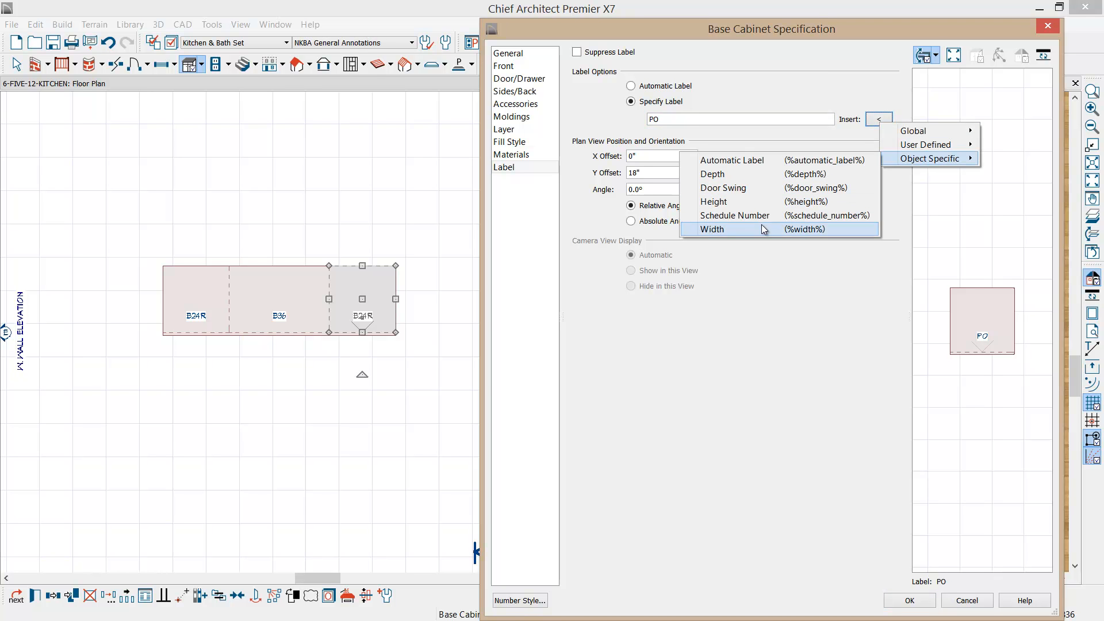
click(712, 229)
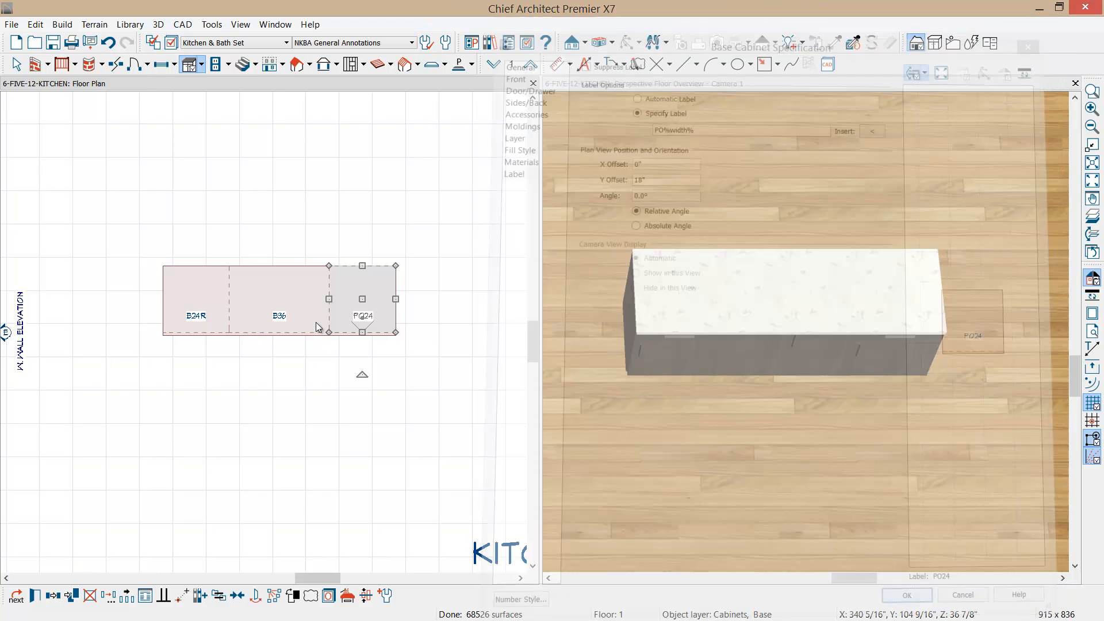
click(906, 594)
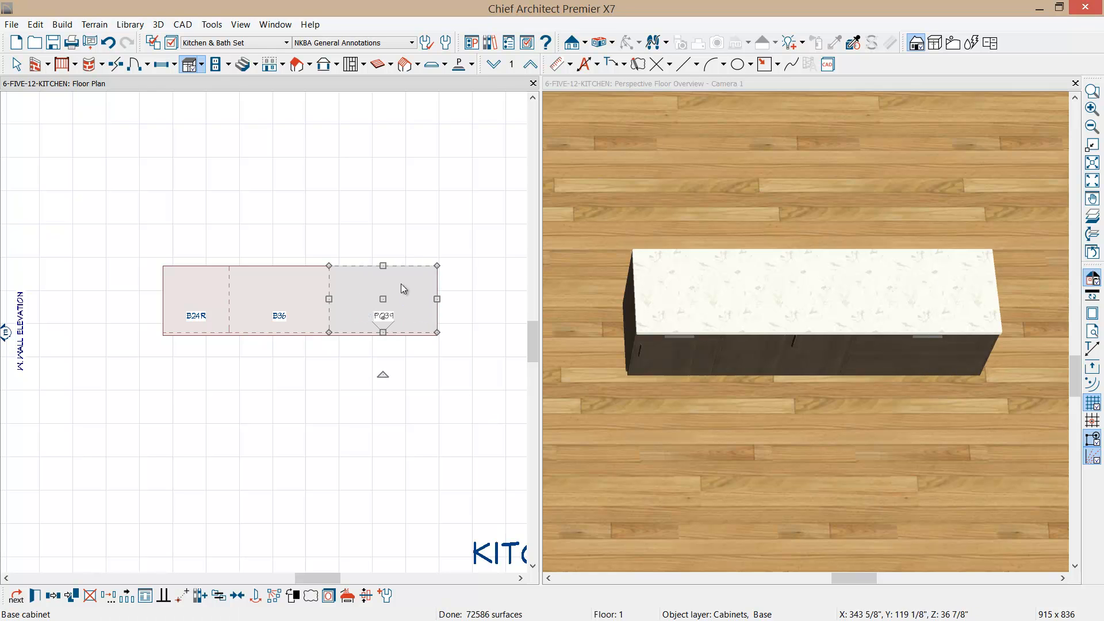
Convert the left cabinet's door to a drawer and add a new 8-inch drawer.
drag(437, 298, 394, 299)
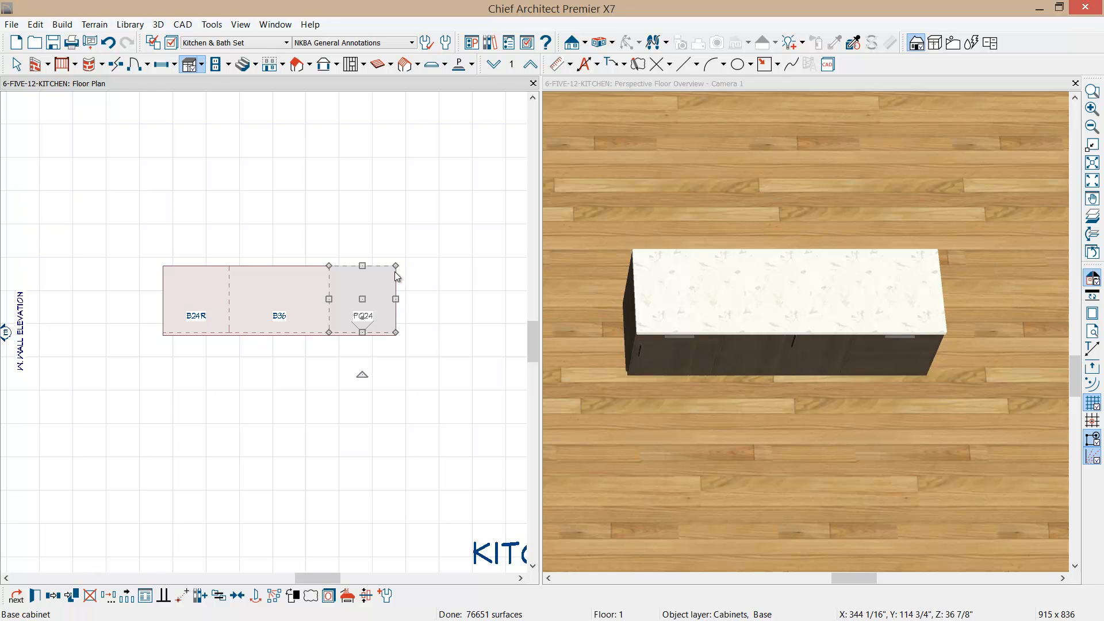
mouse_move(238, 148)
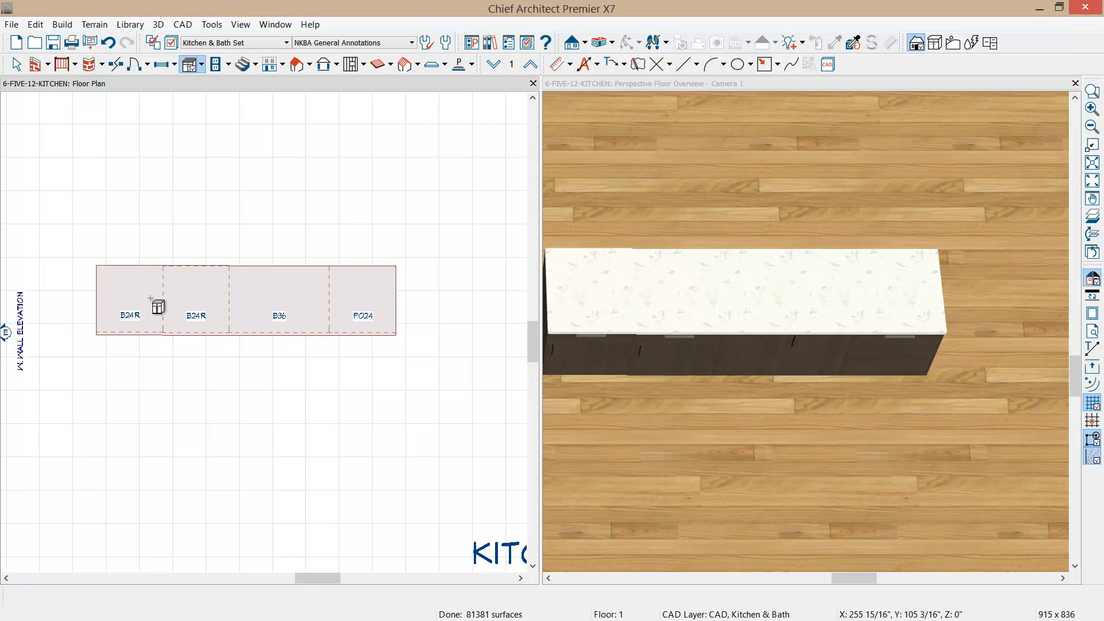
double_click(130, 299)
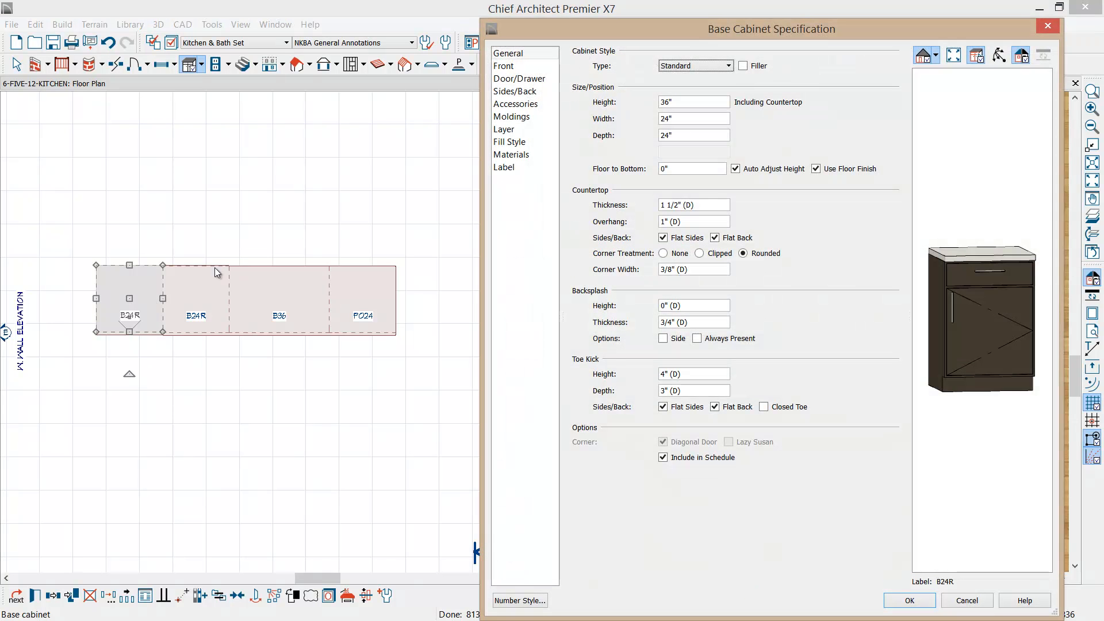
mouse_move(1024, 325)
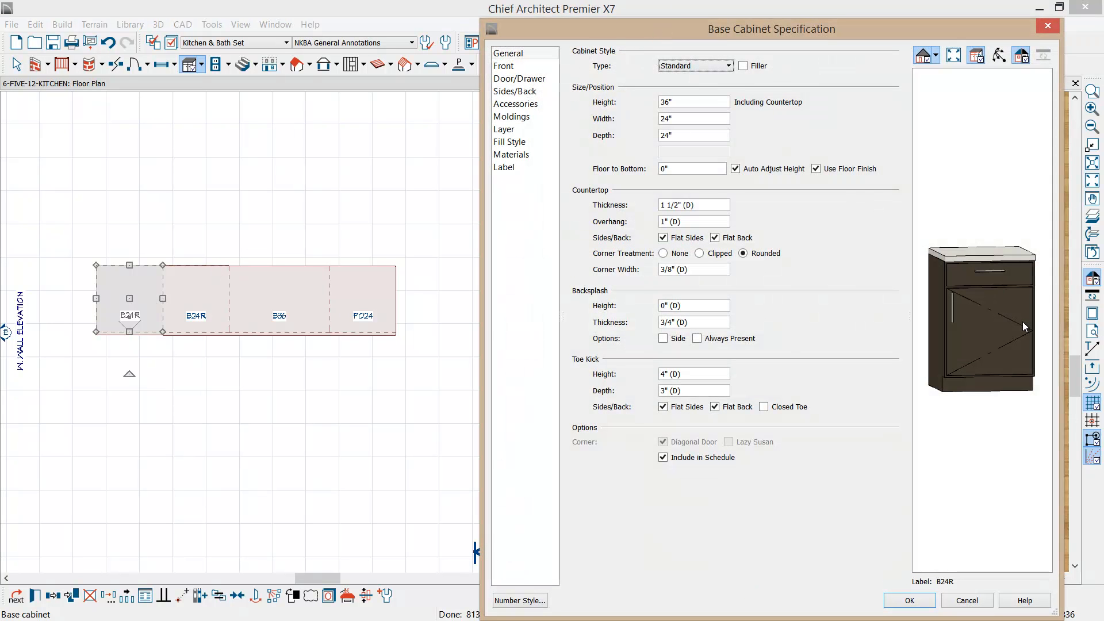
click(504, 66)
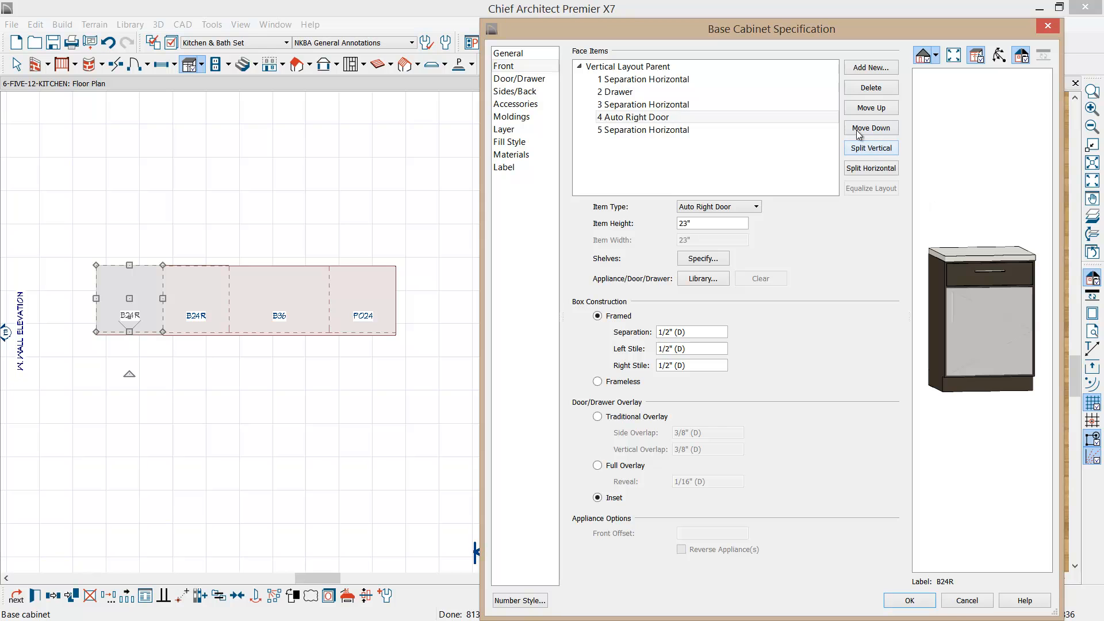
mouse_move(764, 221)
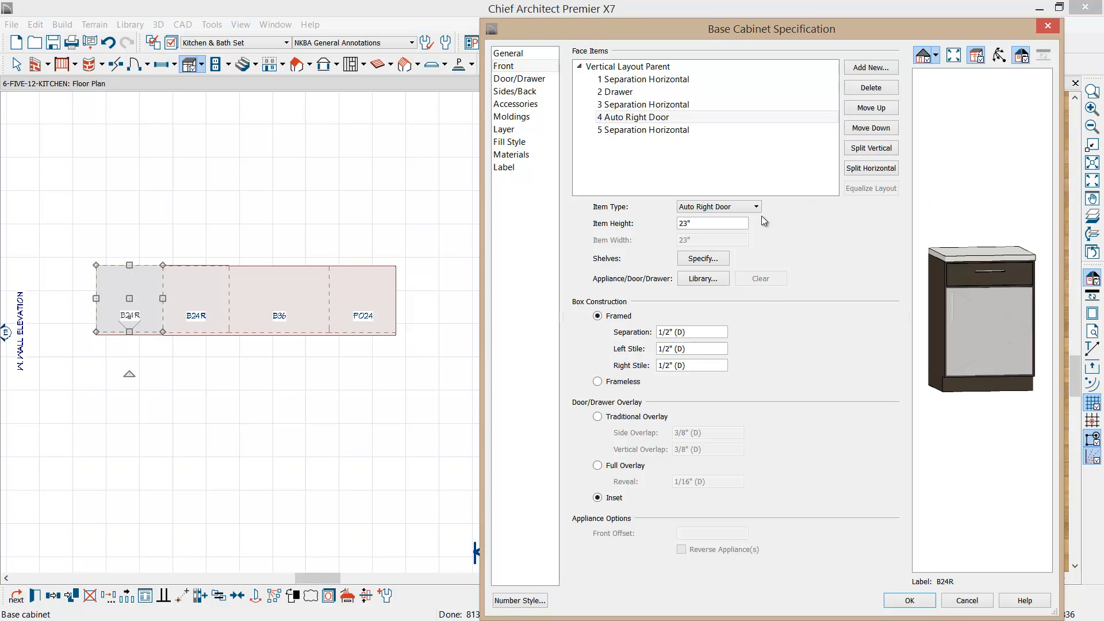
click(717, 205)
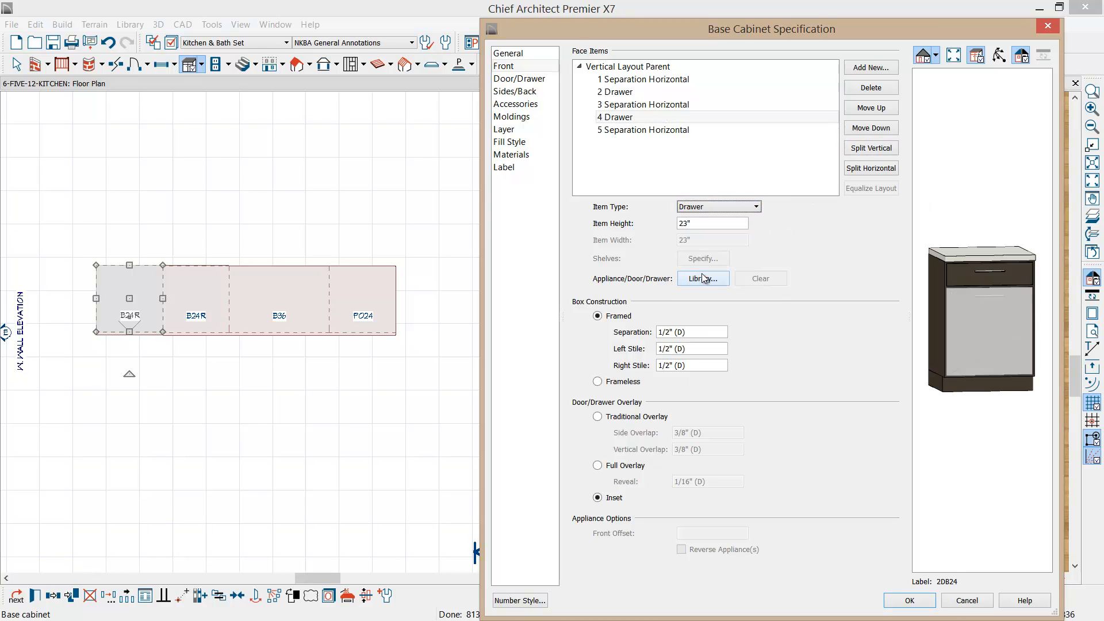
click(642, 104)
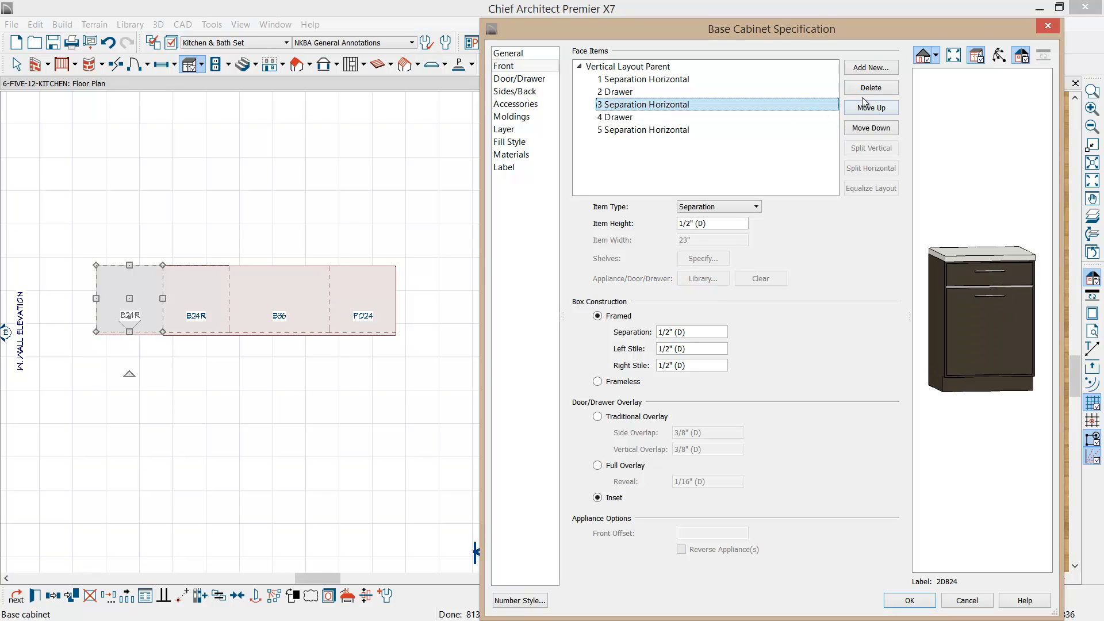
click(869, 67)
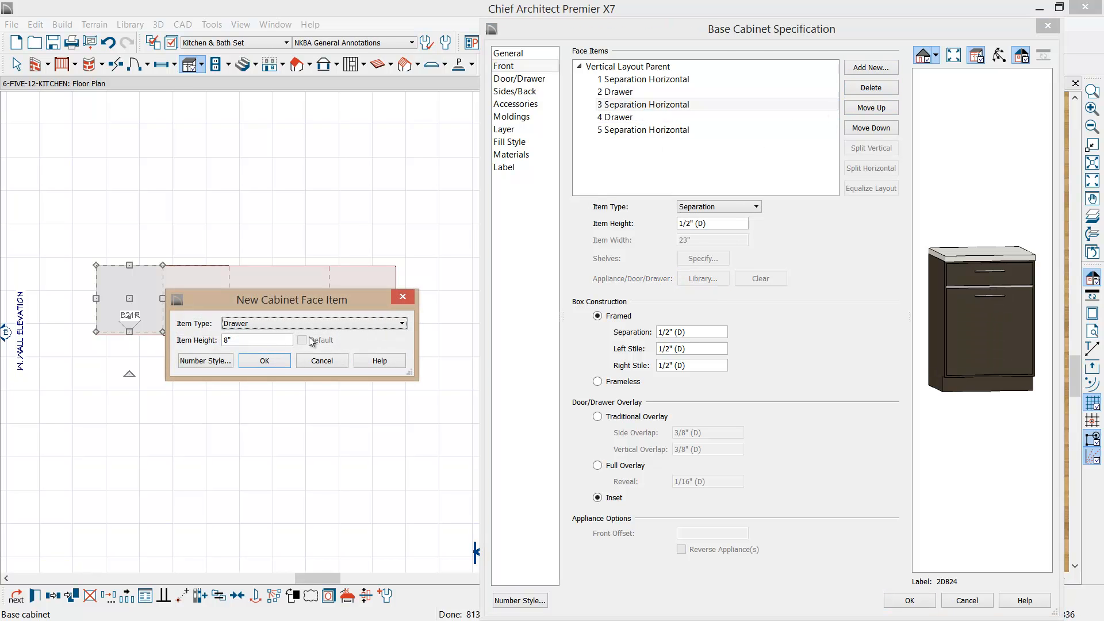
click(263, 360)
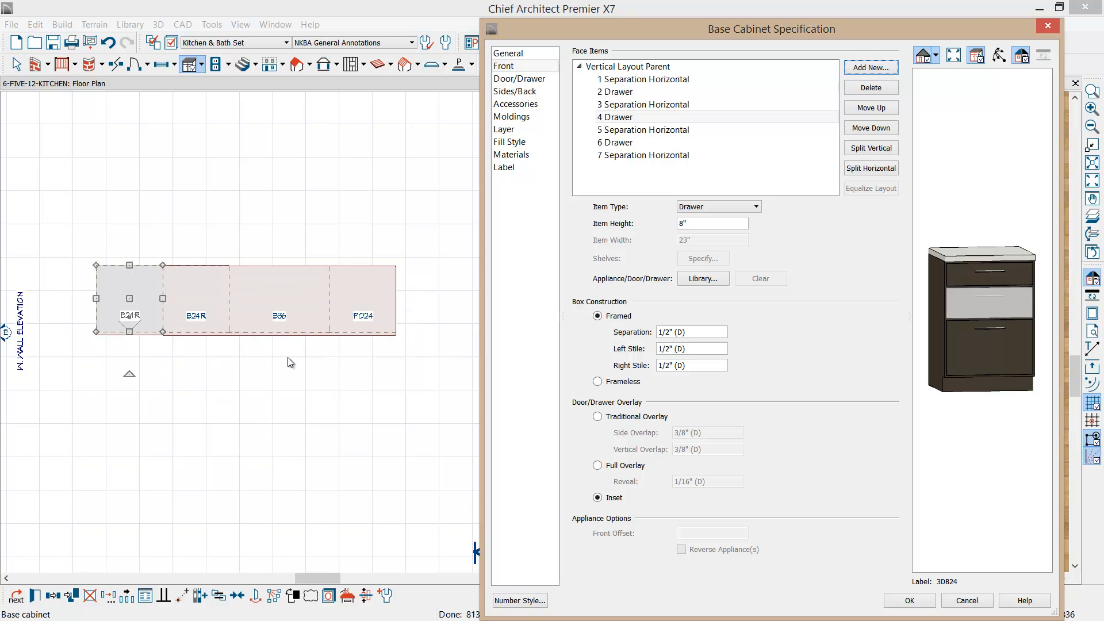
Set the left cabinet's width to 18 inches and apply the changes.
click(508, 53)
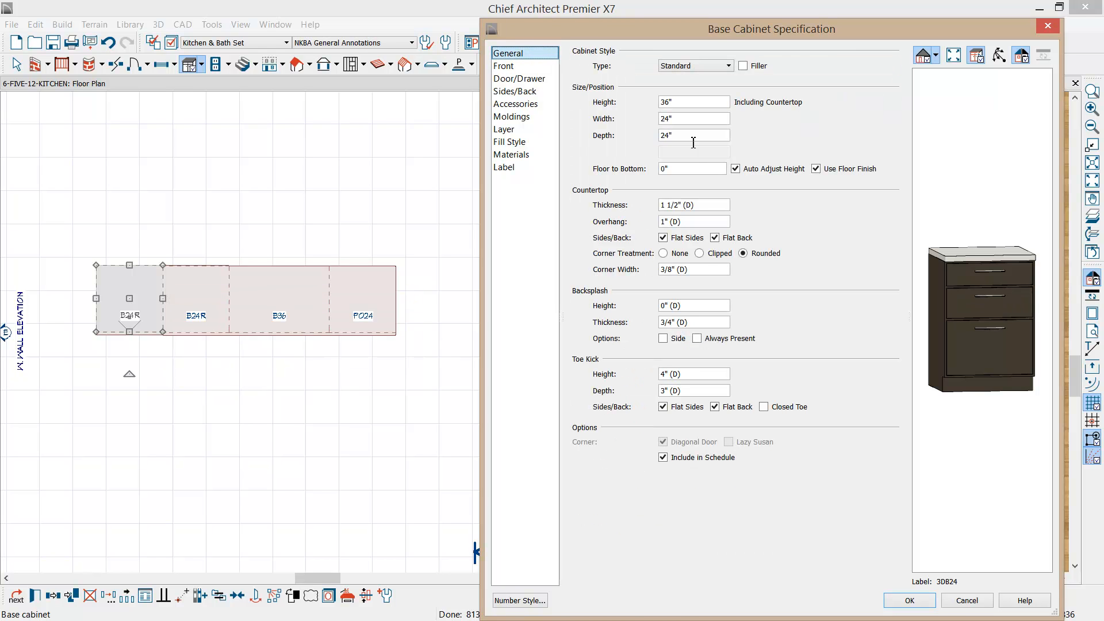
click(693, 117)
text(1)
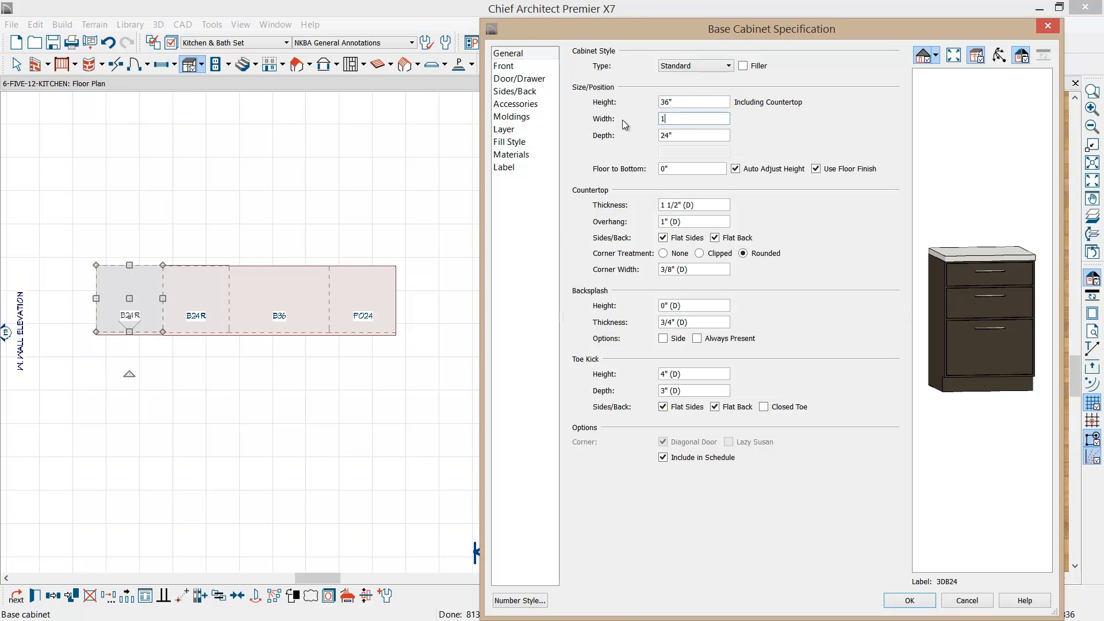
text(8)
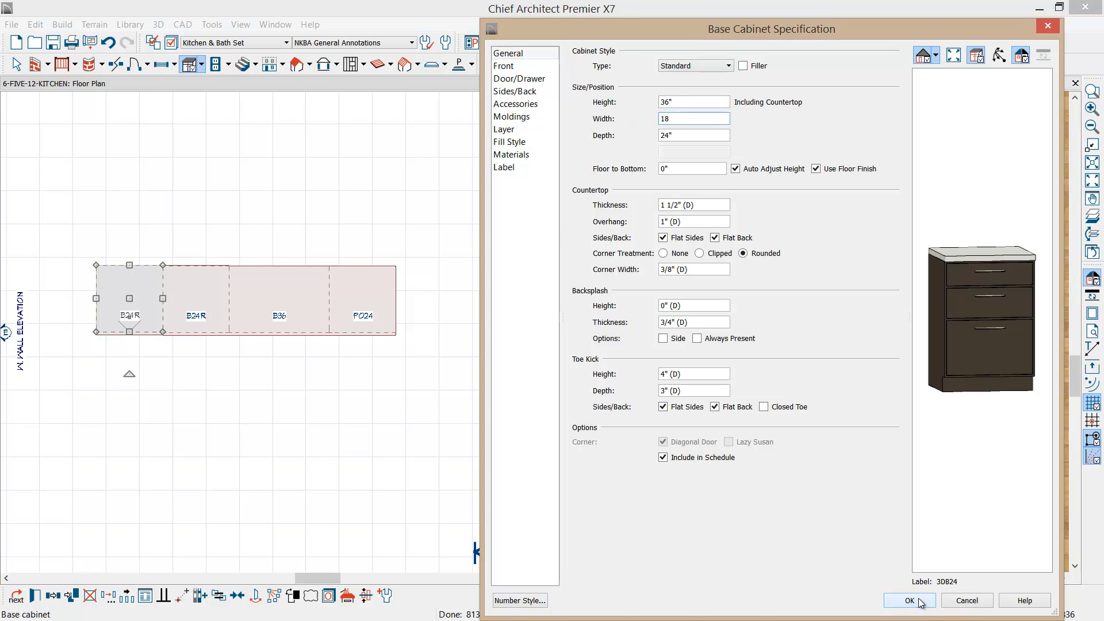
click(909, 600)
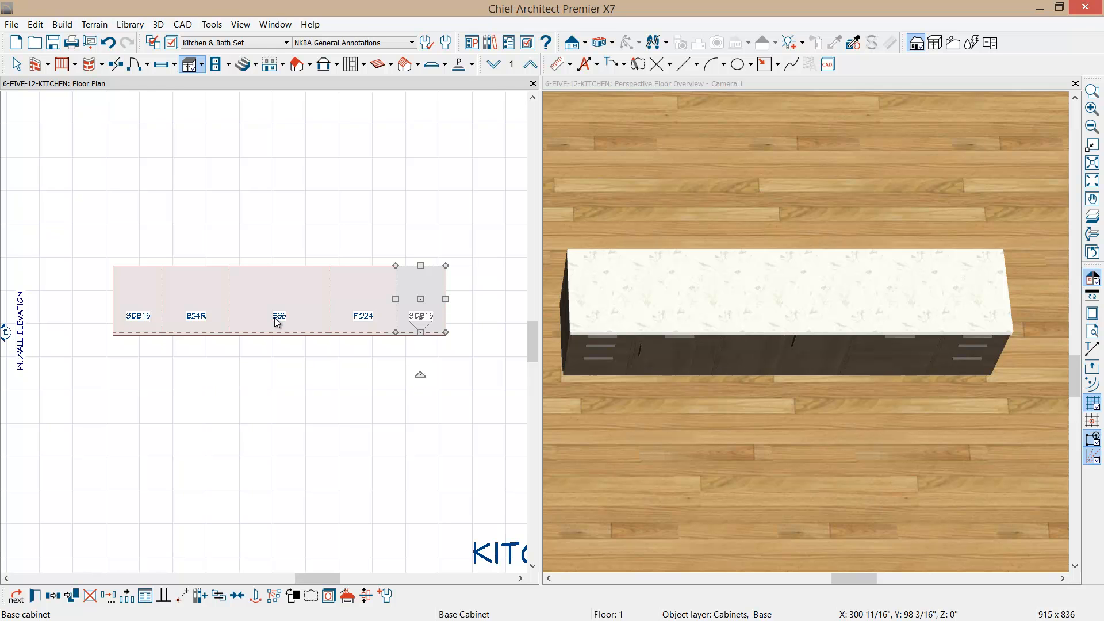
mouse_move(16, 13)
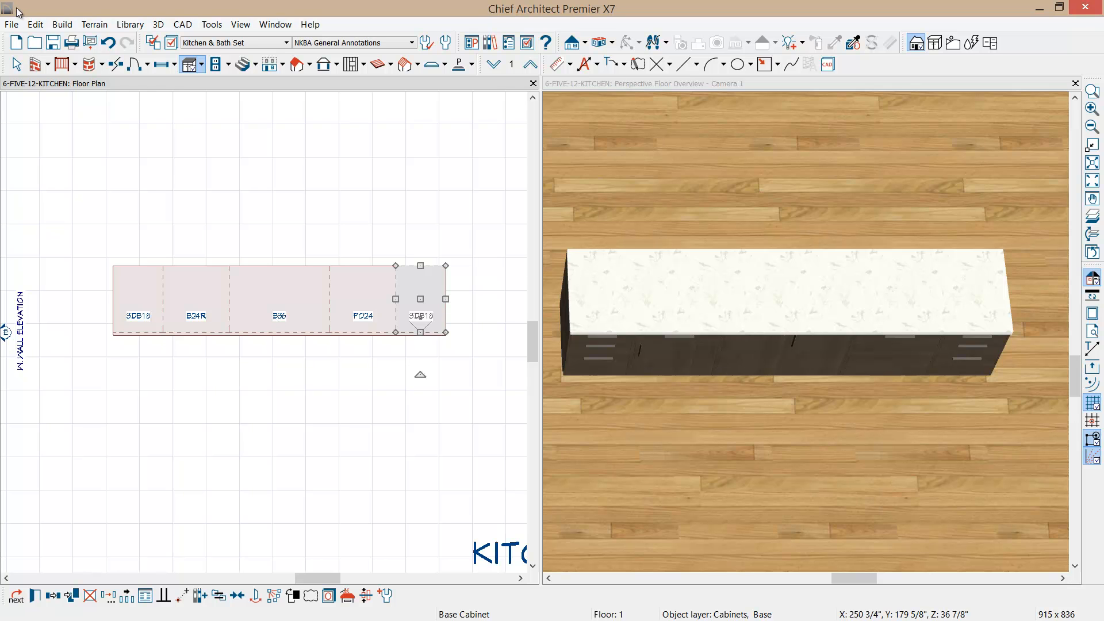
Place a base filler snug against the island's left end cabinet.
click(62, 24)
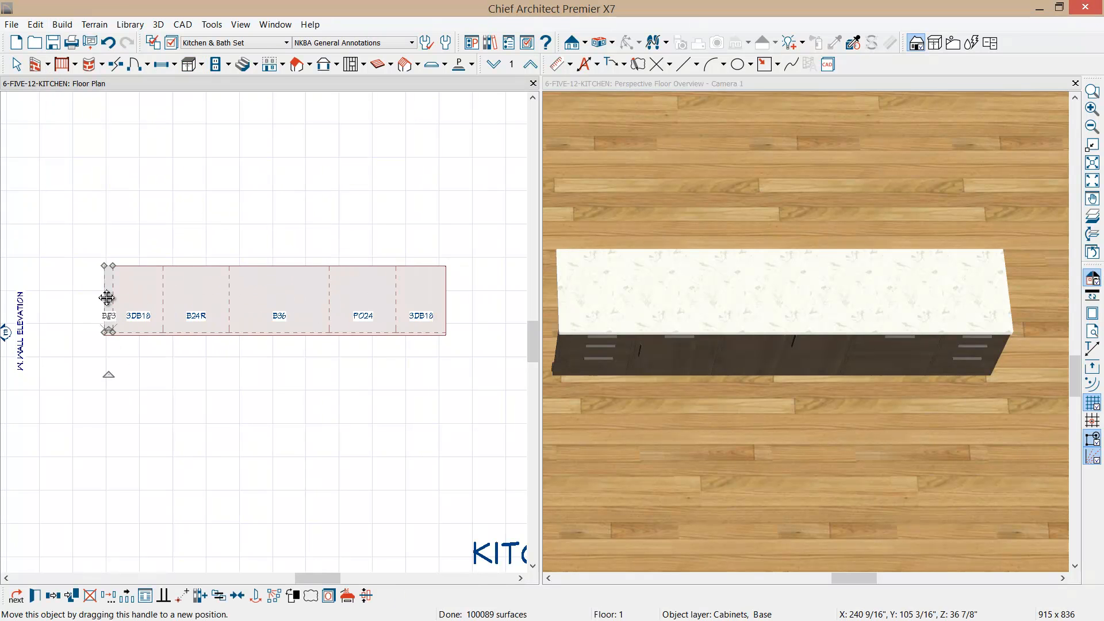
double_click(107, 298)
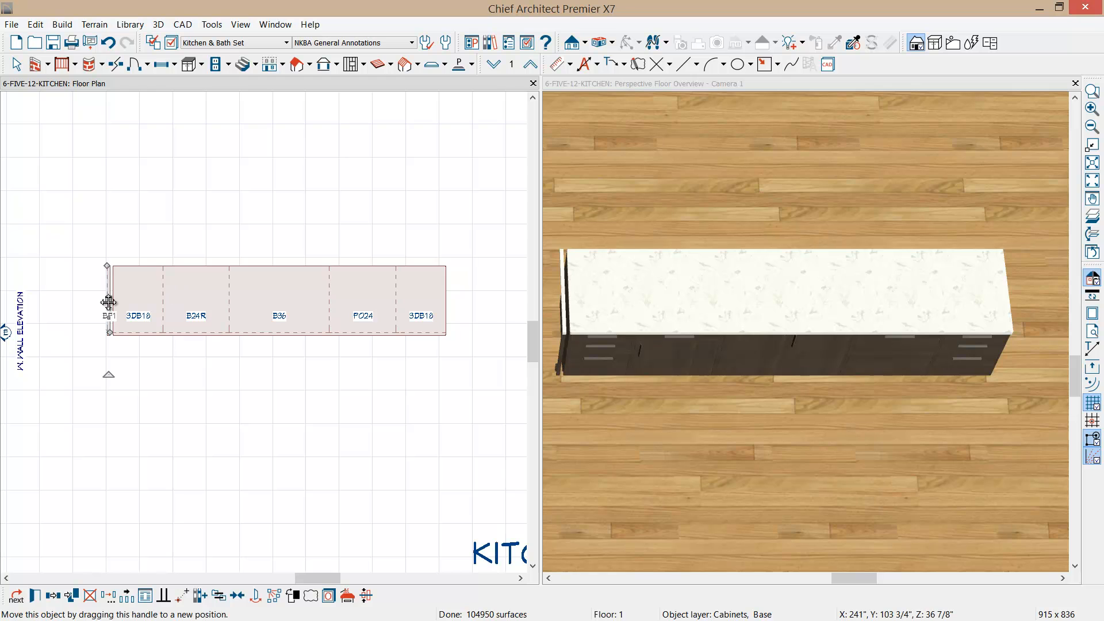
drag(107, 300, 113, 298)
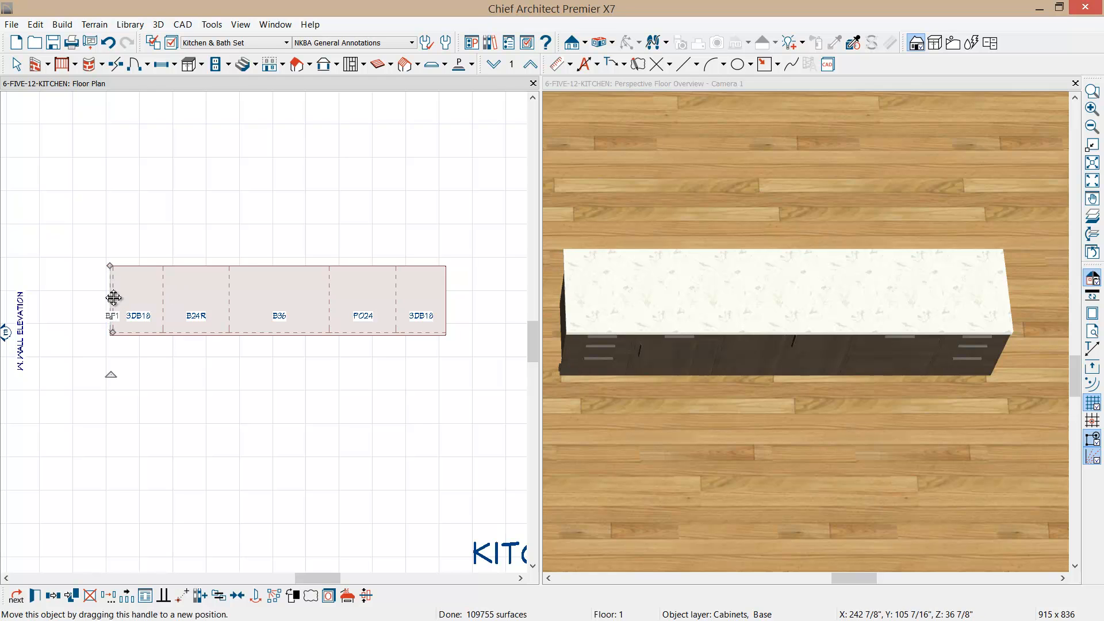
Mirror a copy of the filler across the B36 cabinet to the right end.
click(53, 596)
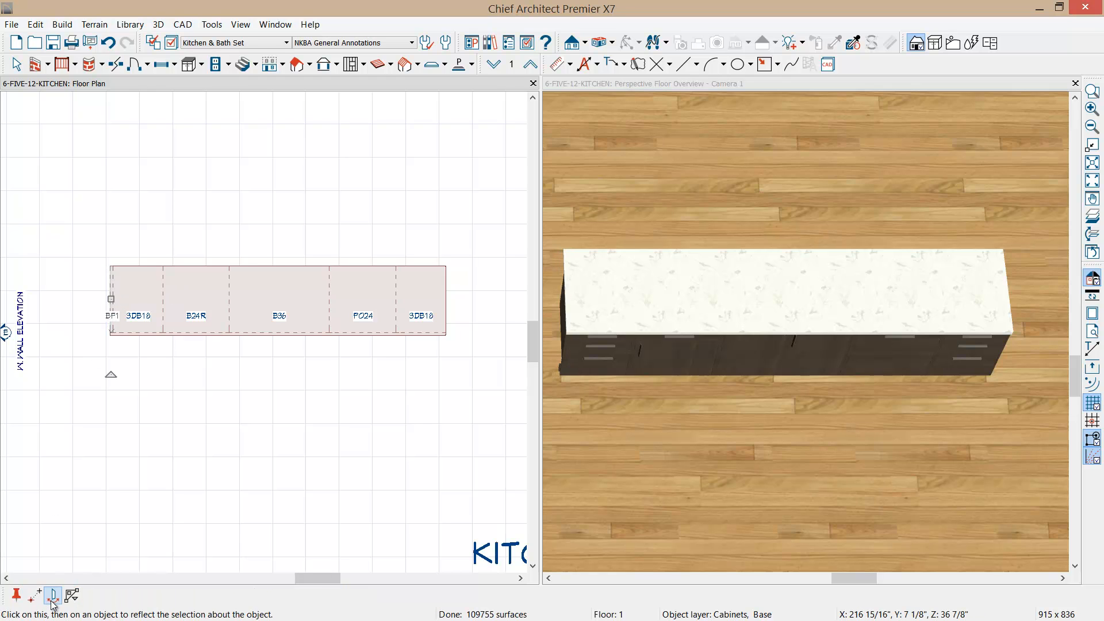
click(279, 323)
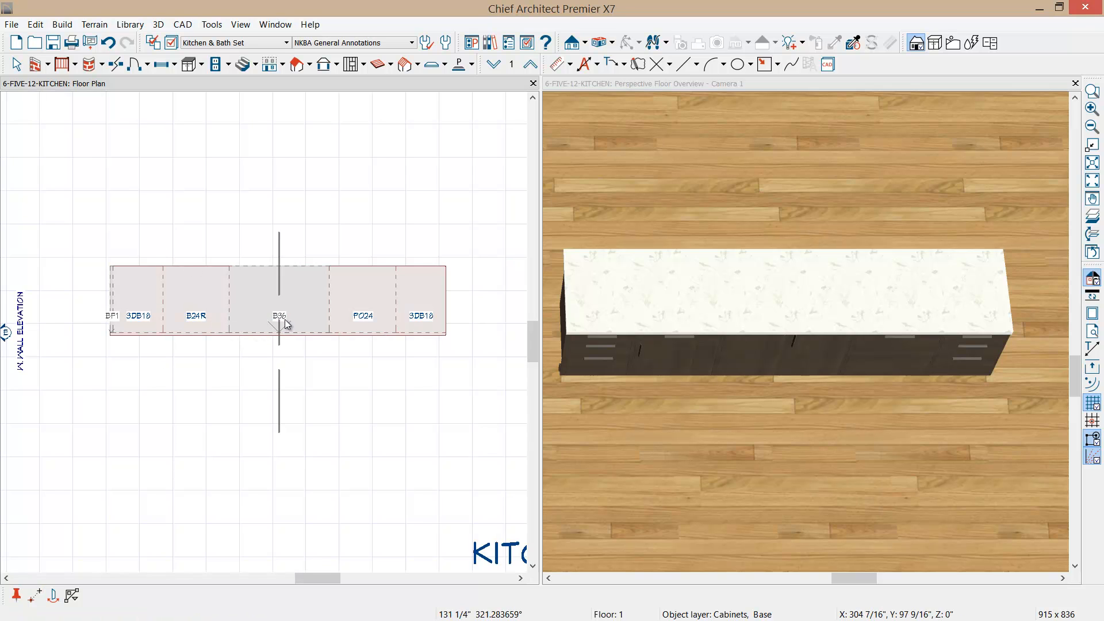
click(278, 299)
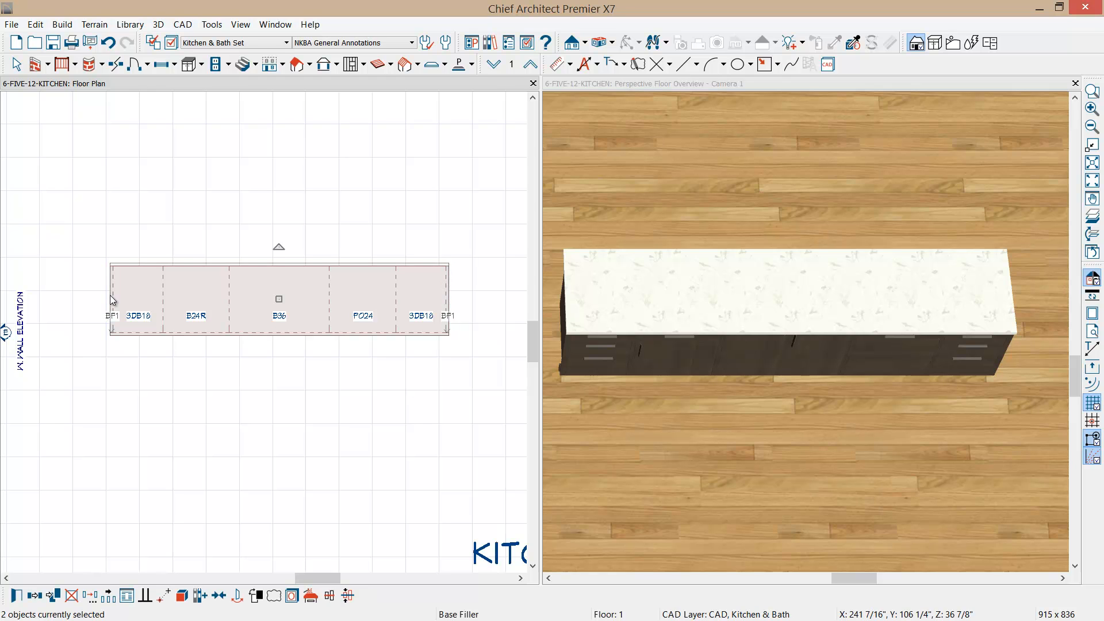
mouse_move(247, 307)
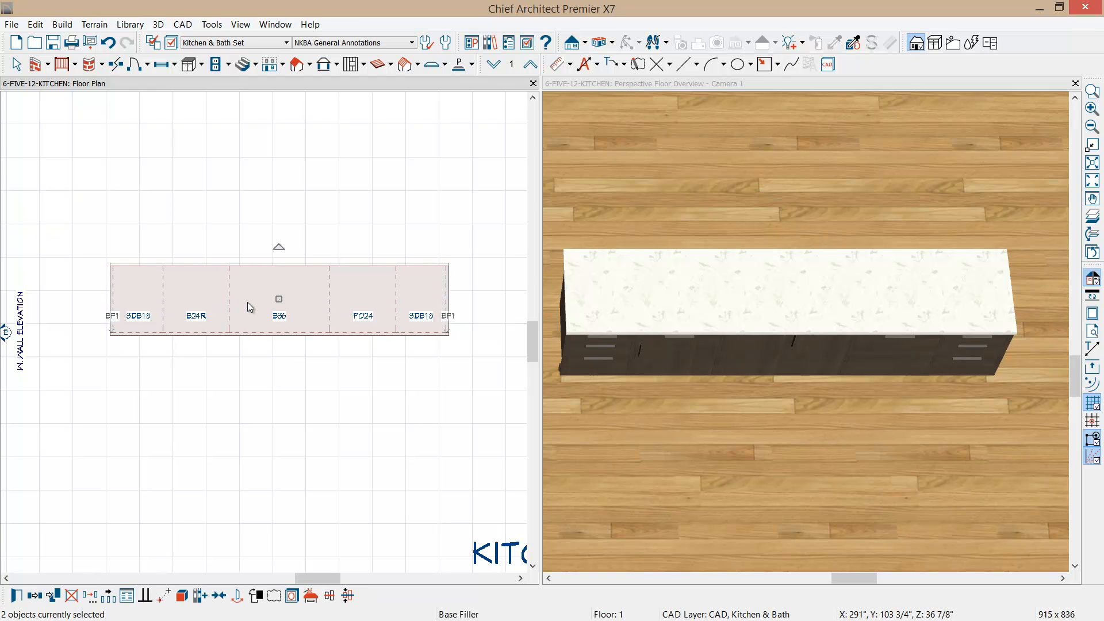
Copy the two fillers and the B36 cabinet to the island's back edge.
click(36, 595)
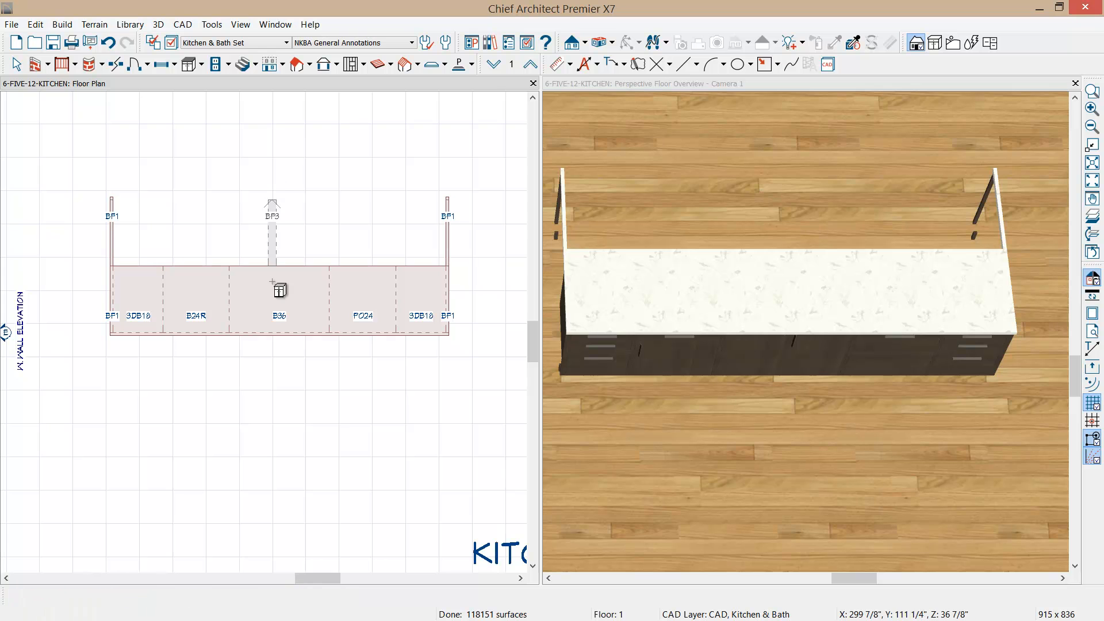
click(279, 290)
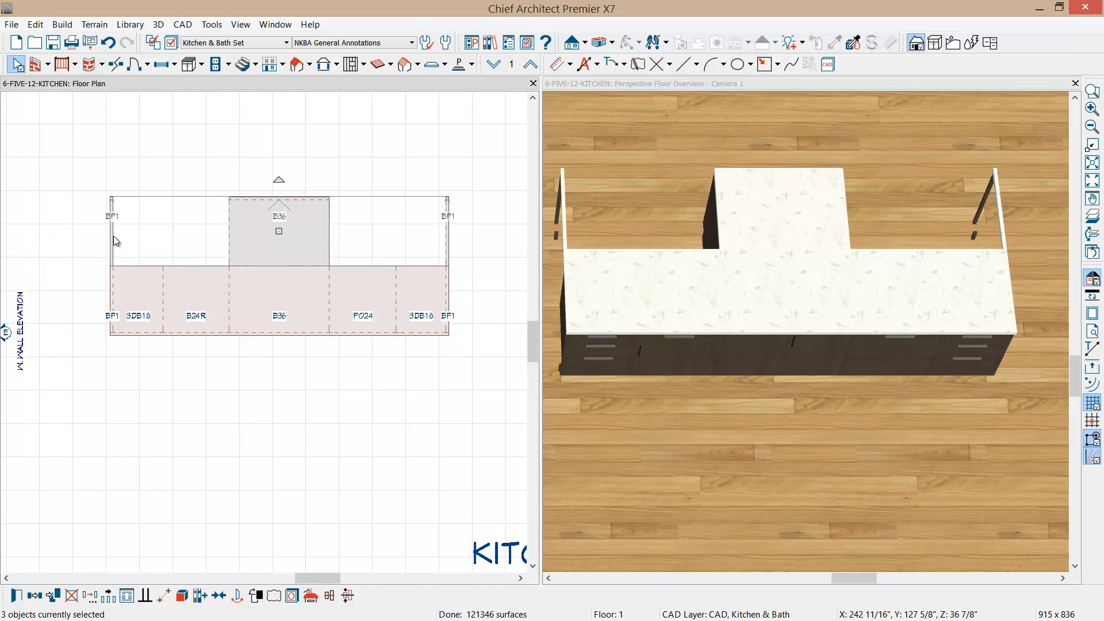
Set the rear B36 and fillers to 12-inch depth with 15-inch countertop overhang.
double_click(279, 231)
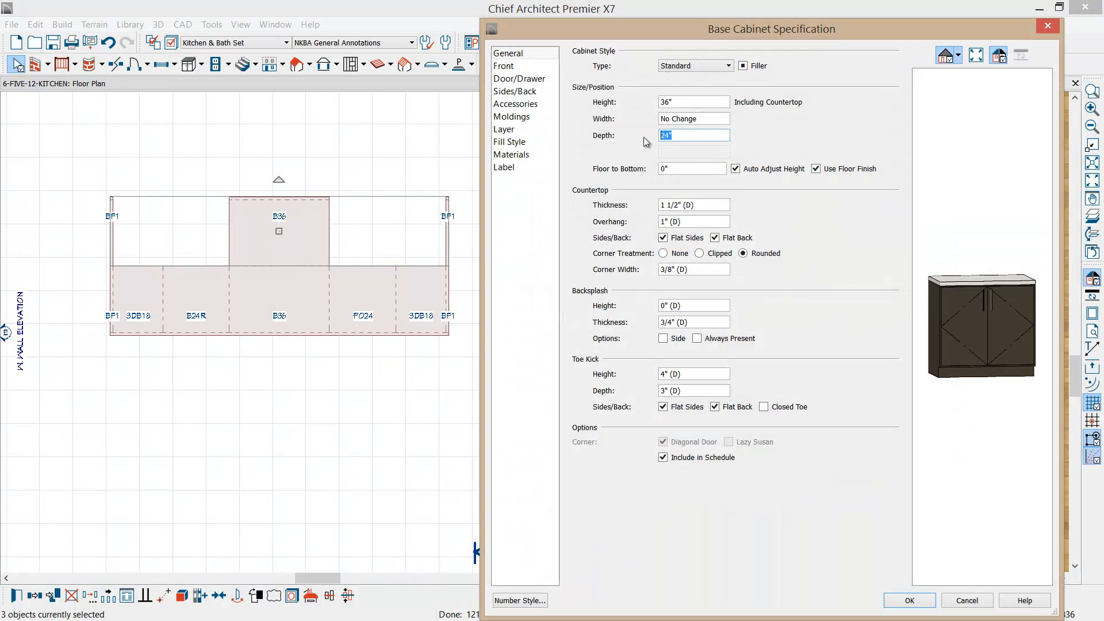
text(12)
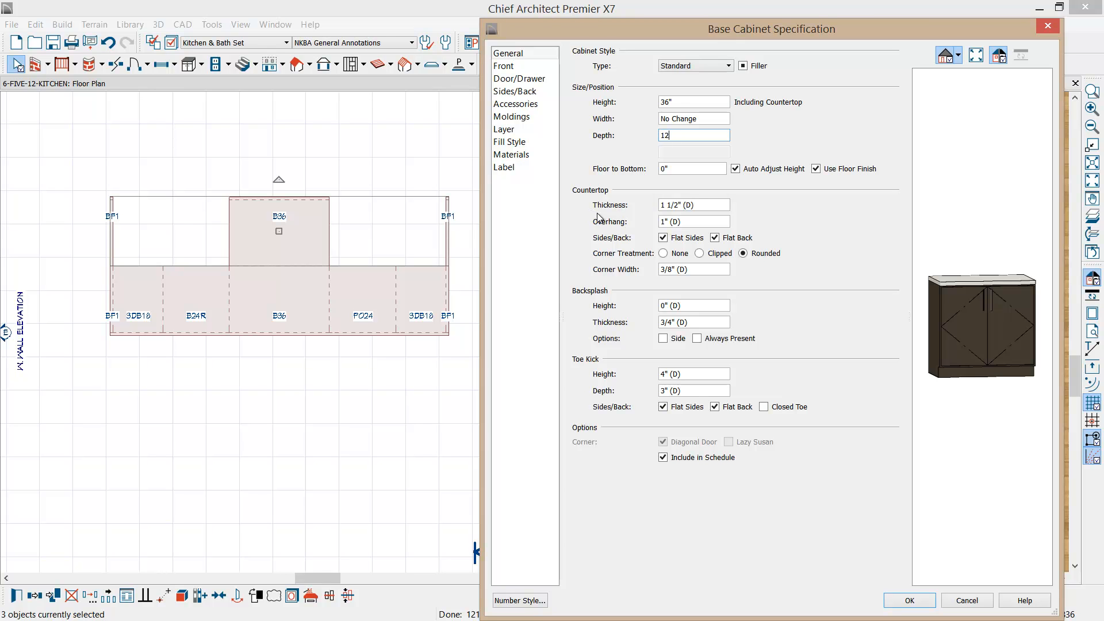
click(693, 220)
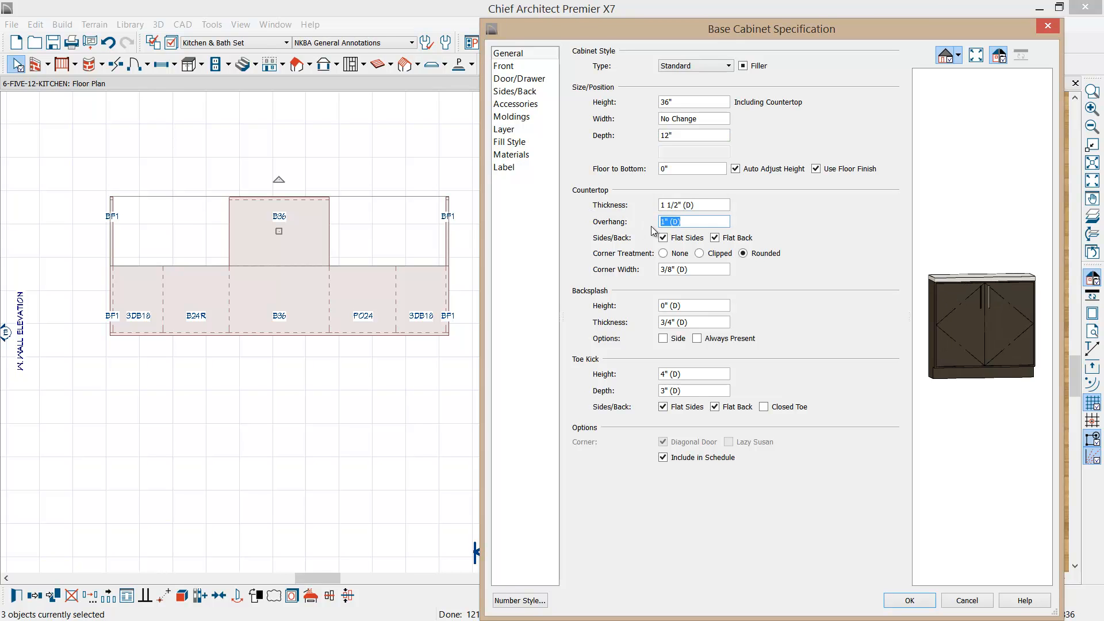
text(15)
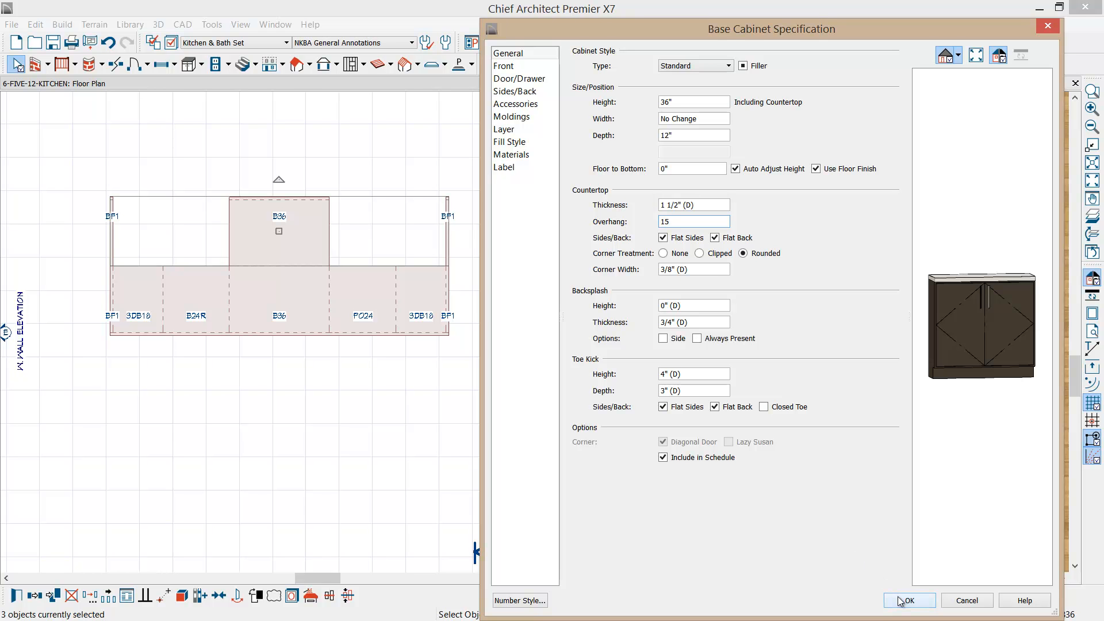
click(907, 600)
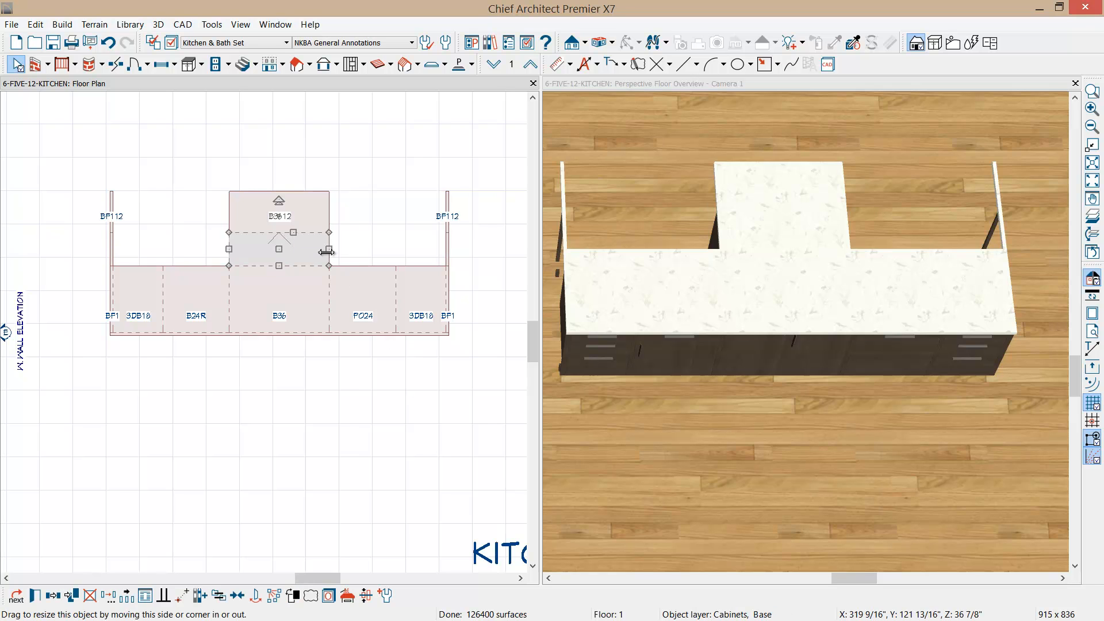
Narrow the rear cabinet to B3012, move it left, and enable evenly distributed copies.
drag(327, 248, 312, 247)
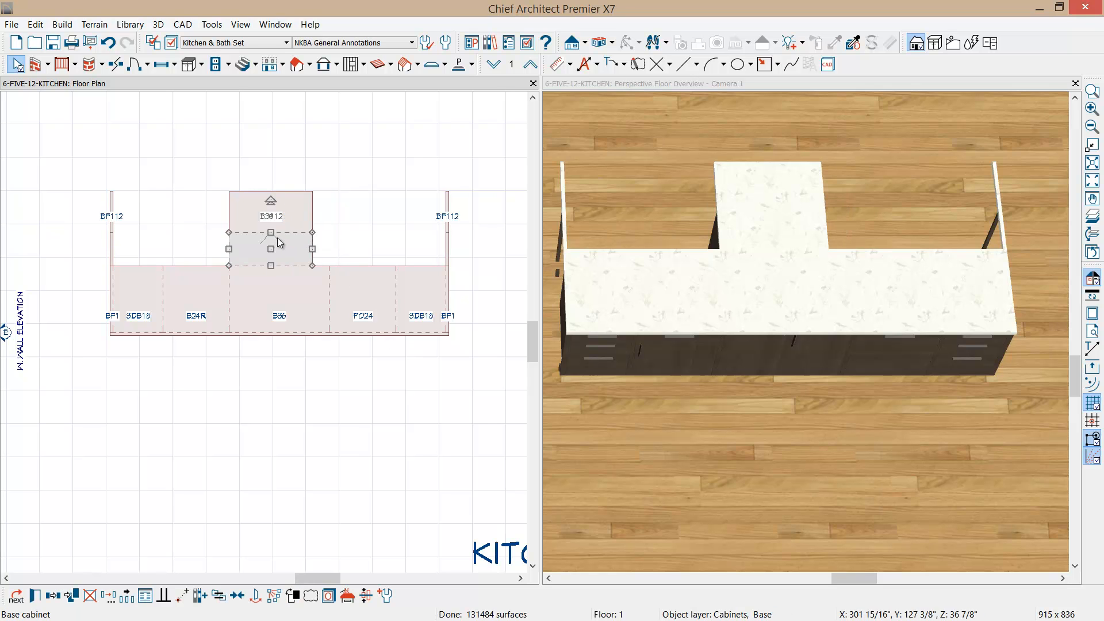
drag(270, 242, 154, 248)
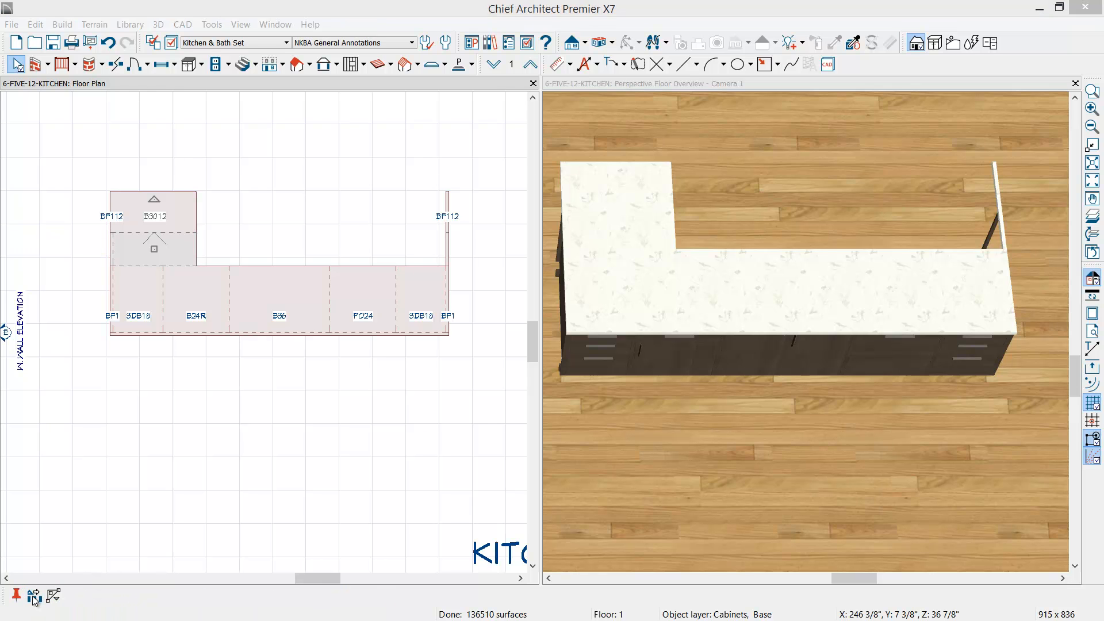
click(32, 595)
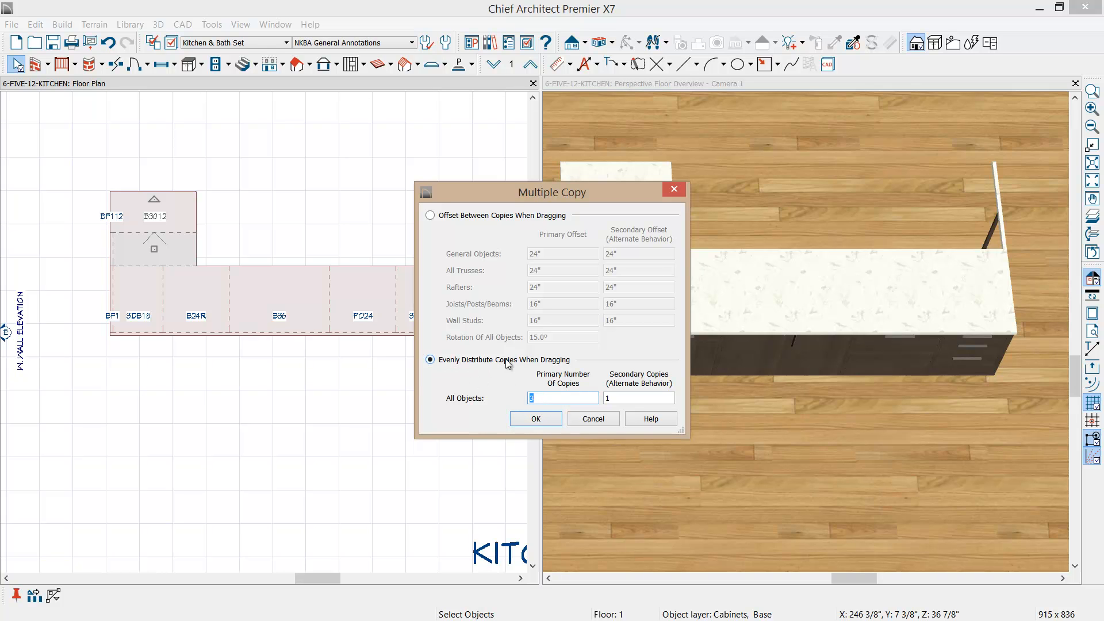
click(535, 418)
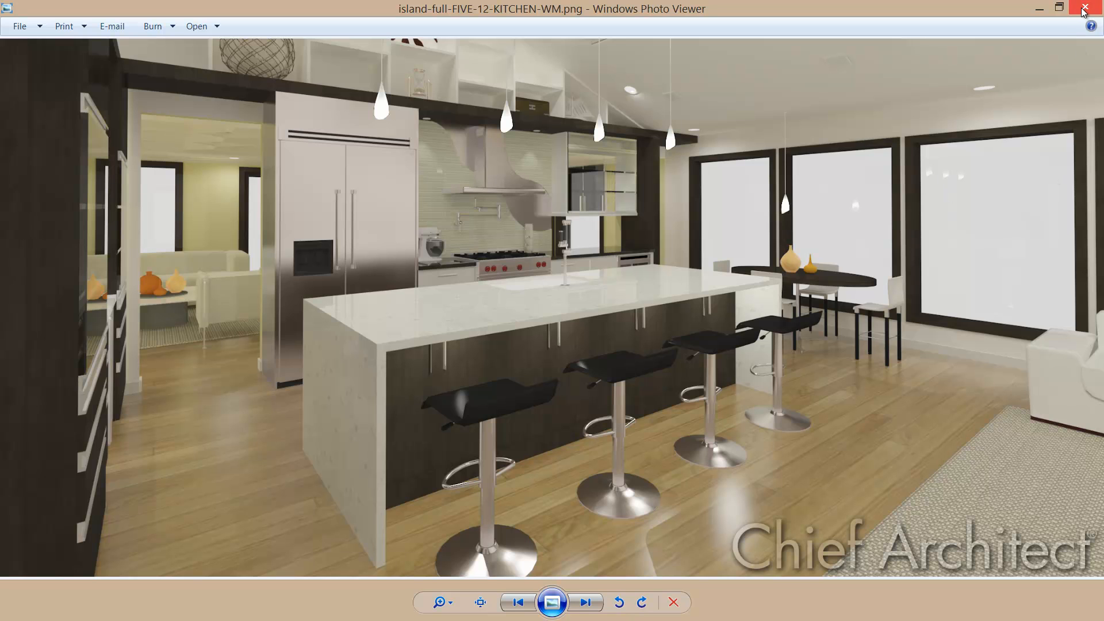
Close the render viewer, draw a custom countertop strip at the island's left end, and select it.
click(1083, 8)
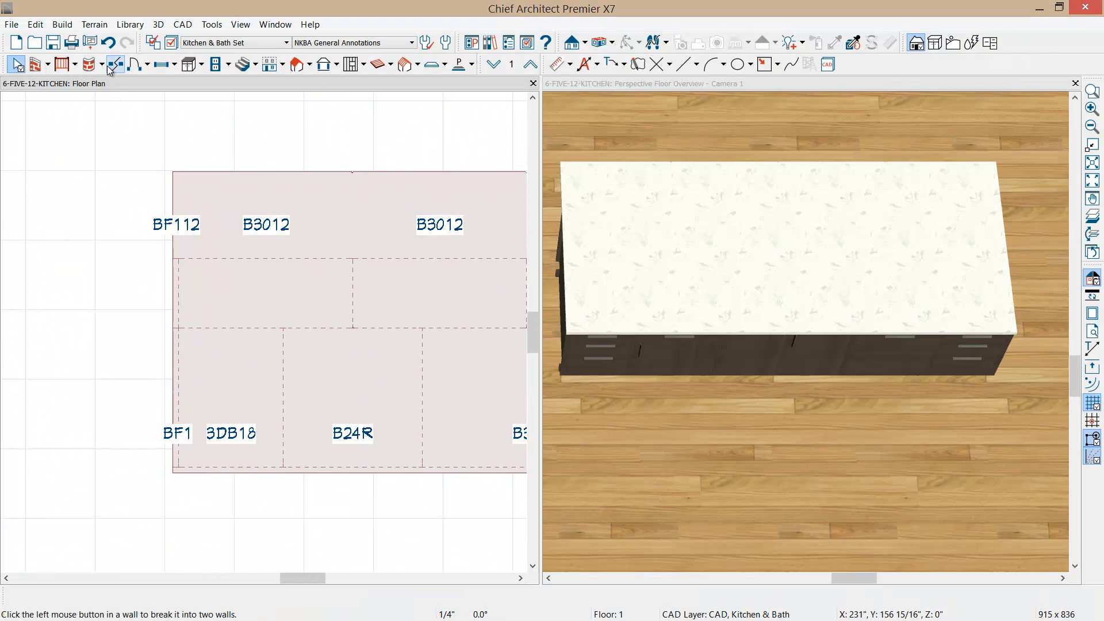
click(188, 64)
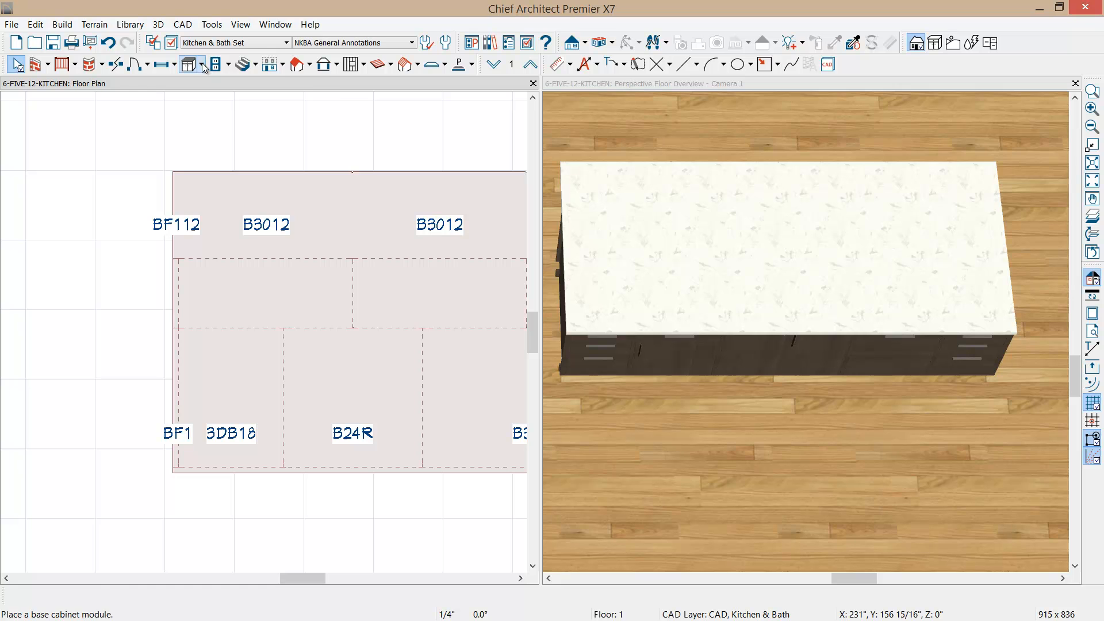
click(190, 64)
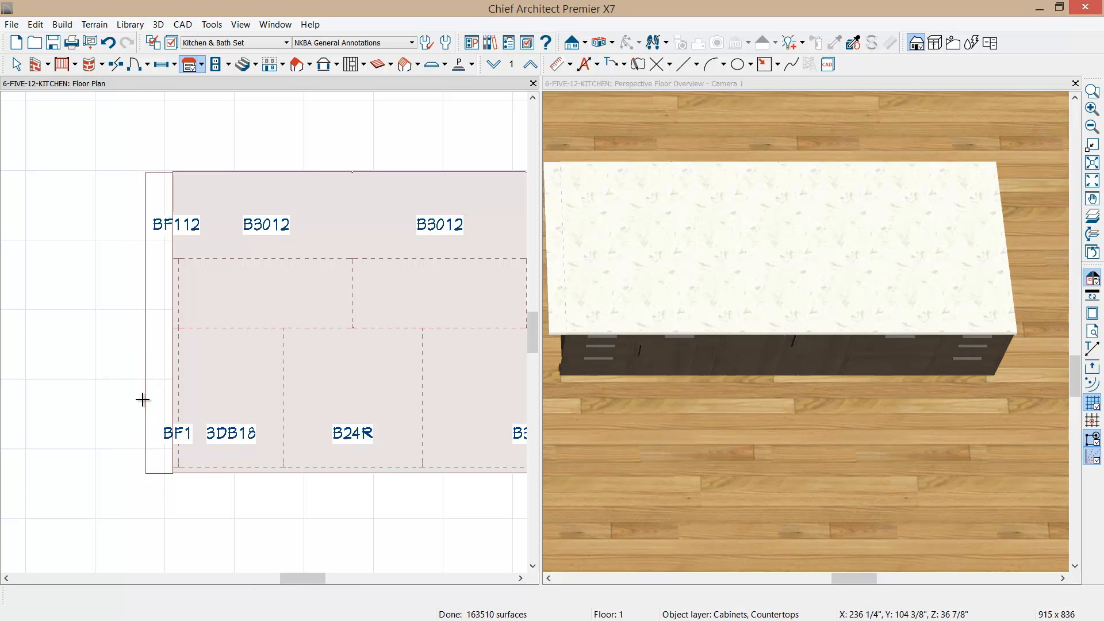
click(265, 292)
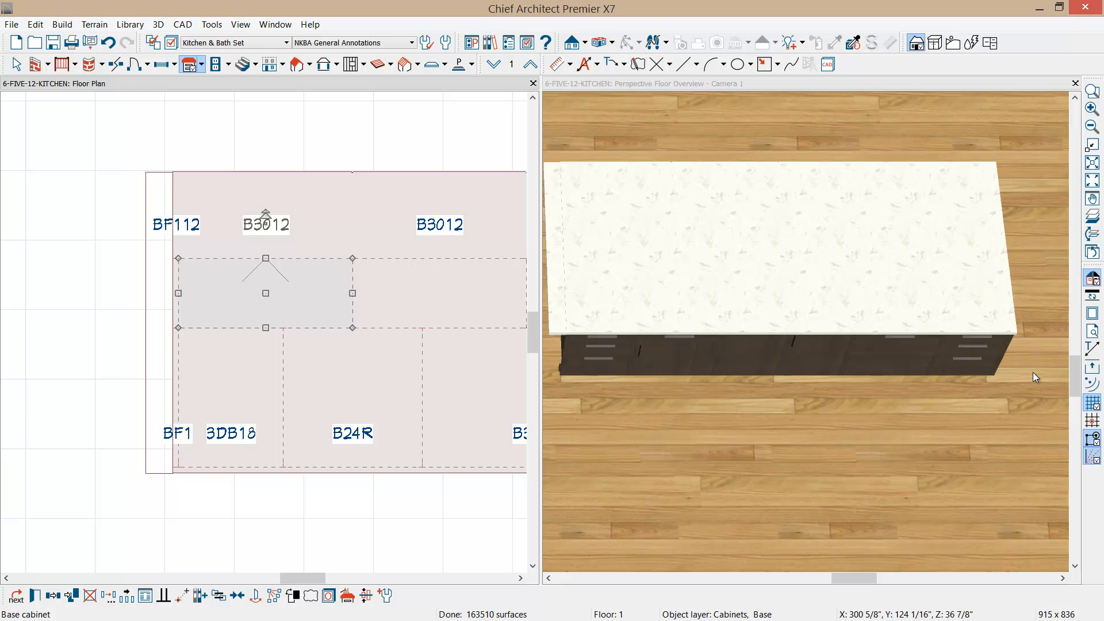
click(148, 294)
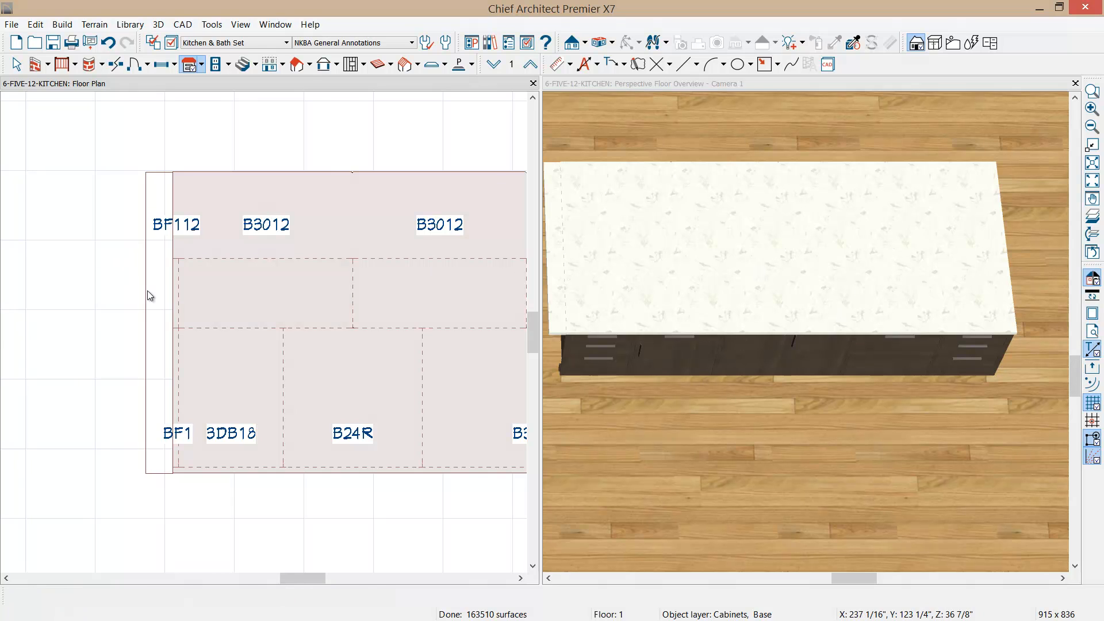
click(161, 338)
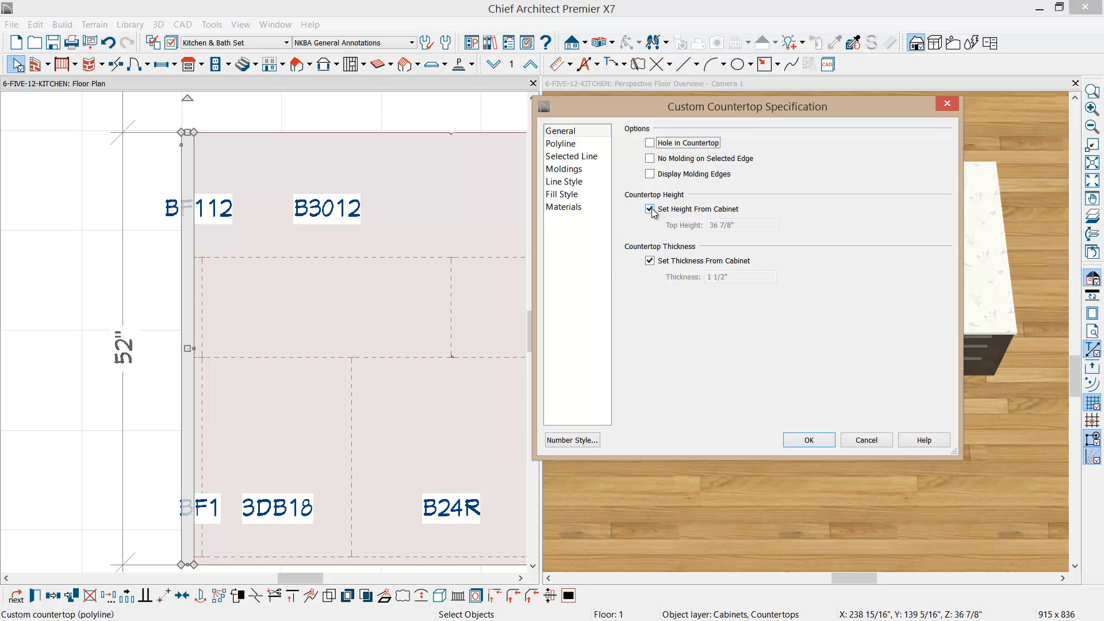
Make the left-end countertop slab 36" thick instead of taking its height and thickness from the cabinet.
click(649, 209)
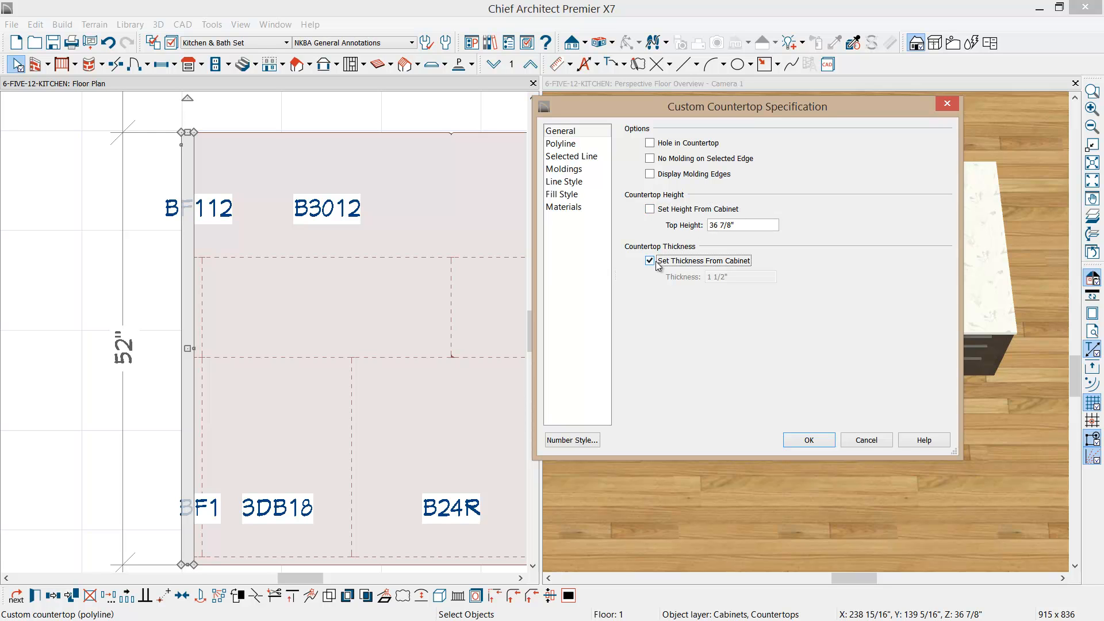
click(649, 260)
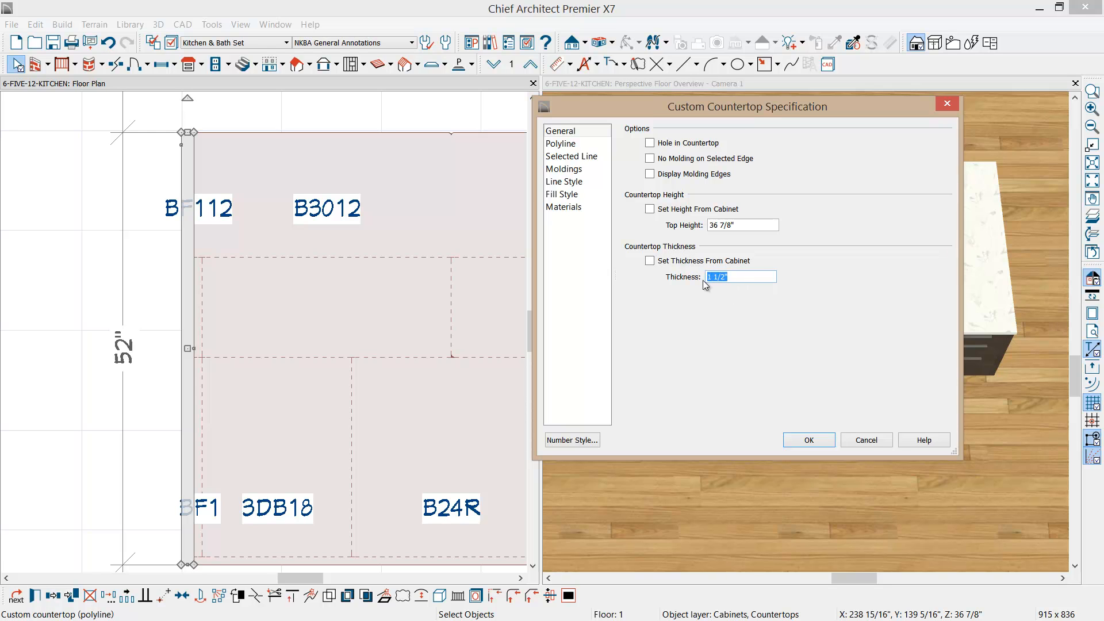
text(36")
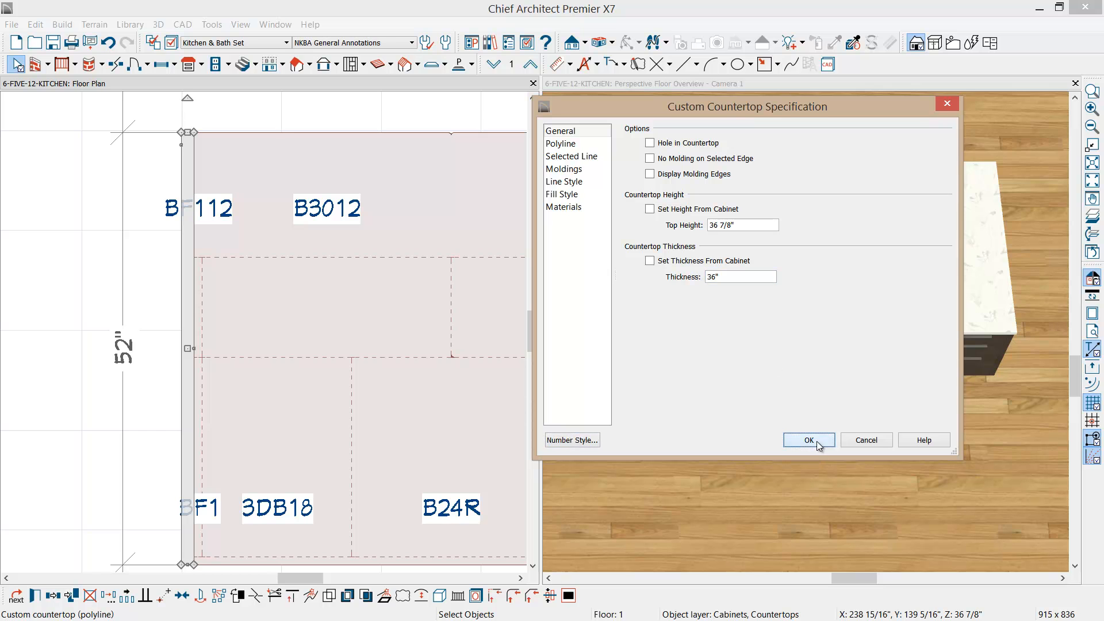
click(808, 439)
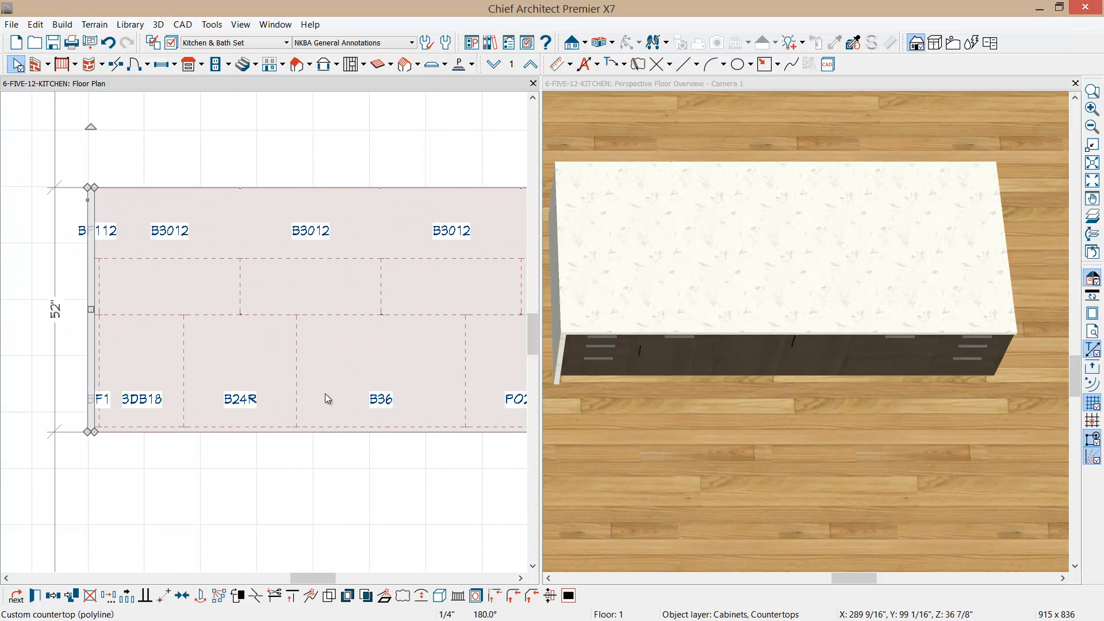
Mirror the waterfall countertop slab onto the island's right end.
click(53, 596)
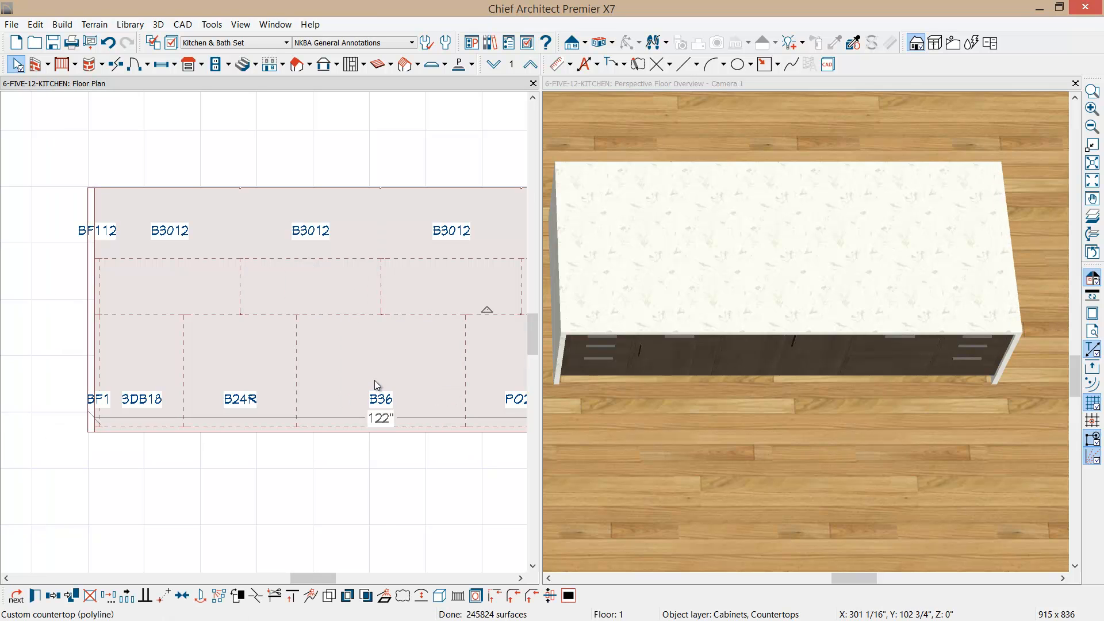
mouse_move(687, 139)
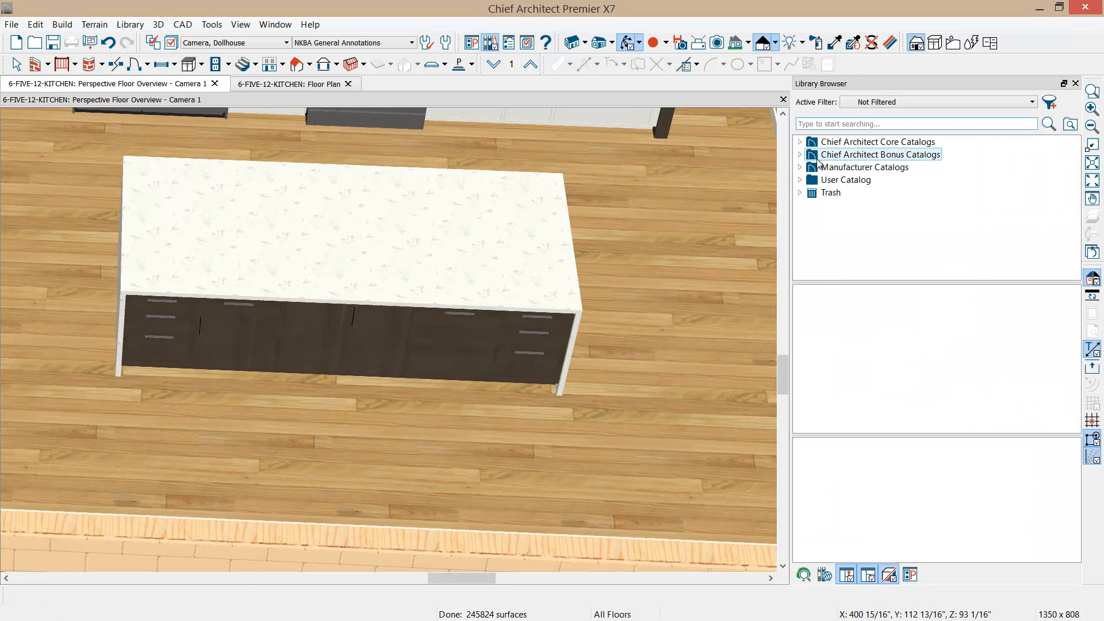
Select DW from User Catalog > 2014-Tradeshow-Favorites > Kitchen - short list.
click(800, 179)
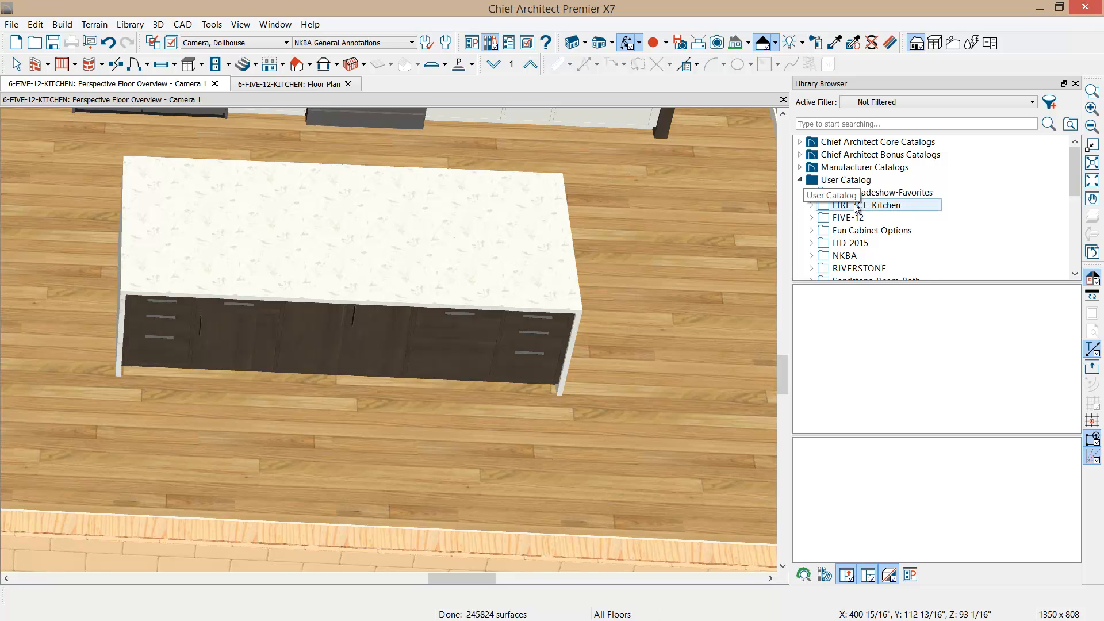
click(811, 192)
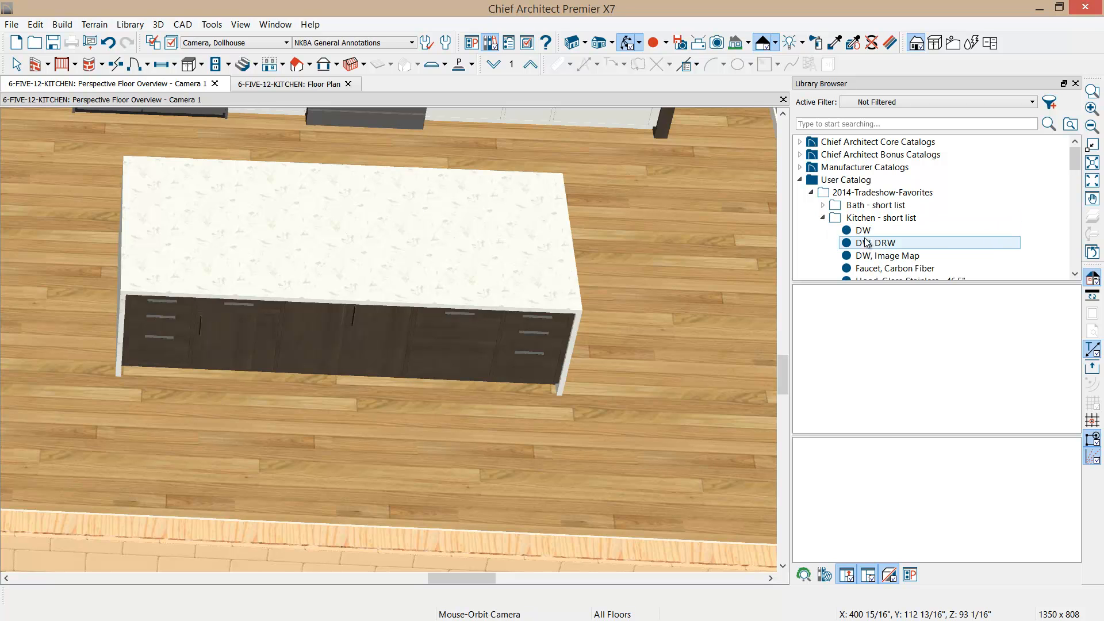
click(862, 230)
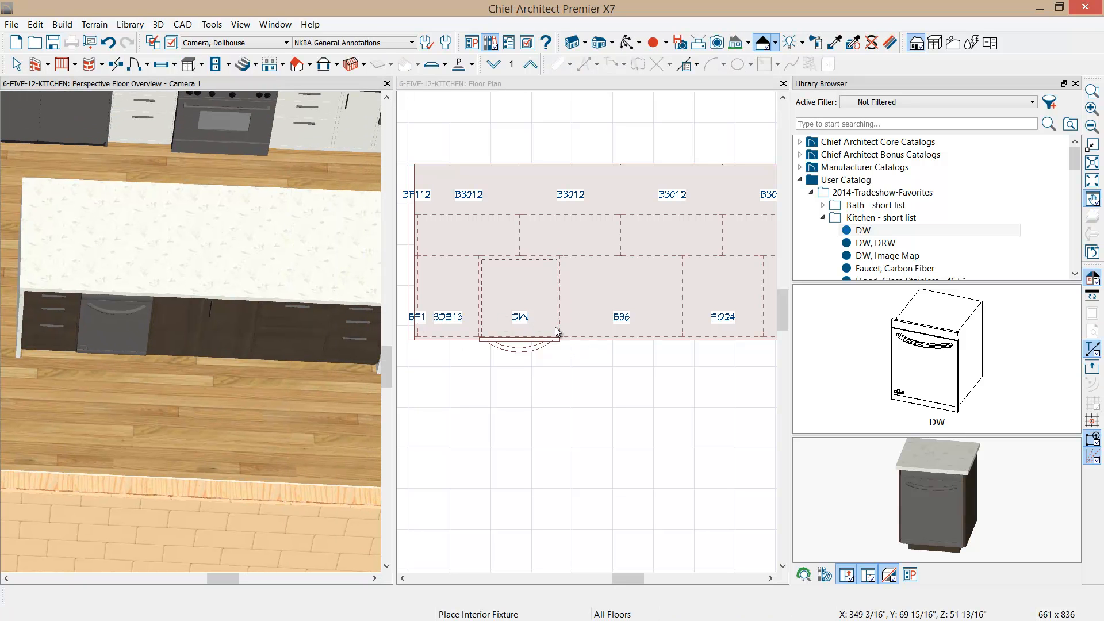
mouse_move(620, 326)
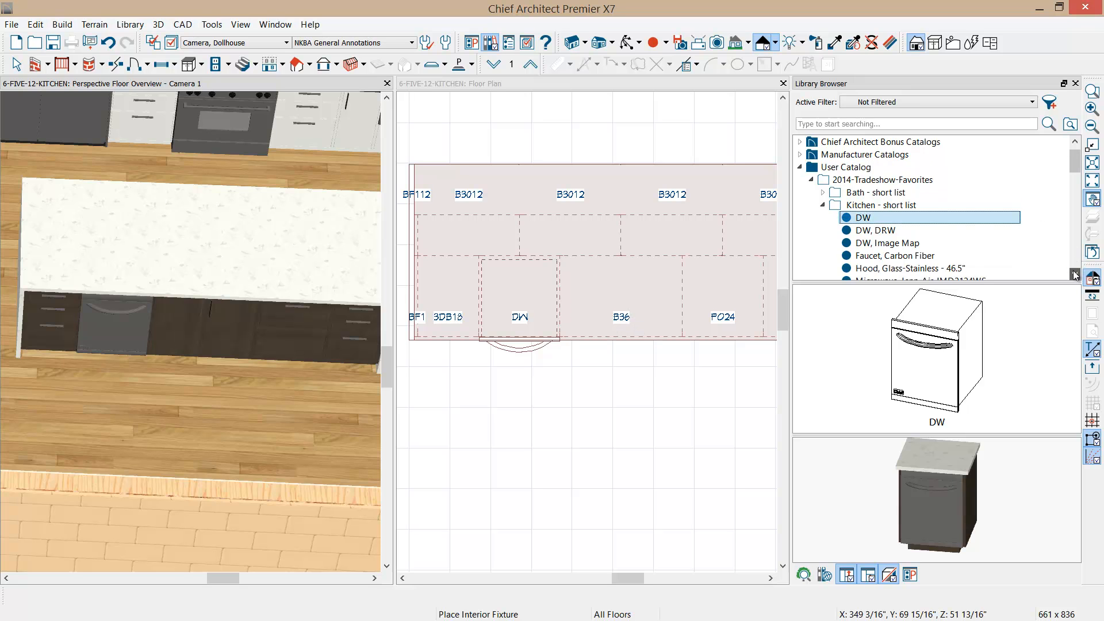
Place the Single 32" undermount sink with no faucet into the island's sink base.
scroll(down, 3)
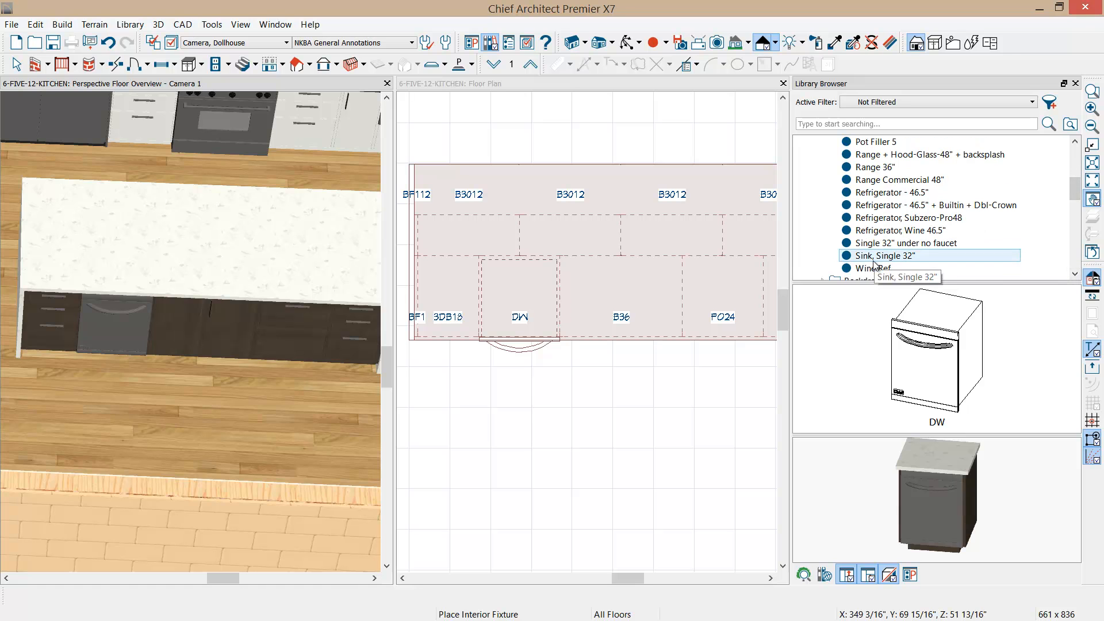
click(904, 243)
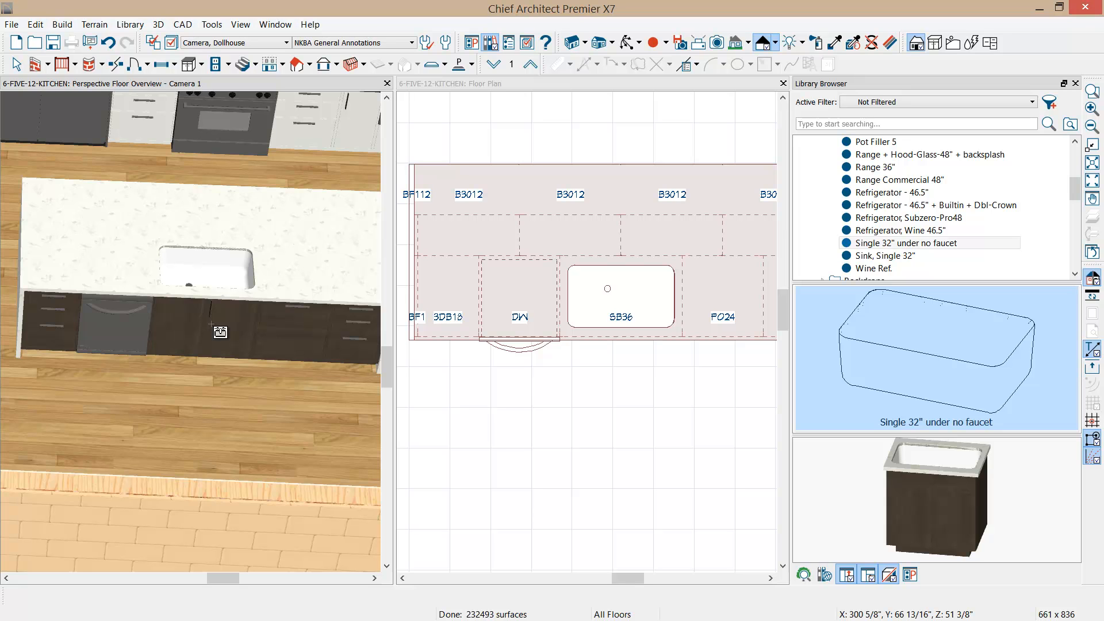
mouse_move(694, 85)
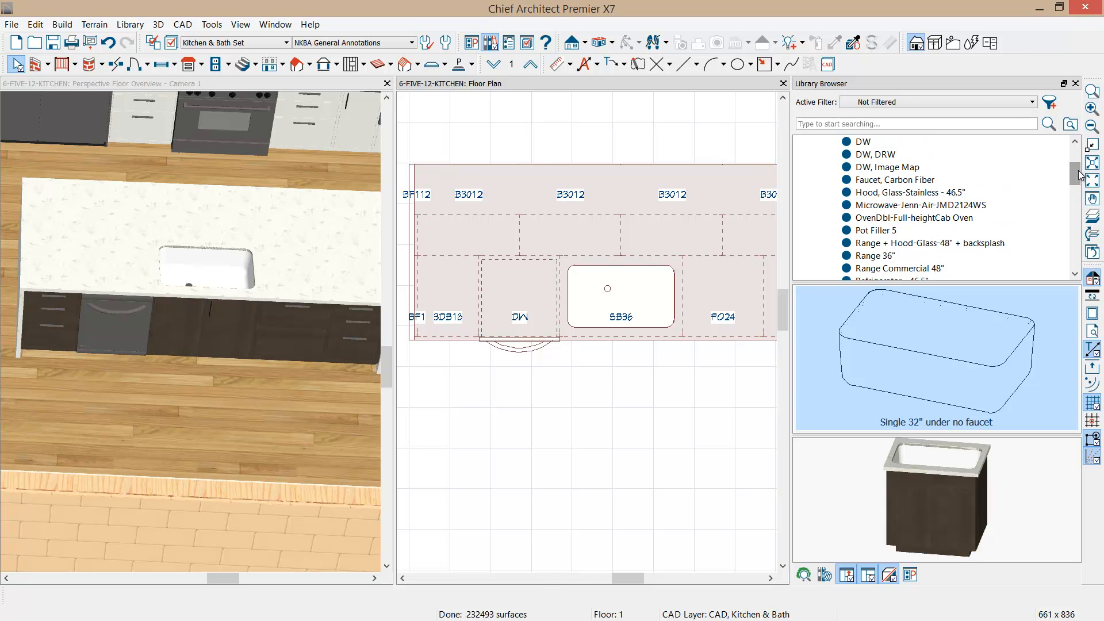
click(912, 205)
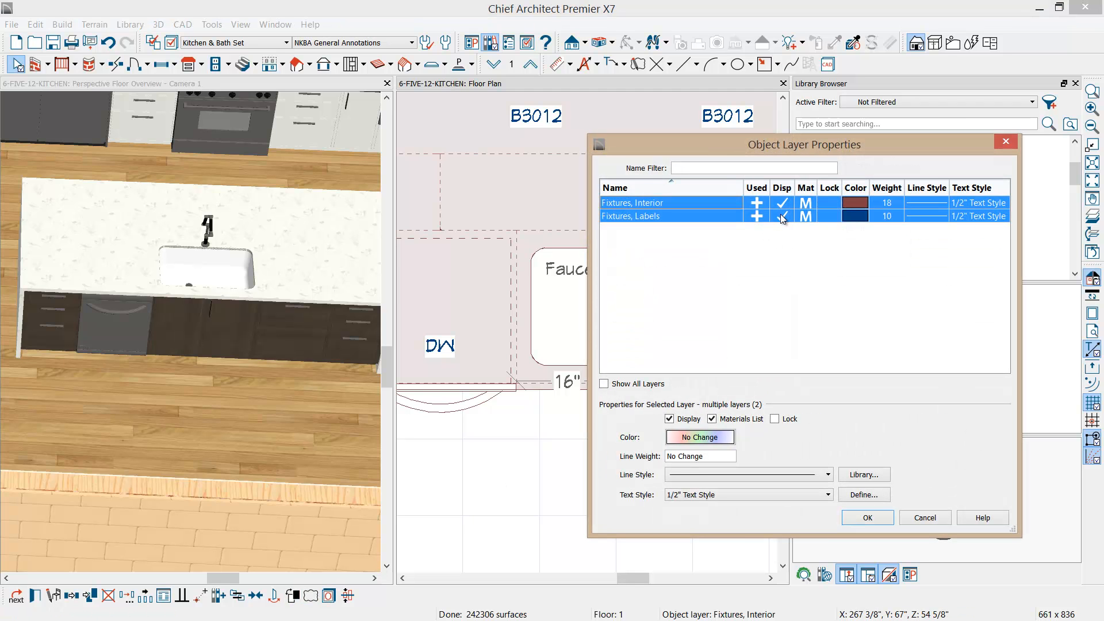
Turn off Display for the Fixtures, Labels layer.
click(866, 518)
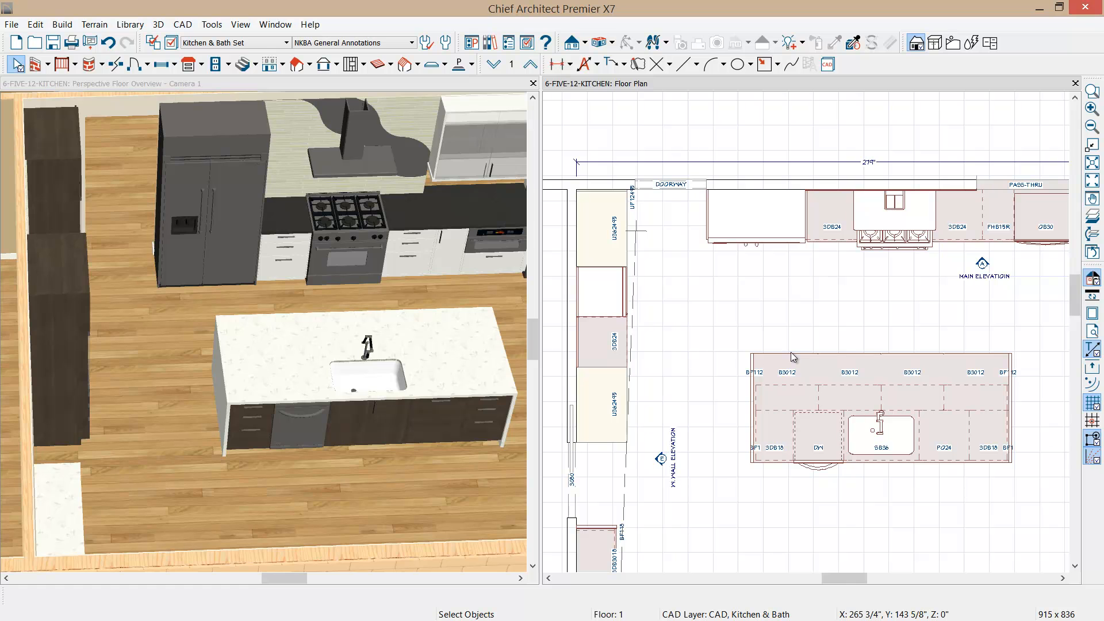
mouse_move(739, 359)
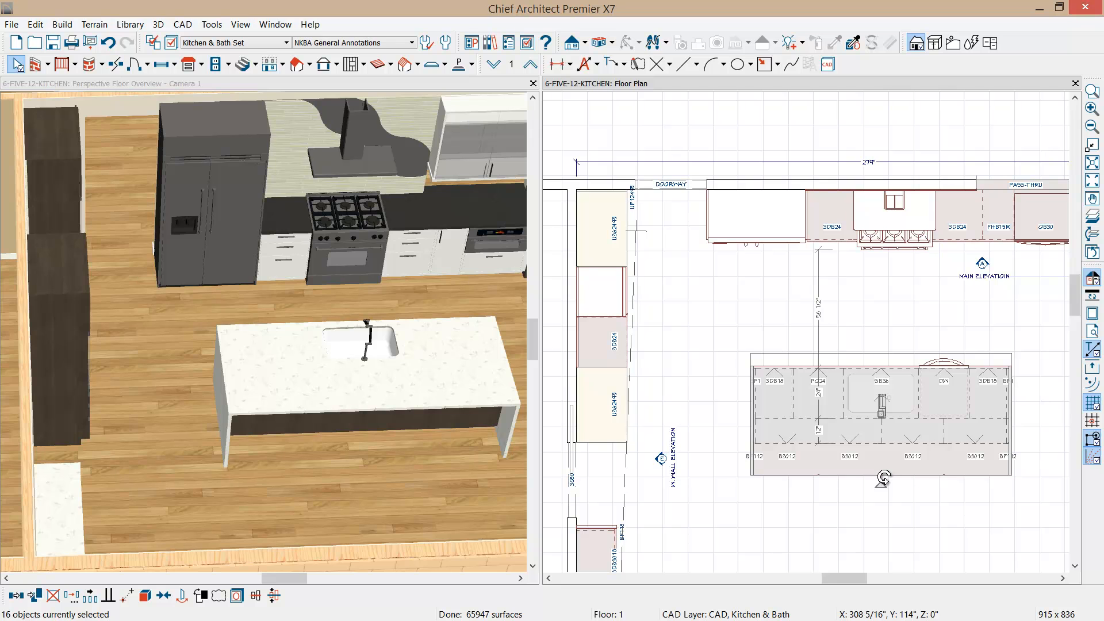
mouse_move(813, 333)
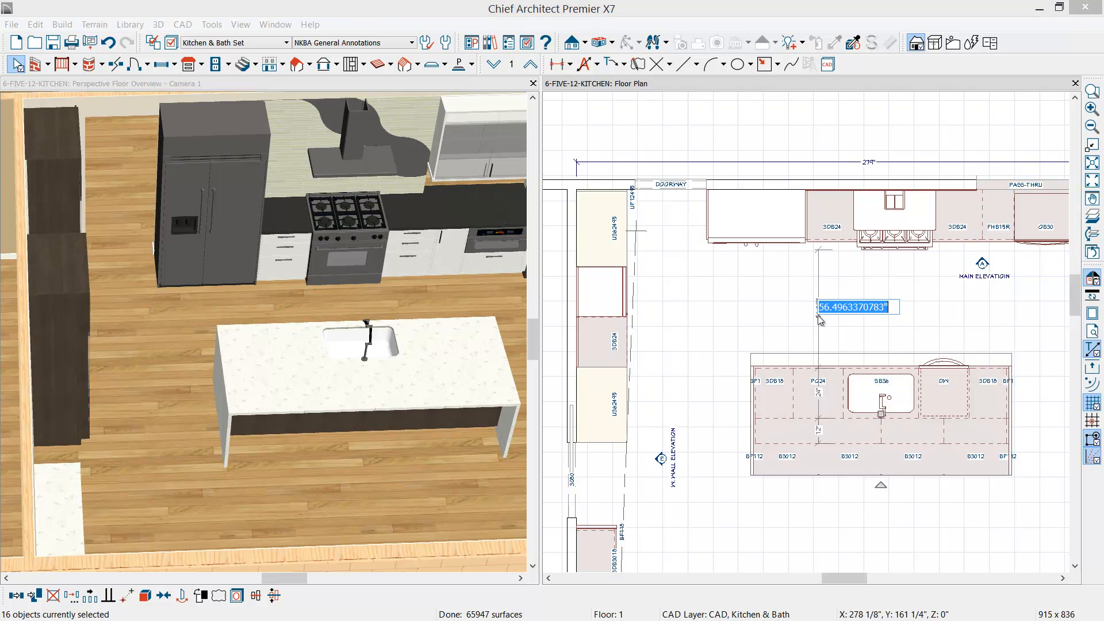
Enter 45" as the island's distance from the back counter.
text(45)
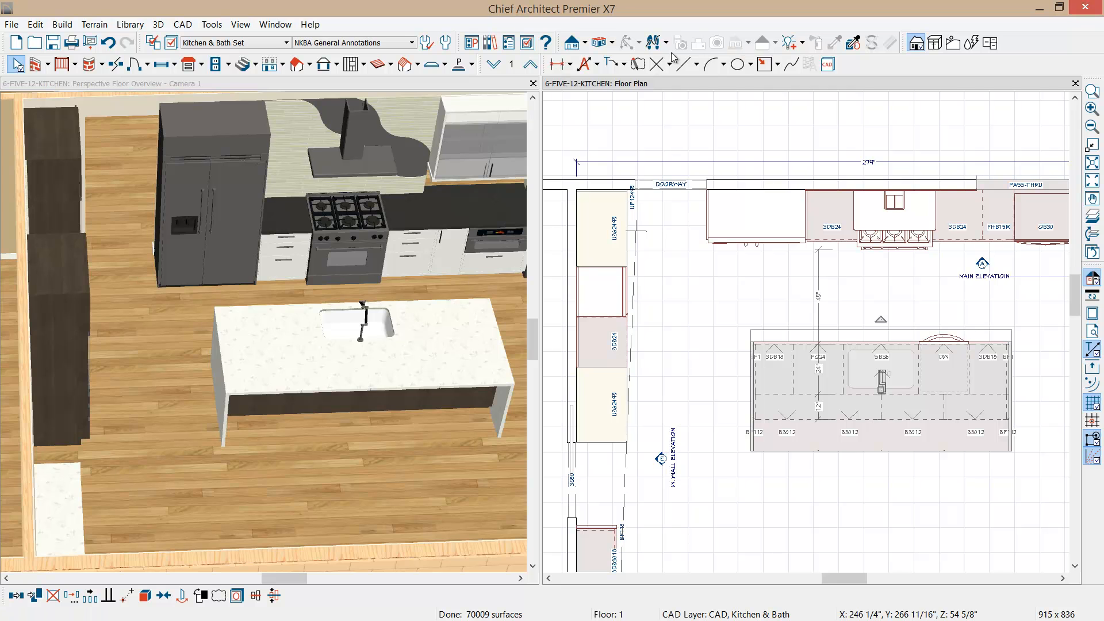
mouse_move(557, 64)
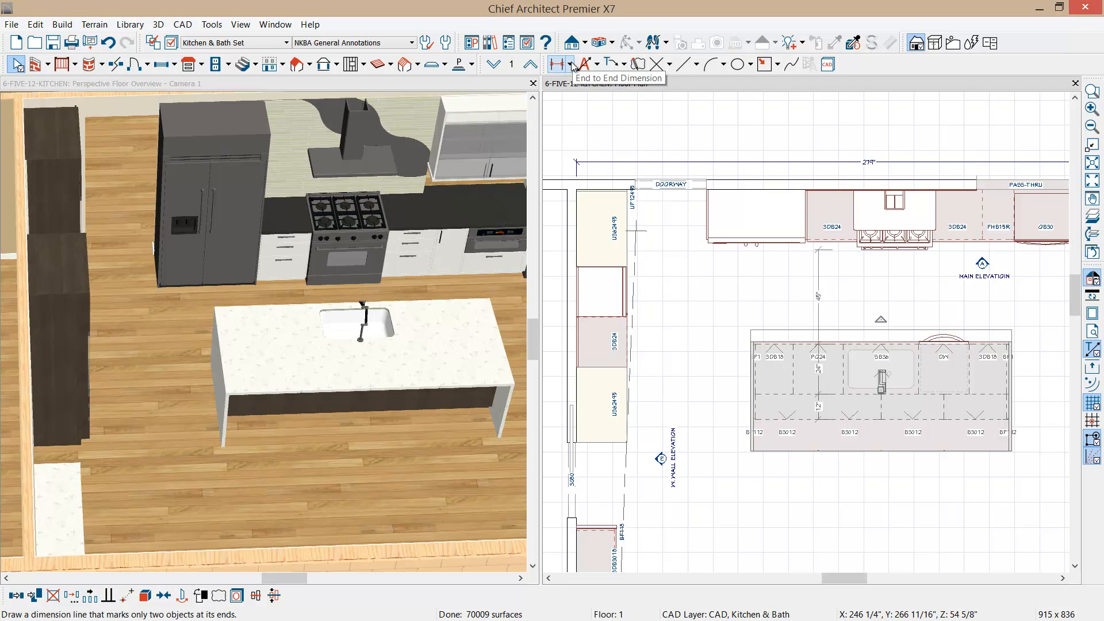
Adjust Dimension Defaults to set which object parts dimensions locate.
click(570, 64)
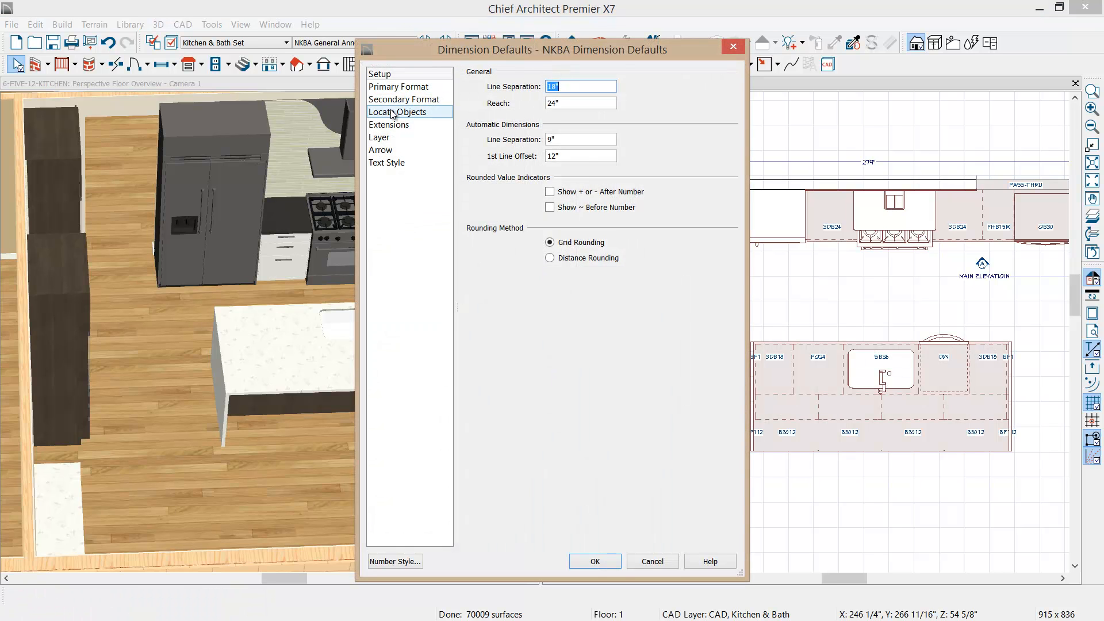
click(399, 112)
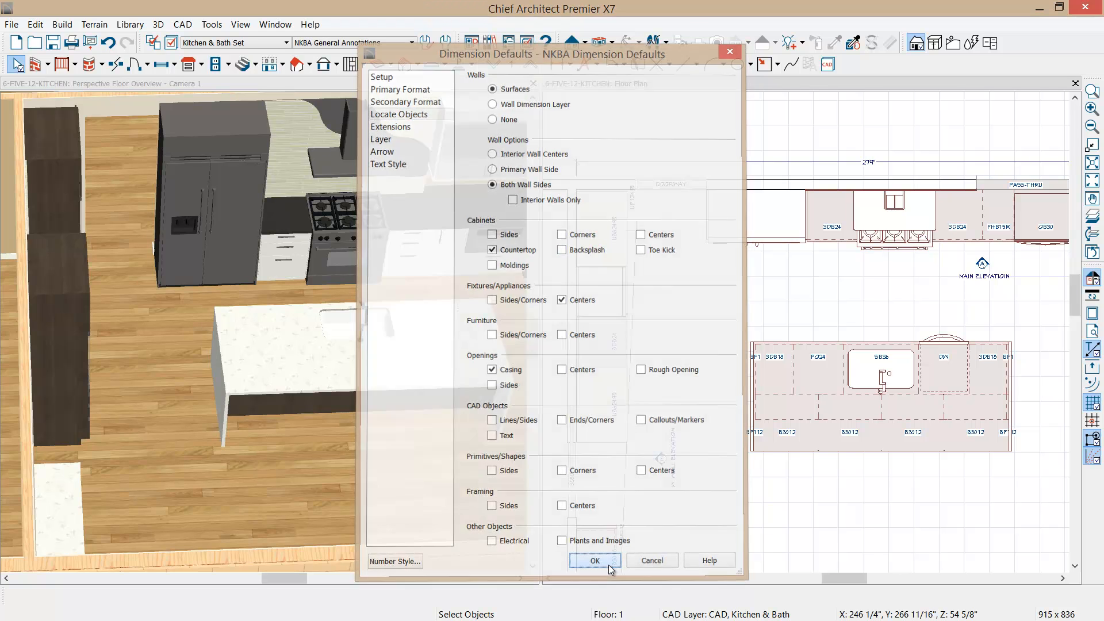
click(594, 559)
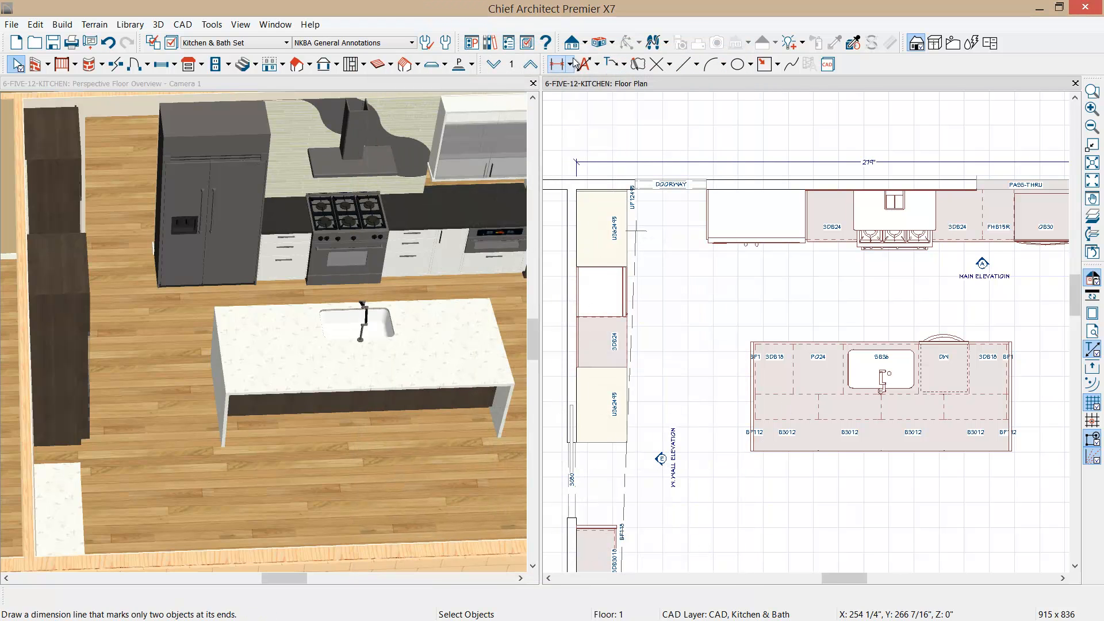
Dimension the island from the back counter and left cabinets, setting 45" and 36".
click(556, 63)
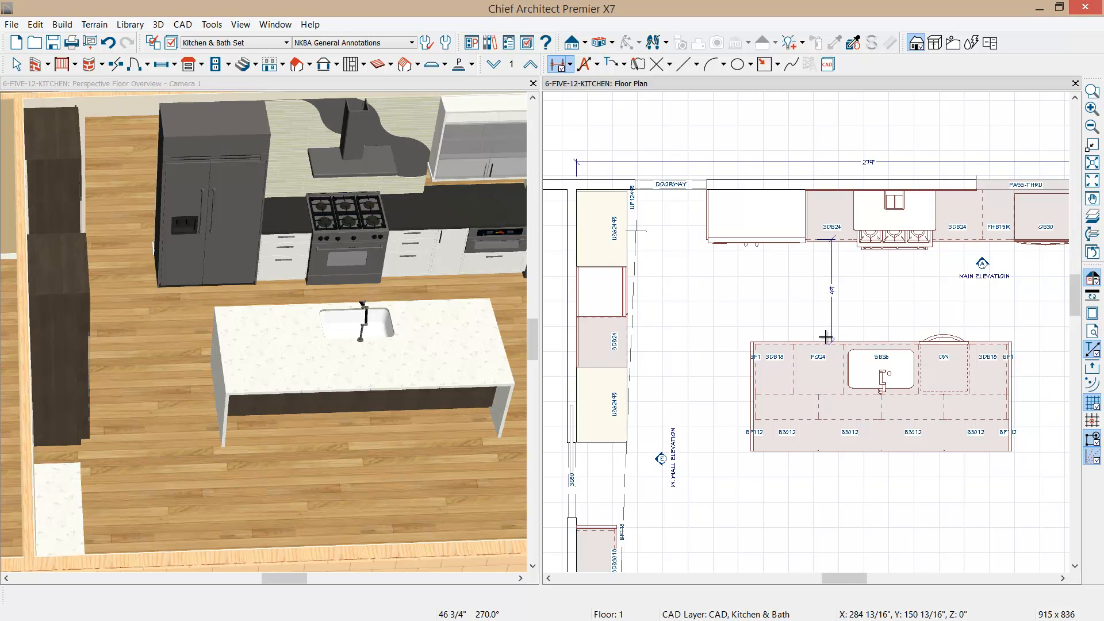
scroll(down, 3)
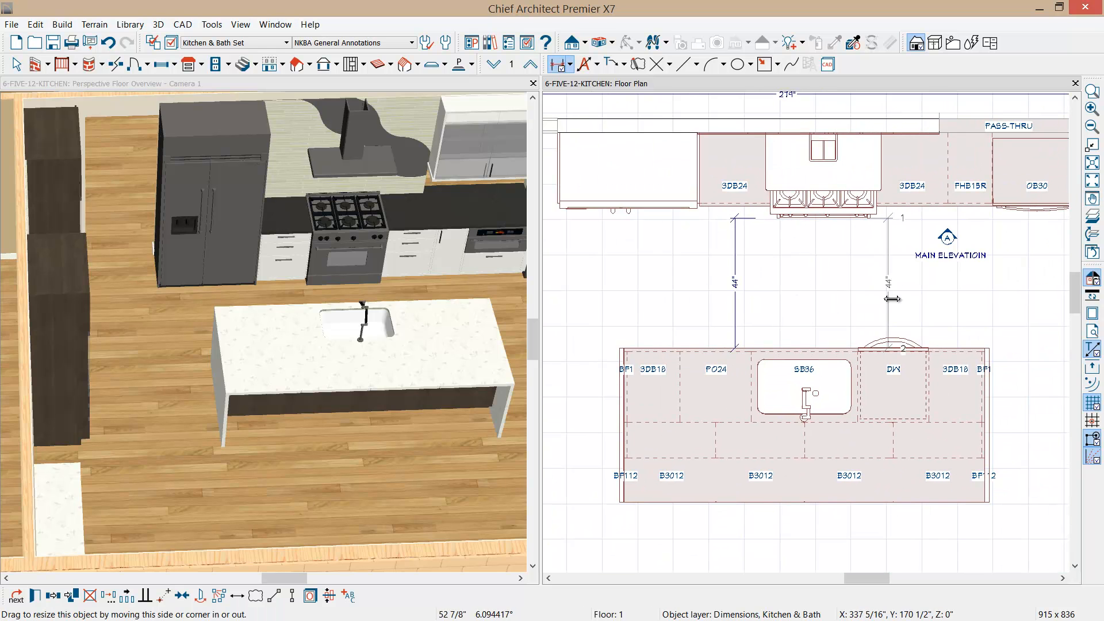
drag(893, 299, 906, 304)
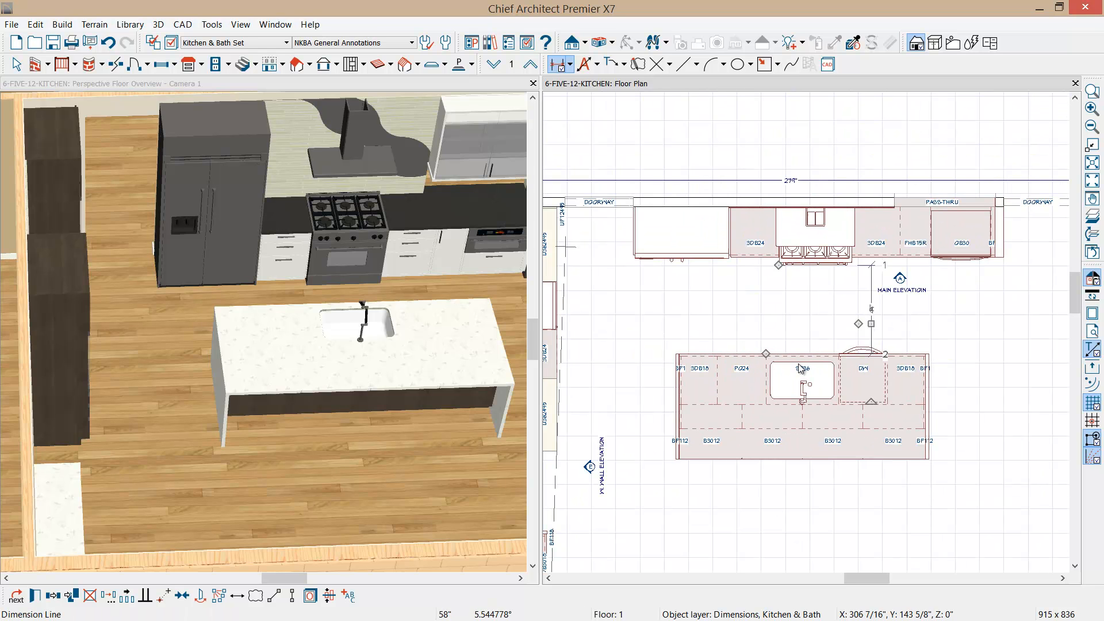
click(558, 64)
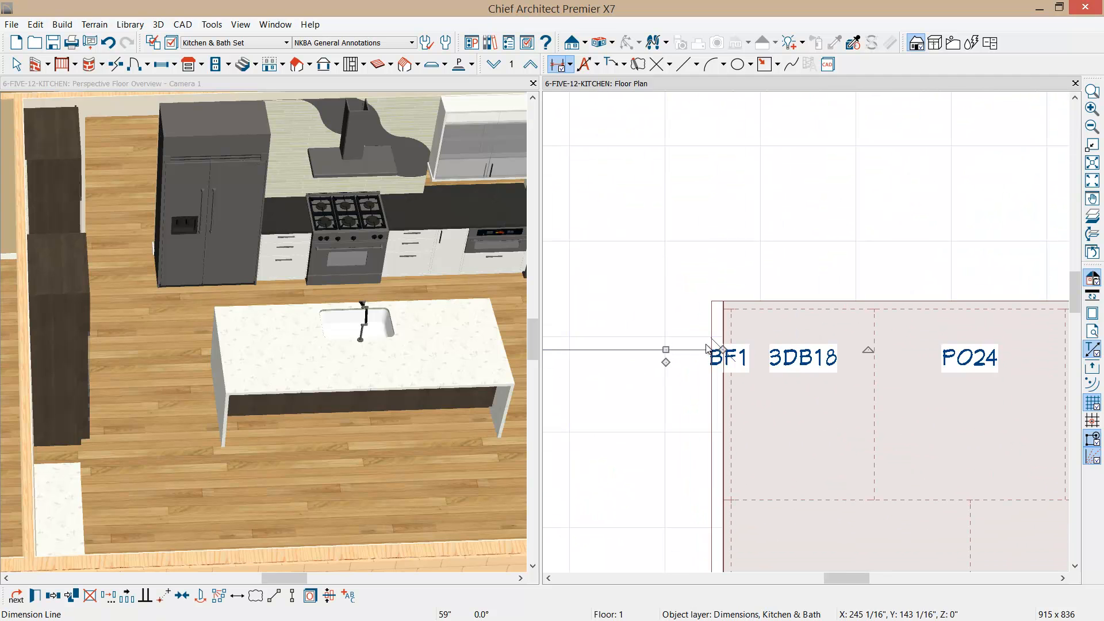
drag(665, 350, 697, 350)
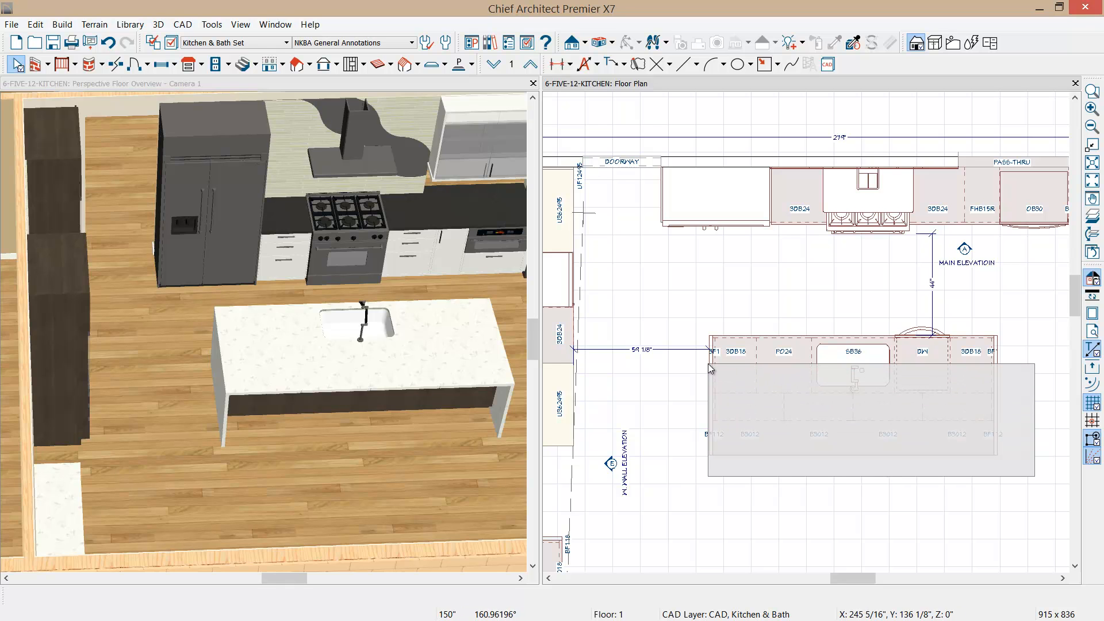
click(844, 387)
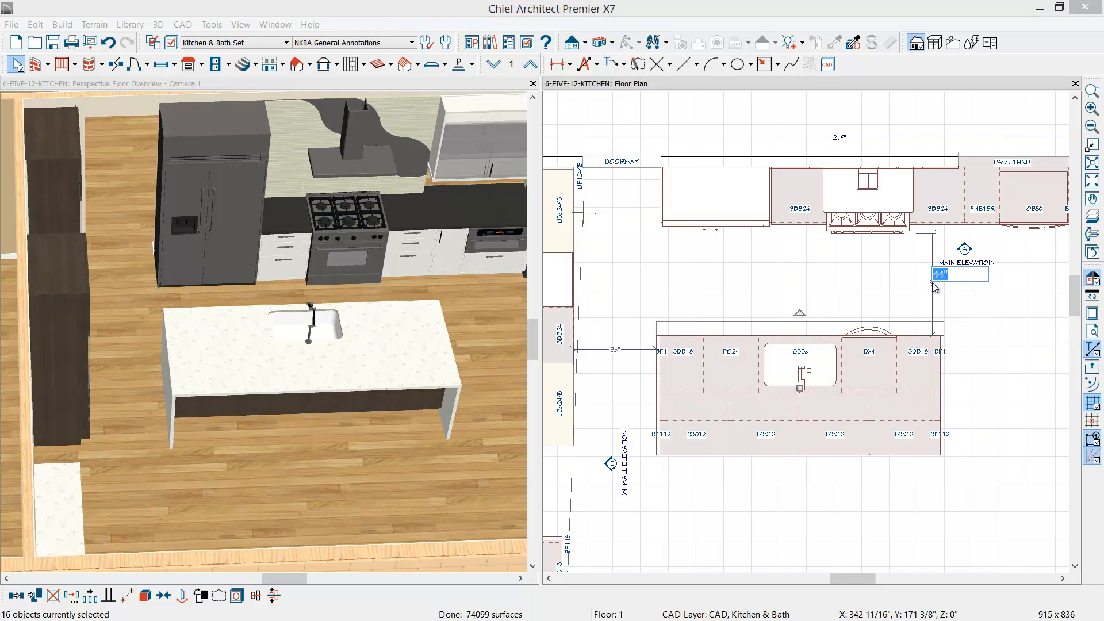
text(45)
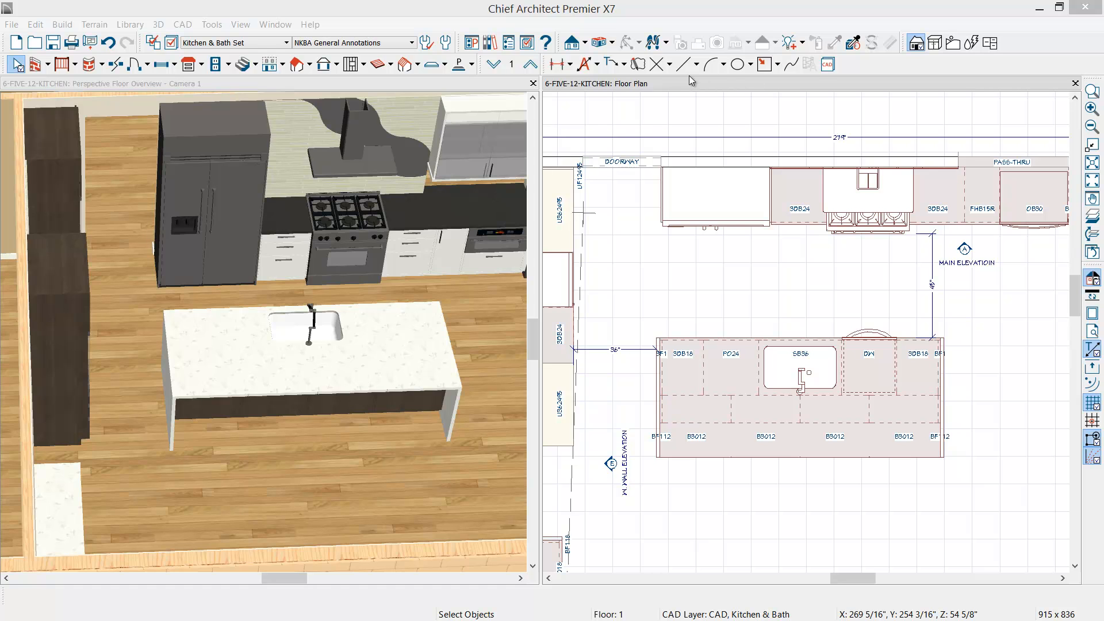
Draw a closed polyline triangle linking the refrigerator, range and island sink.
click(686, 64)
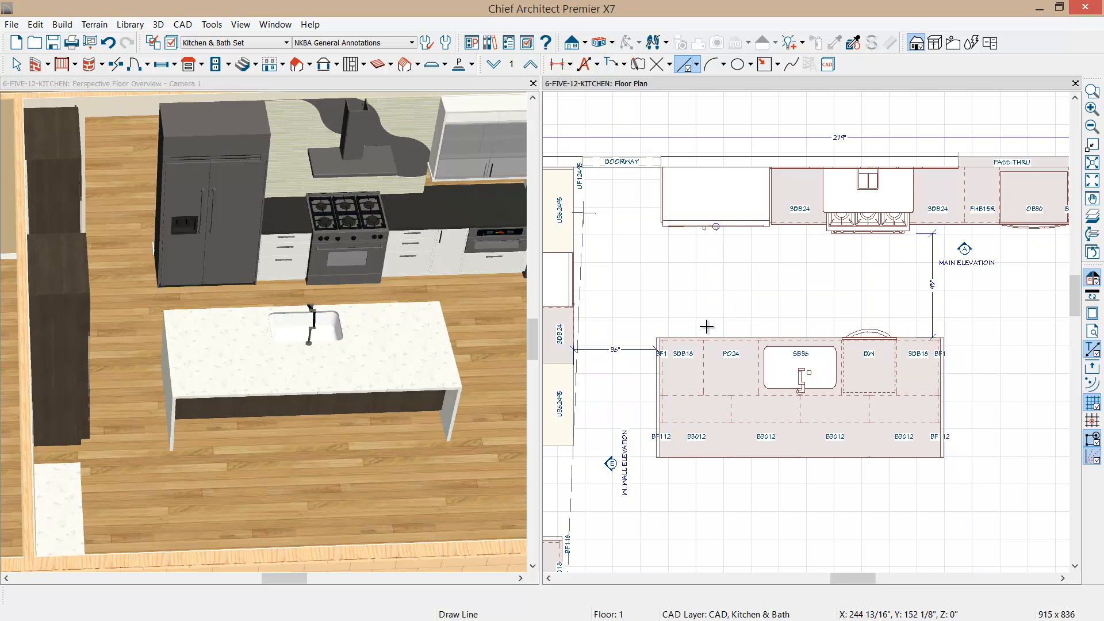
drag(708, 331, 802, 239)
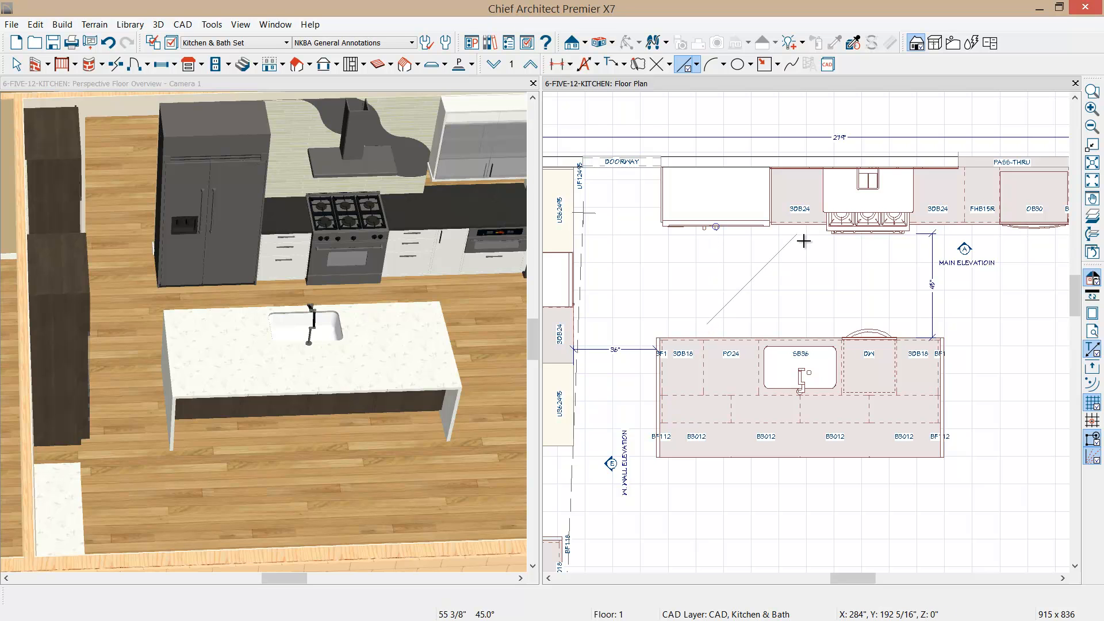
drag(797, 233, 829, 314)
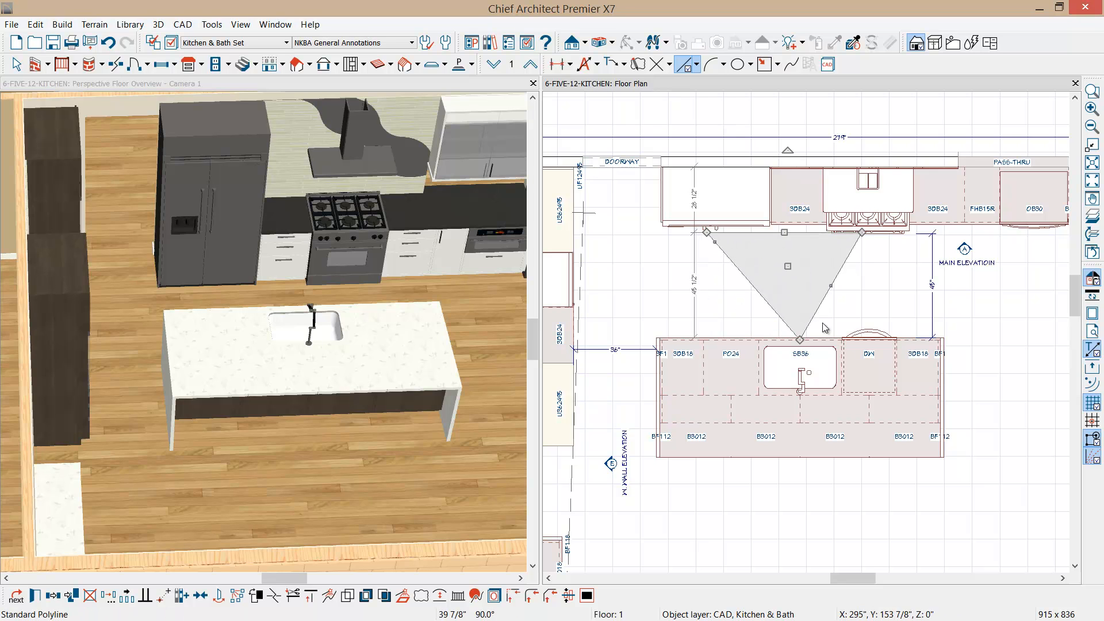
mouse_move(843, 300)
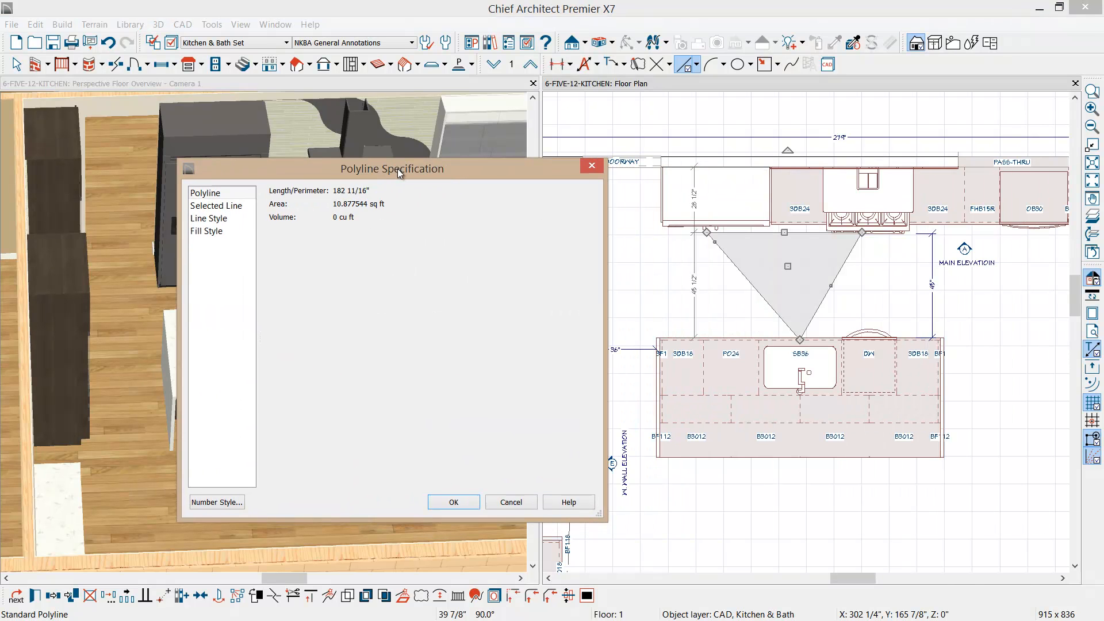
Give the work triangle a very light, transparent hatch fill.
click(216, 205)
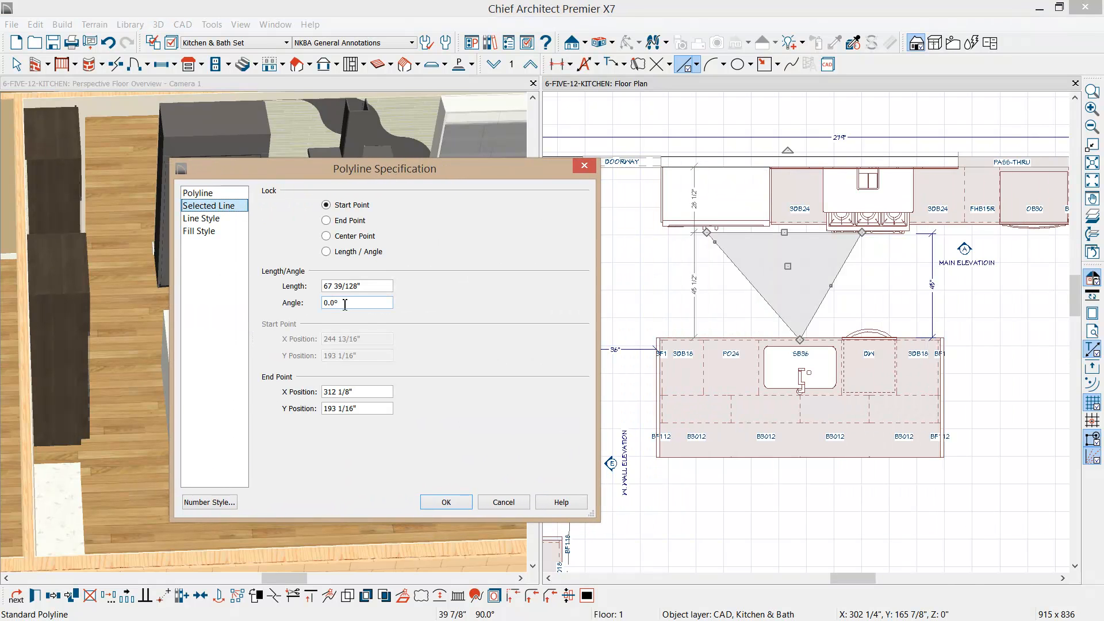
click(202, 219)
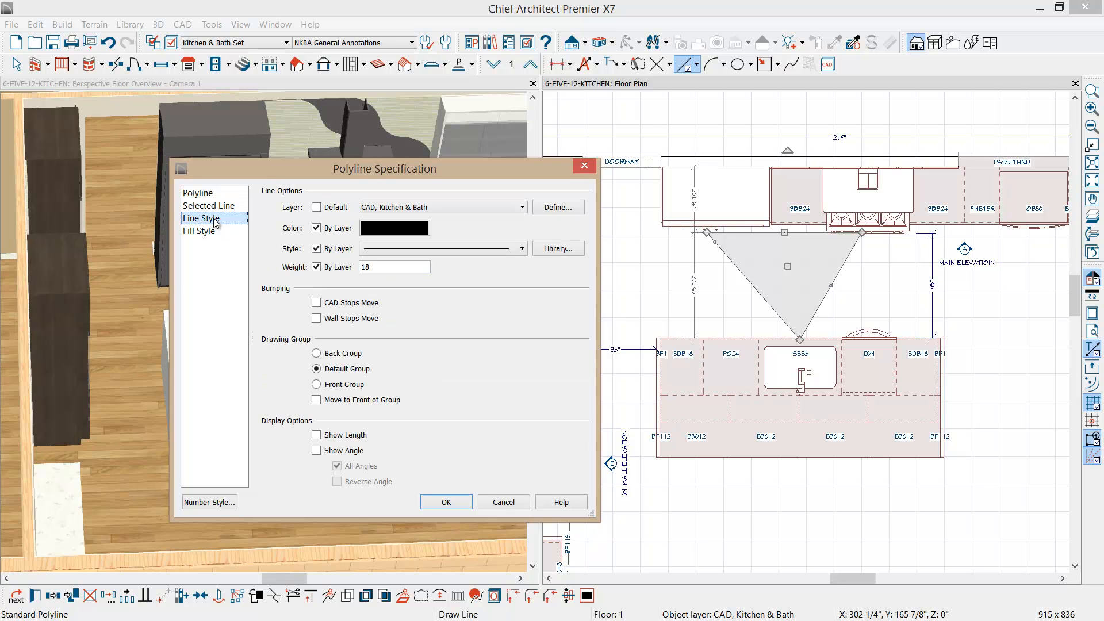
click(394, 227)
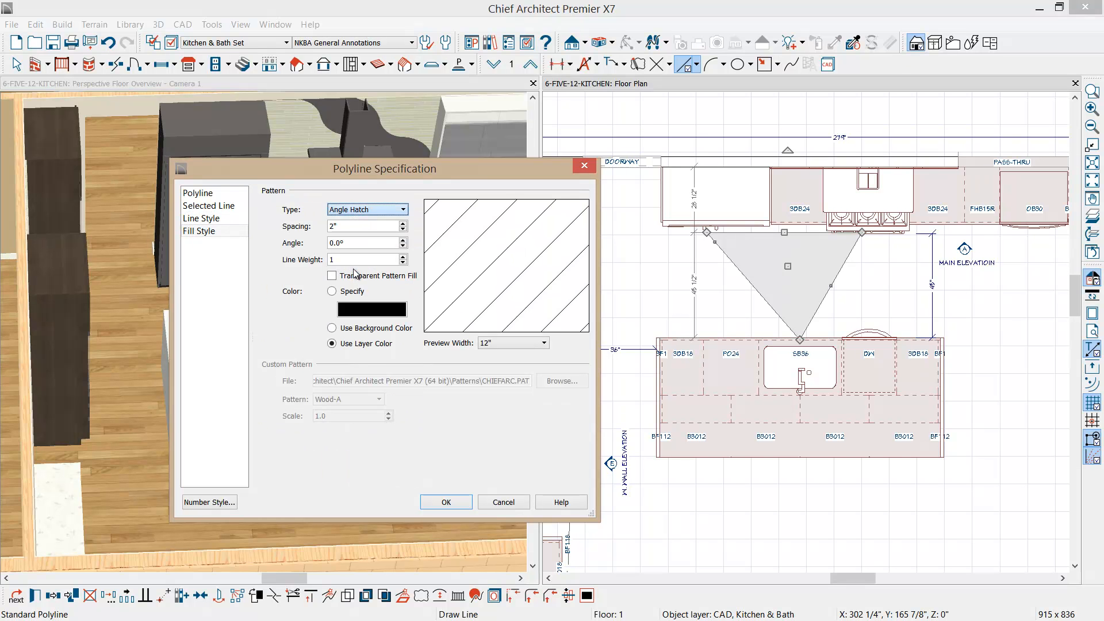
click(371, 308)
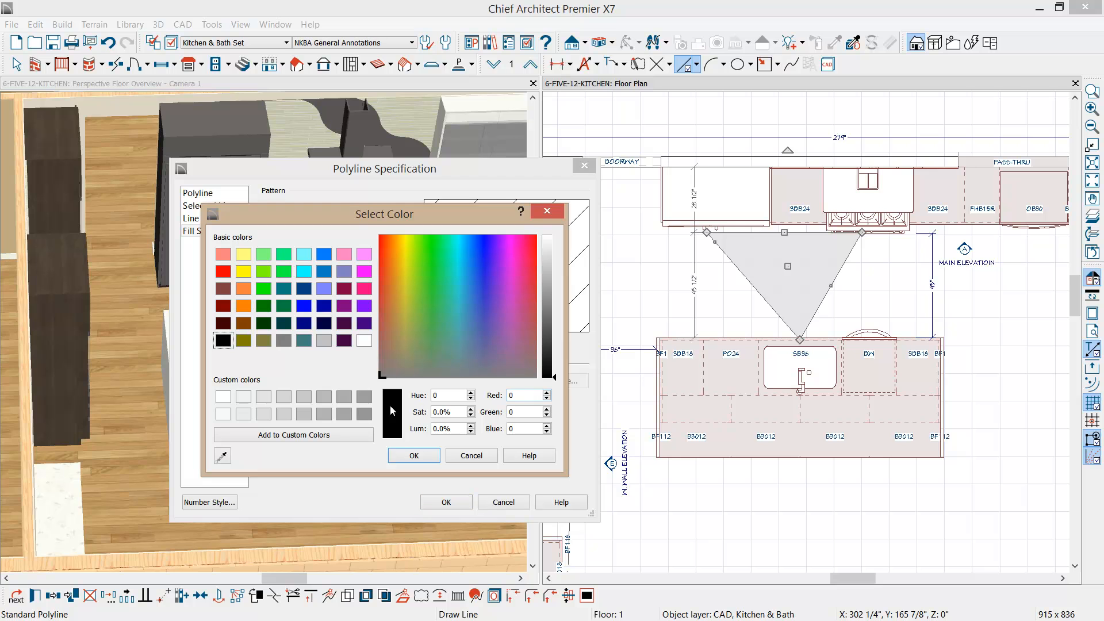
click(364, 339)
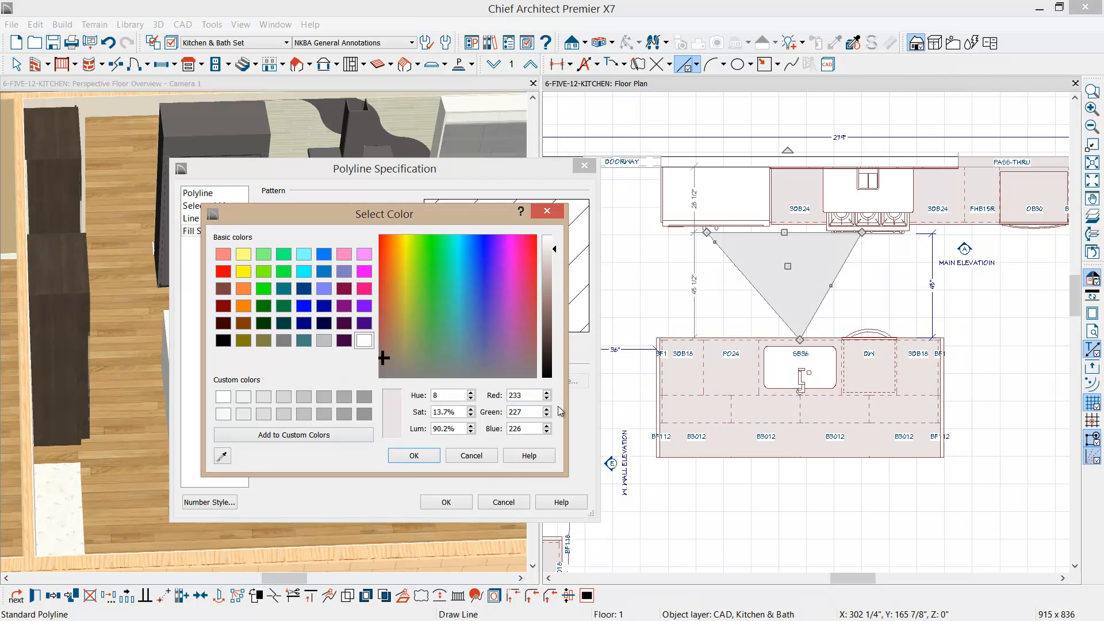
click(470, 455)
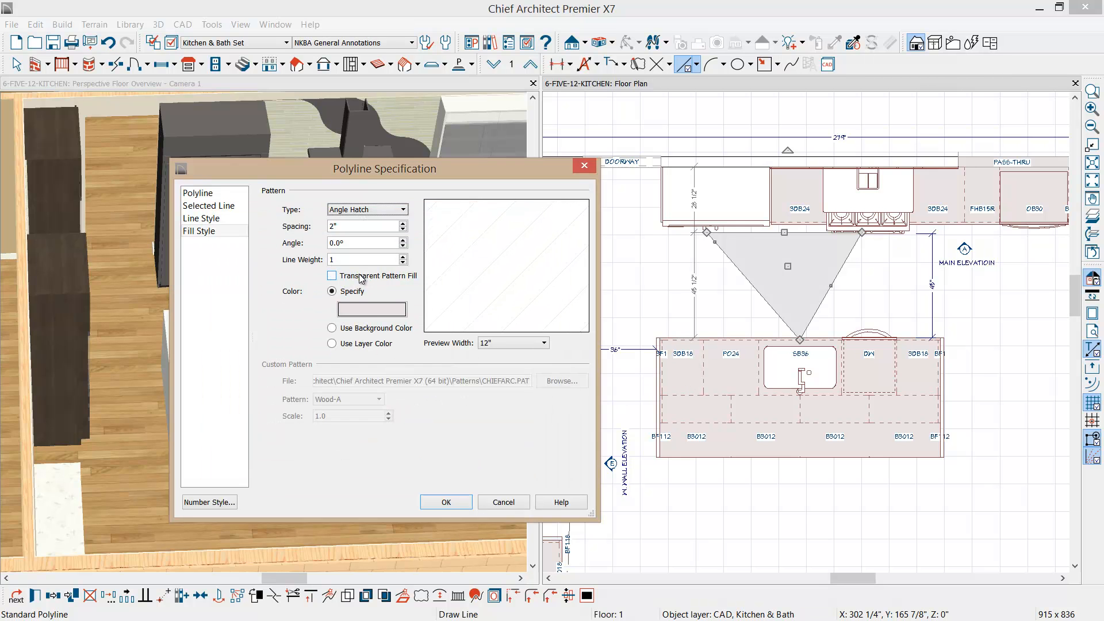
click(332, 275)
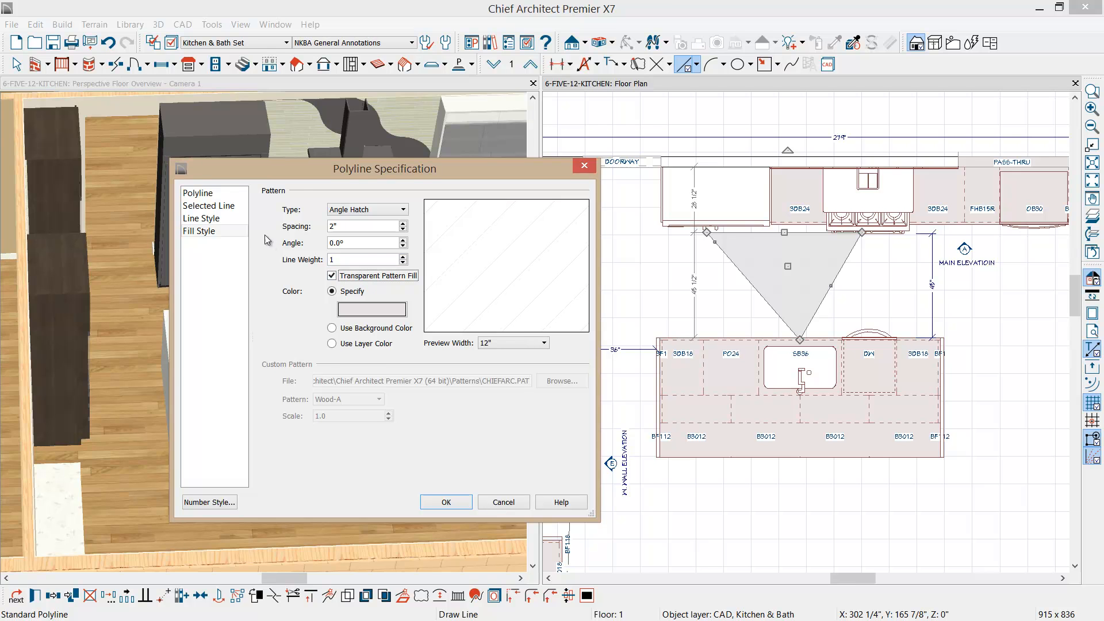
Show the lengths of the triangle's sides and apply the style changes.
click(202, 219)
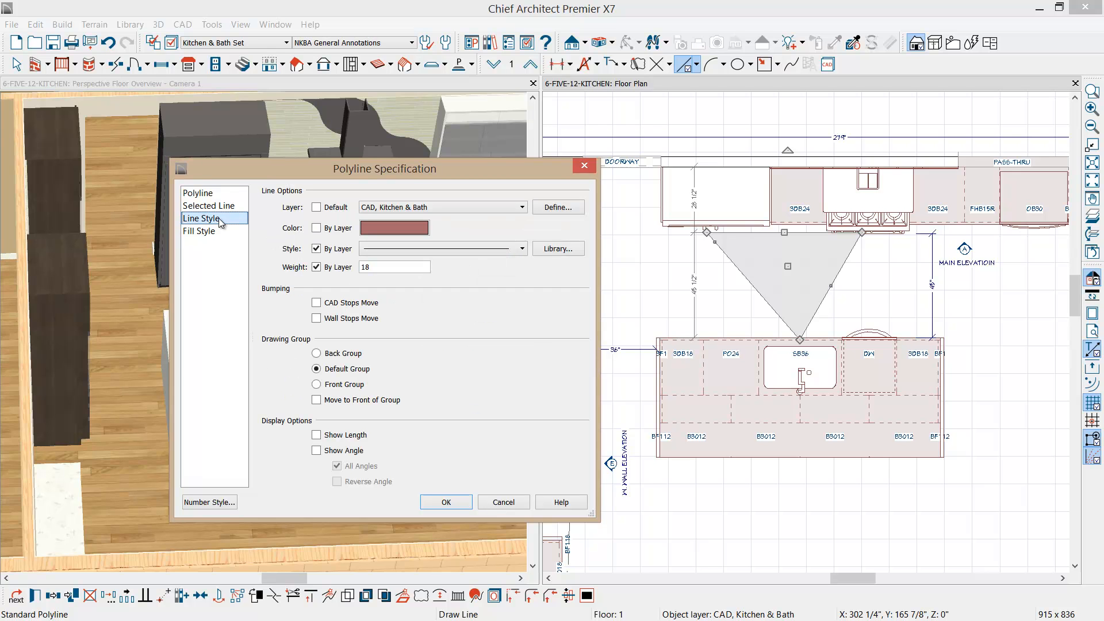
click(316, 435)
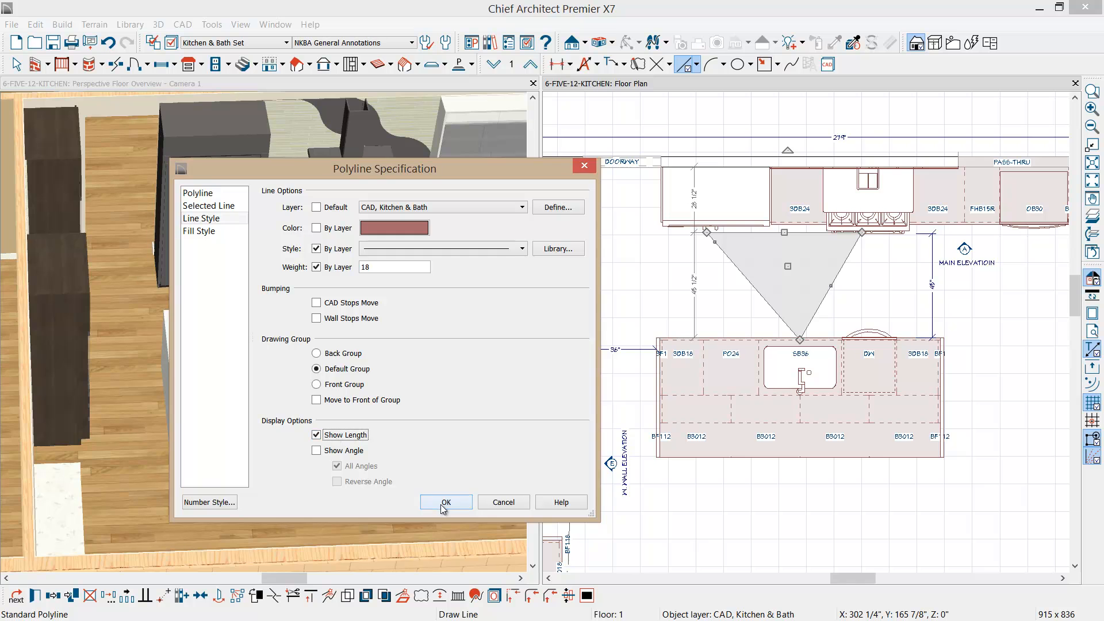
click(445, 502)
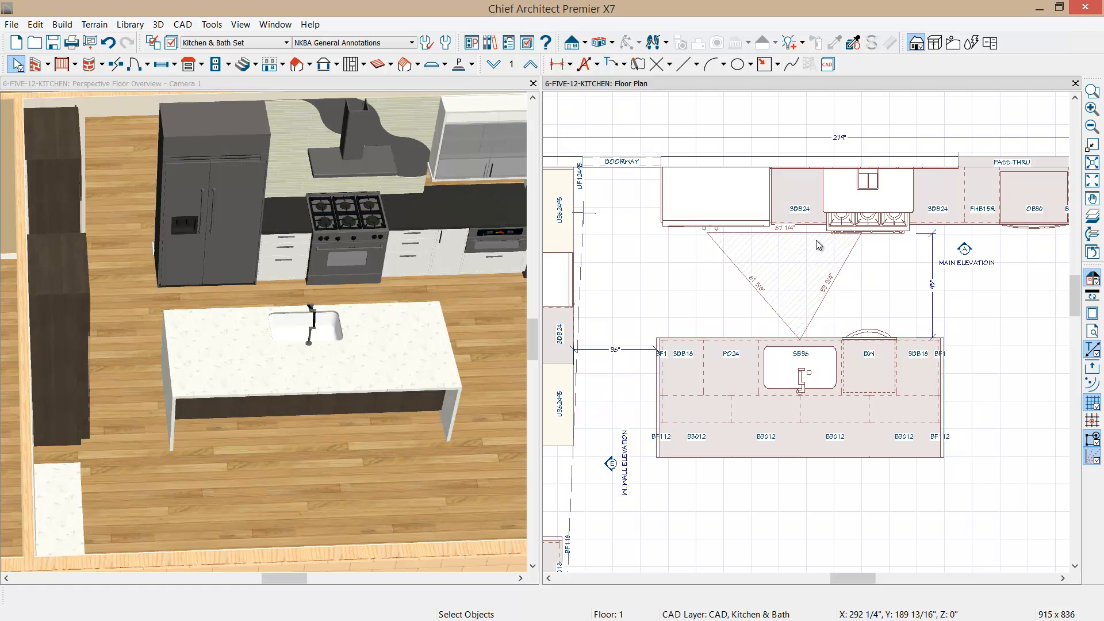
Create a cross-section elevation across the island's sink and dishwasher cabinets.
click(574, 42)
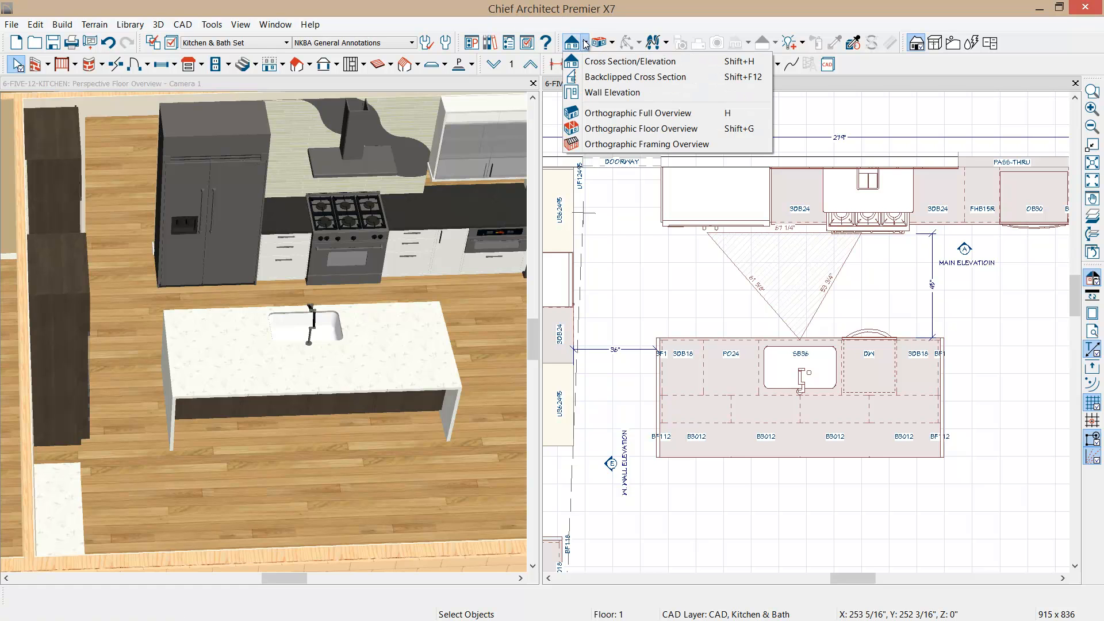
click(635, 76)
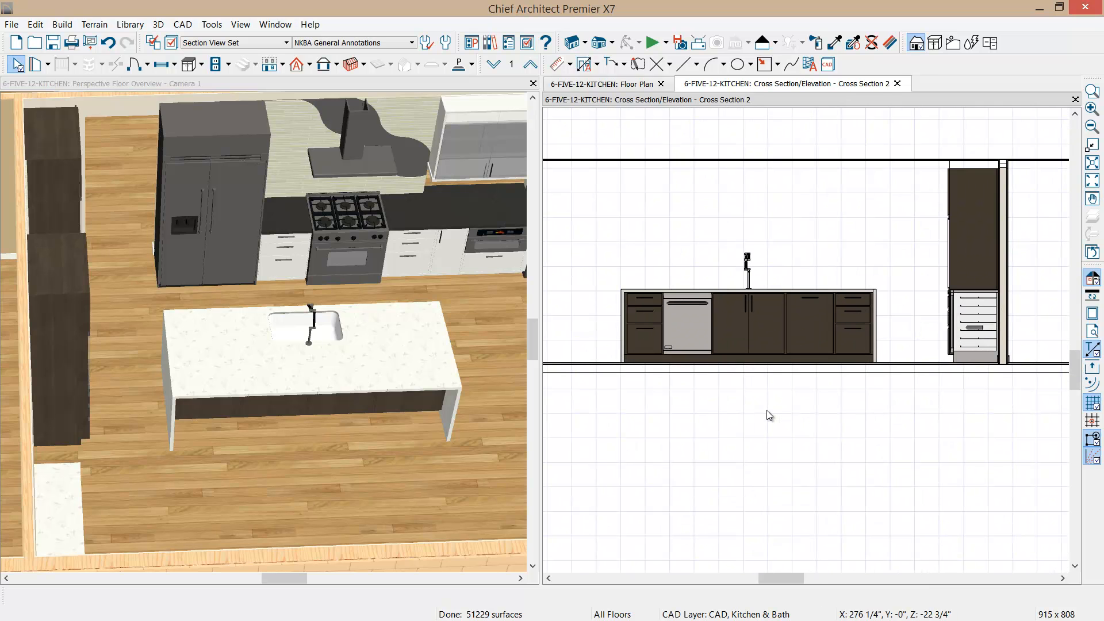
click(559, 64)
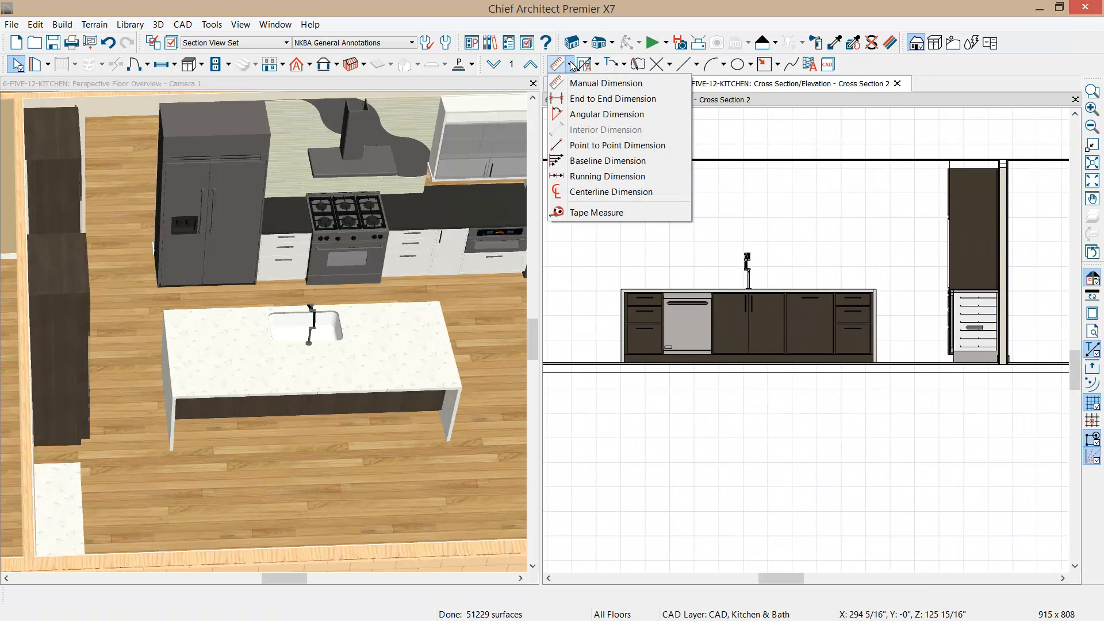
mouse_move(611, 98)
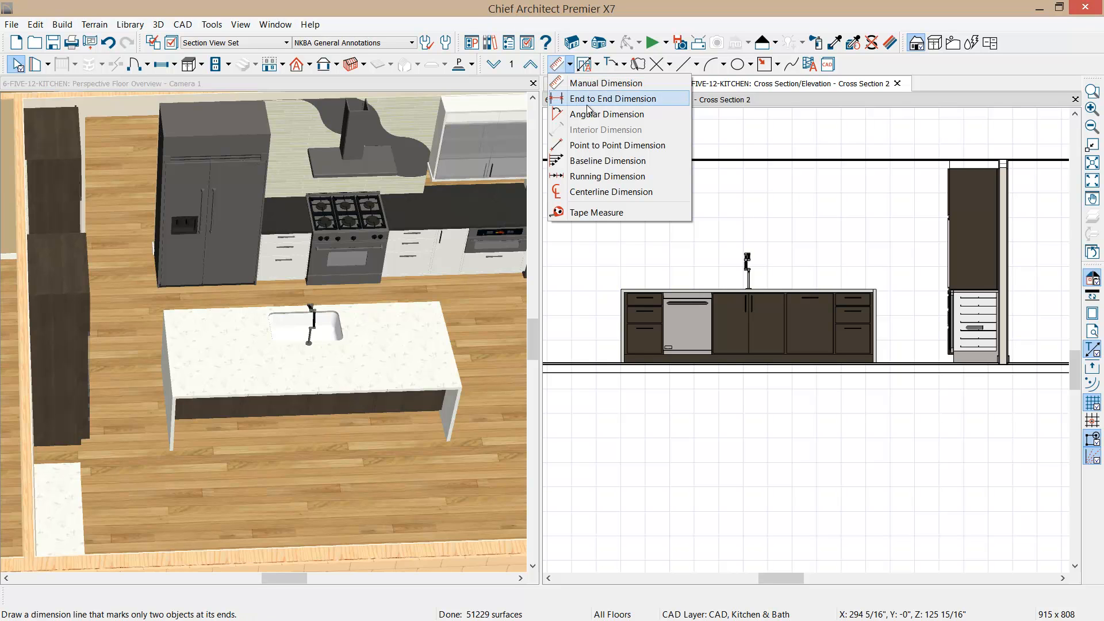
mouse_move(574, 68)
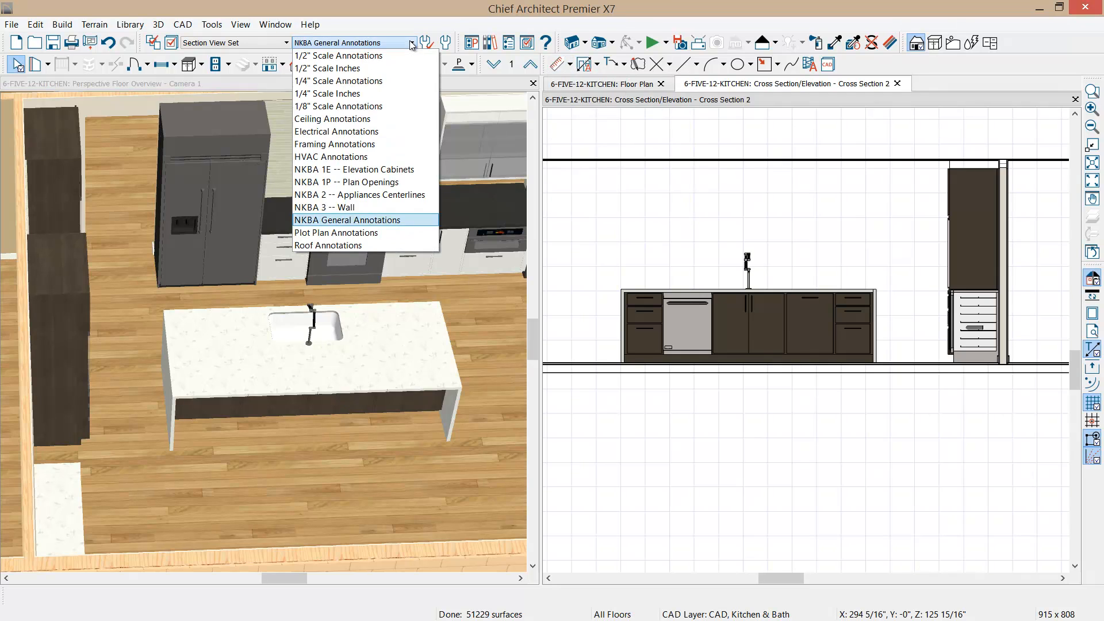
mouse_move(358, 182)
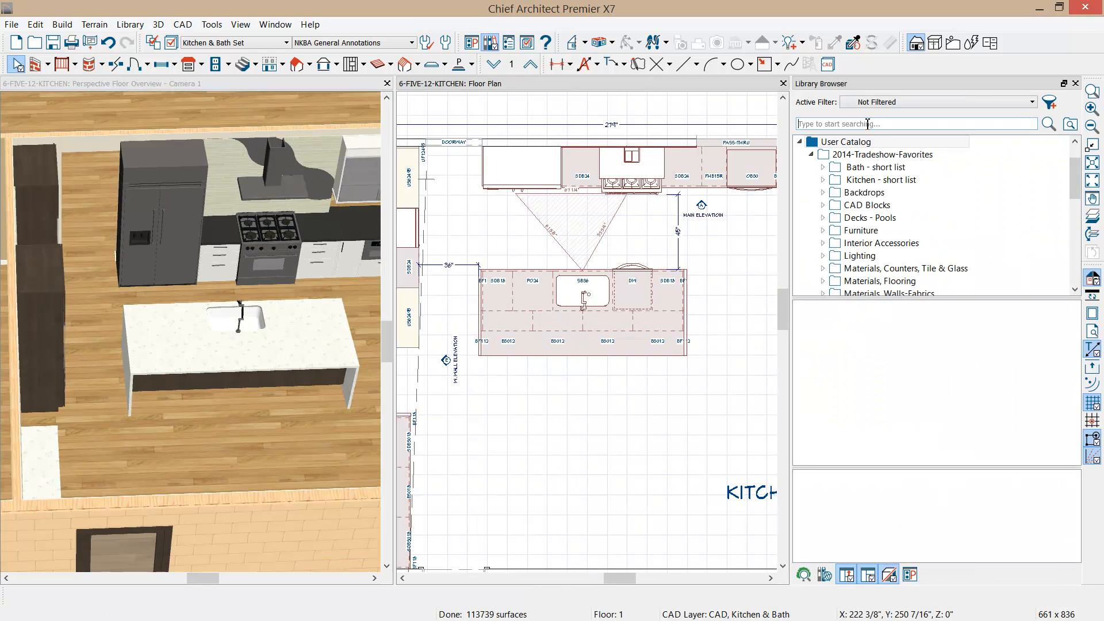
Search the library for 'belini' and place Belini barstools along the island's front.
text(belini)
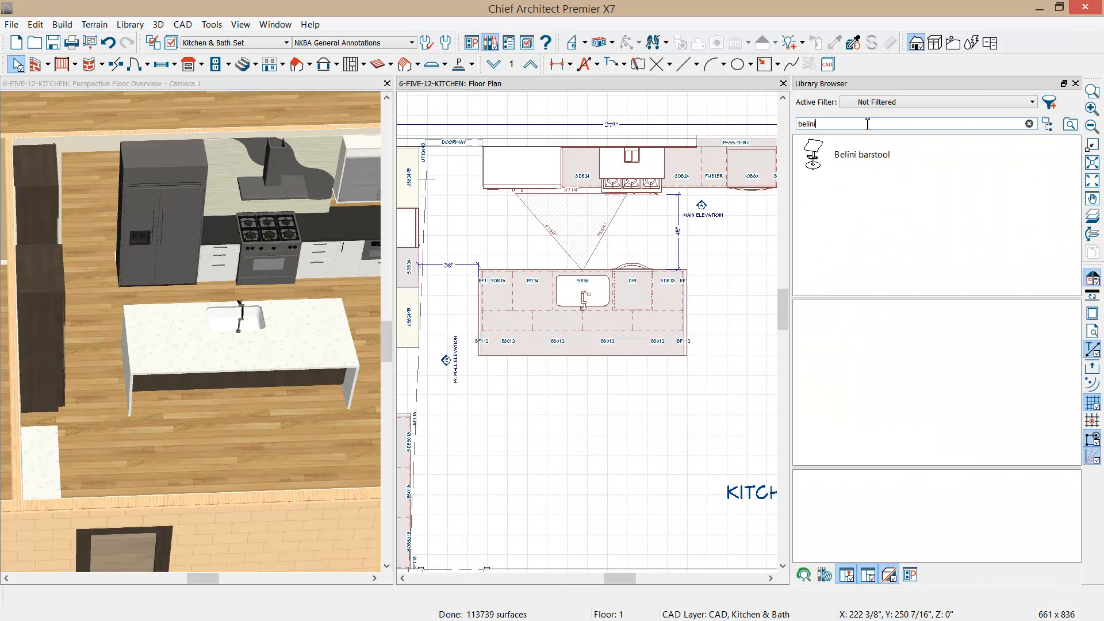
click(859, 154)
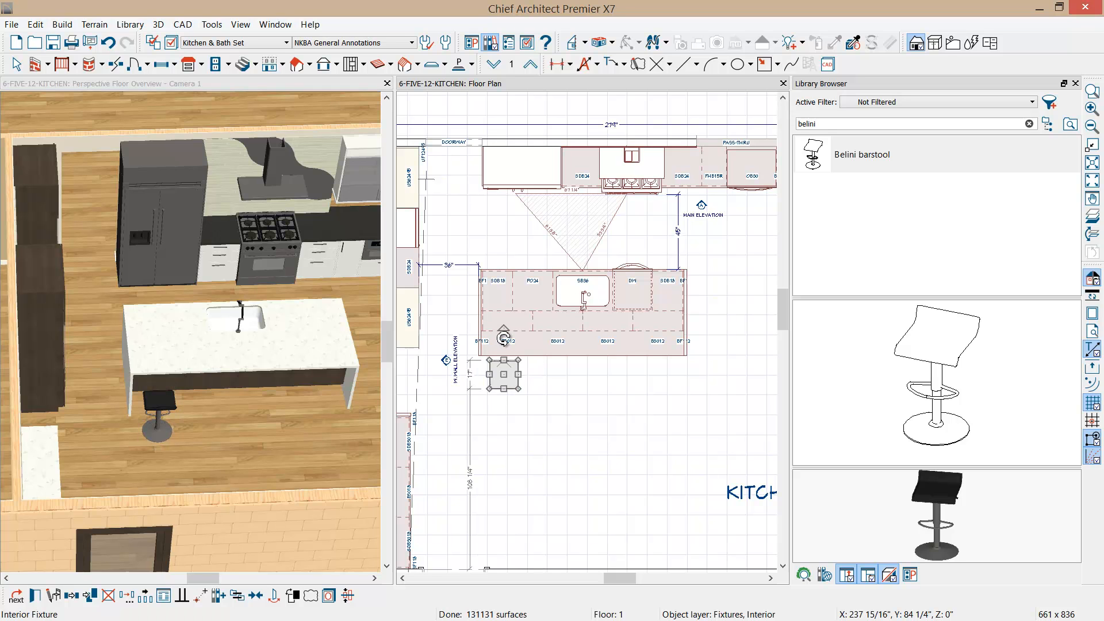
click(144, 596)
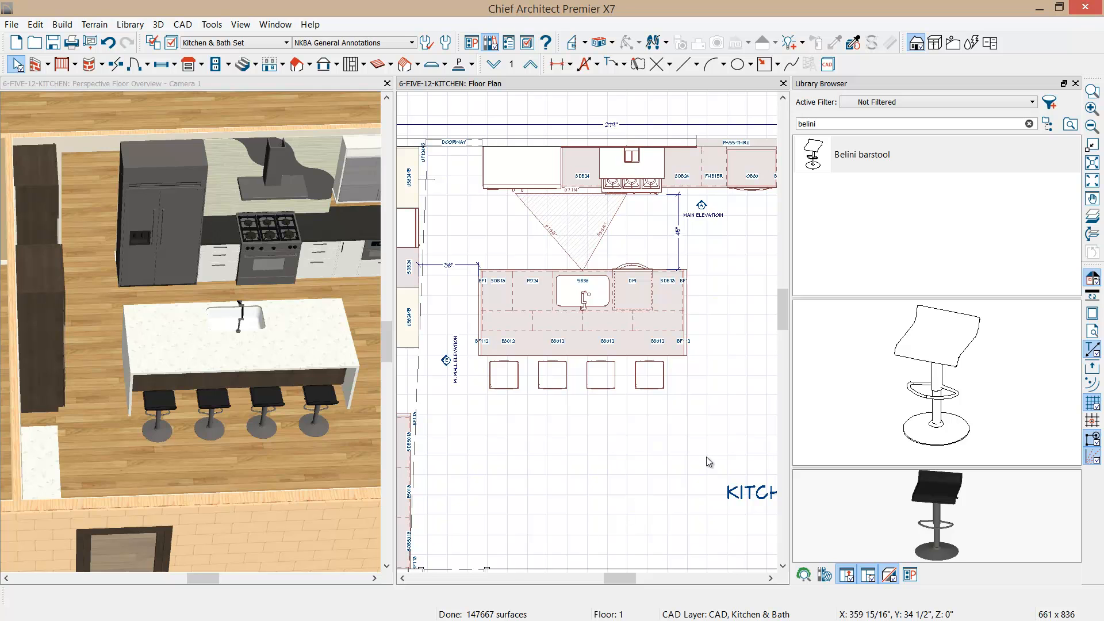
mouse_move(708, 462)
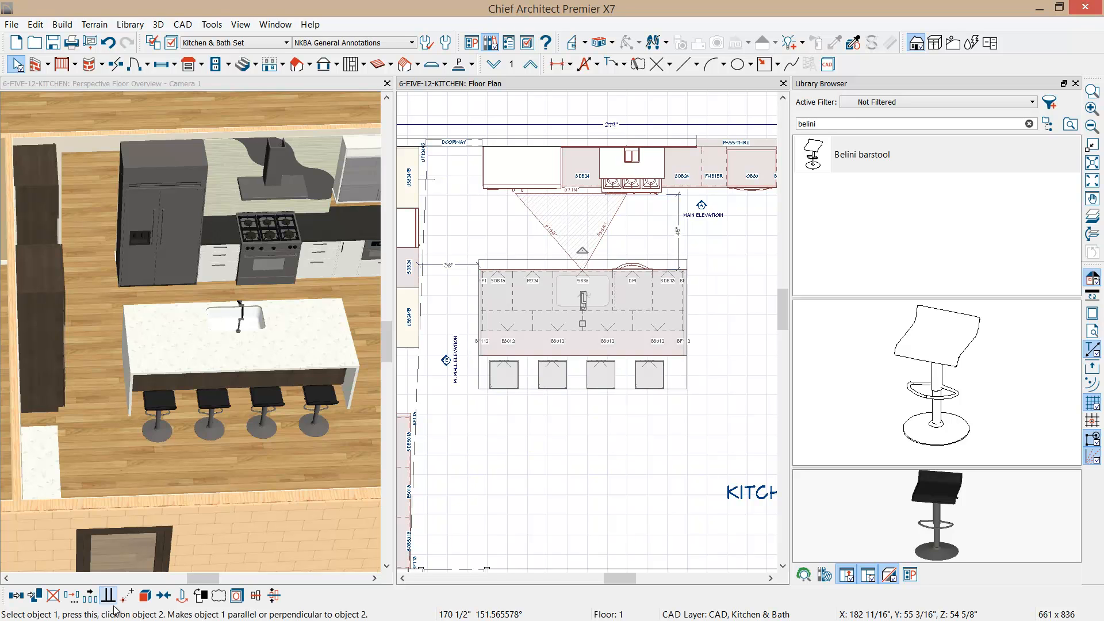
Make the island and stools an architectural block and add it to the library as 'five-12 island'.
click(145, 595)
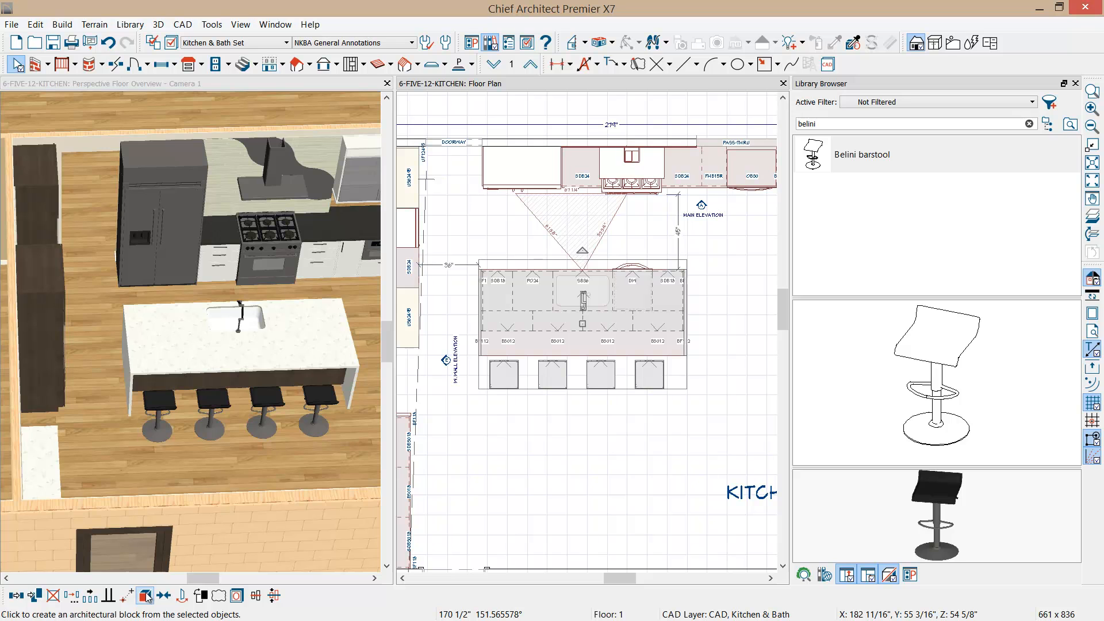
mouse_move(145, 596)
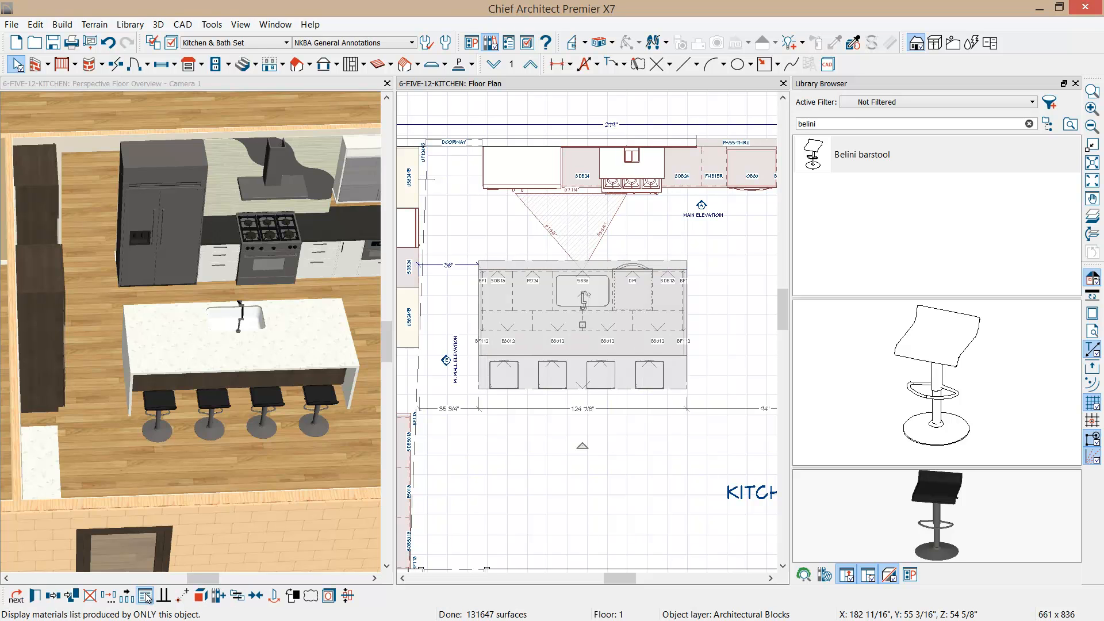
mouse_move(199, 595)
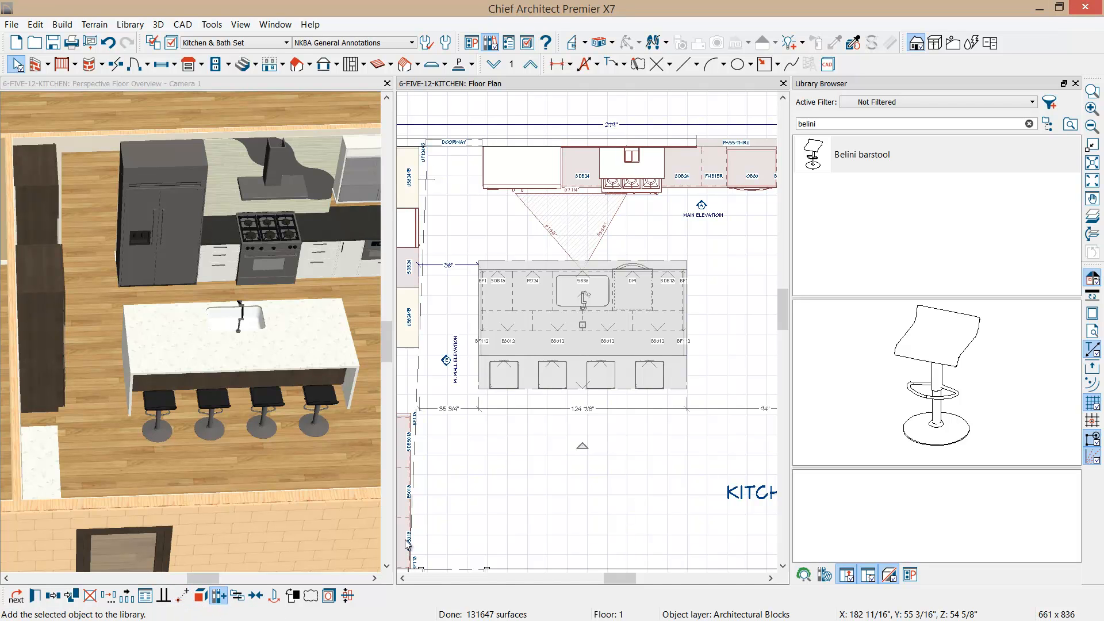
click(844, 281)
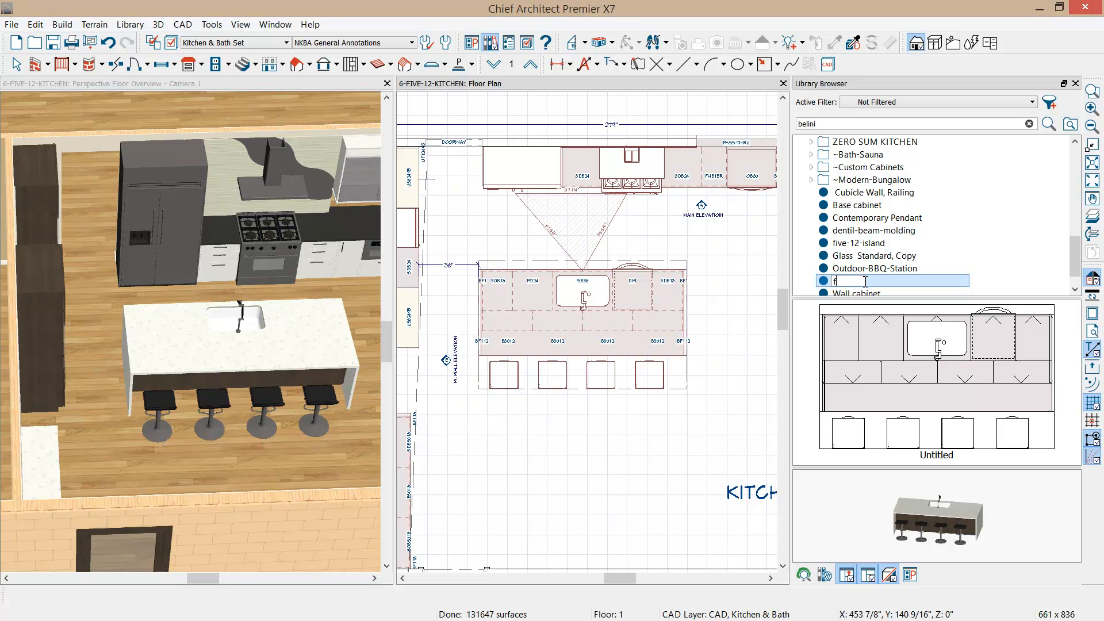
text(five-12)
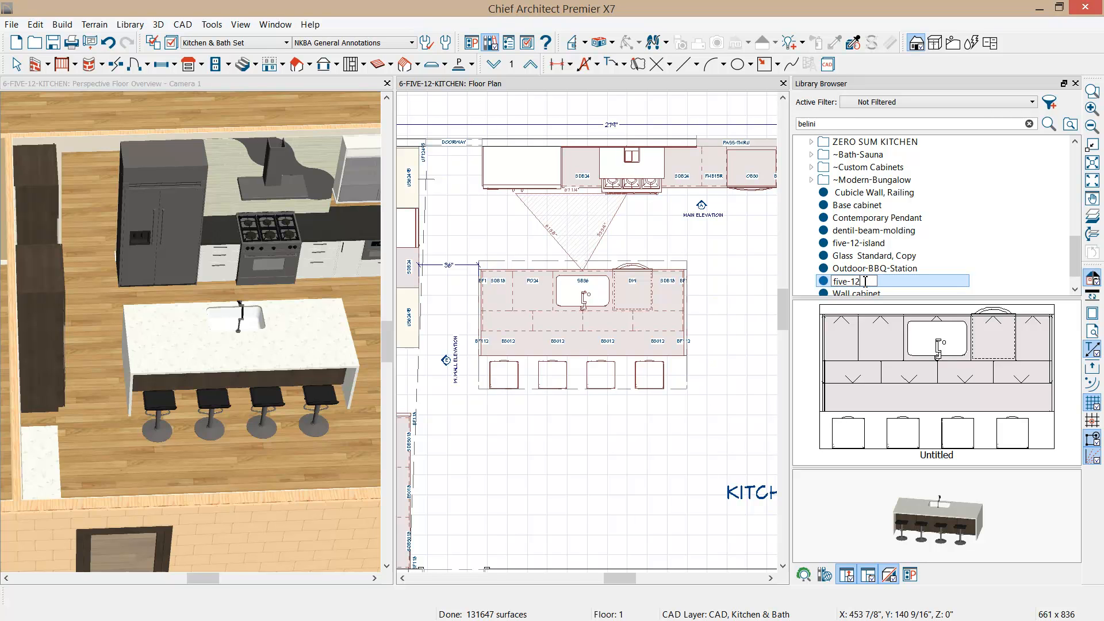
text(island)
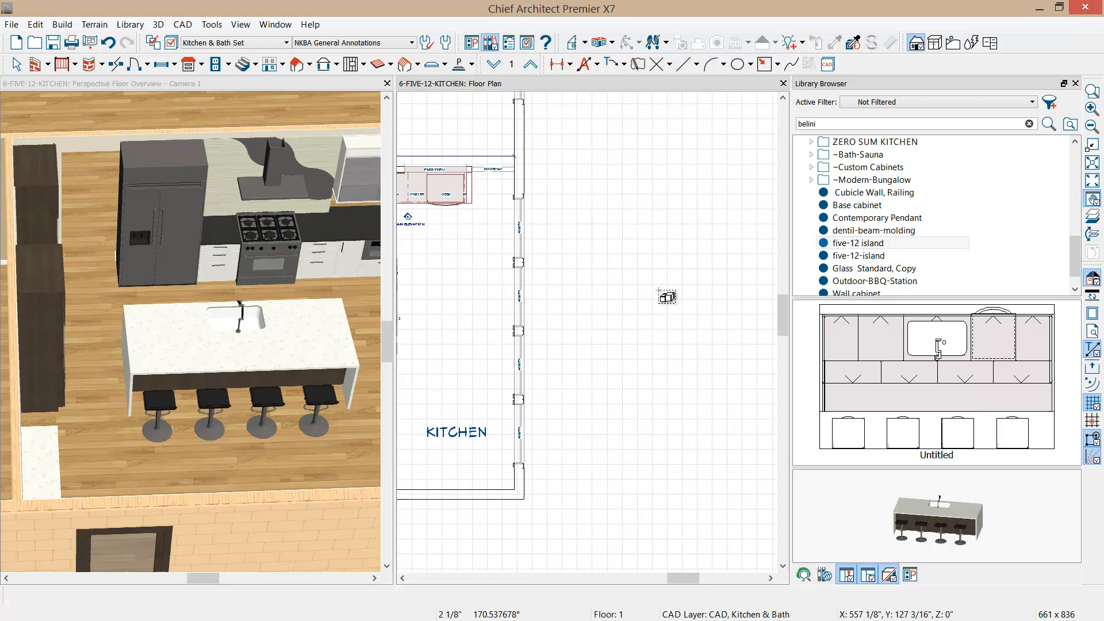
click(665, 297)
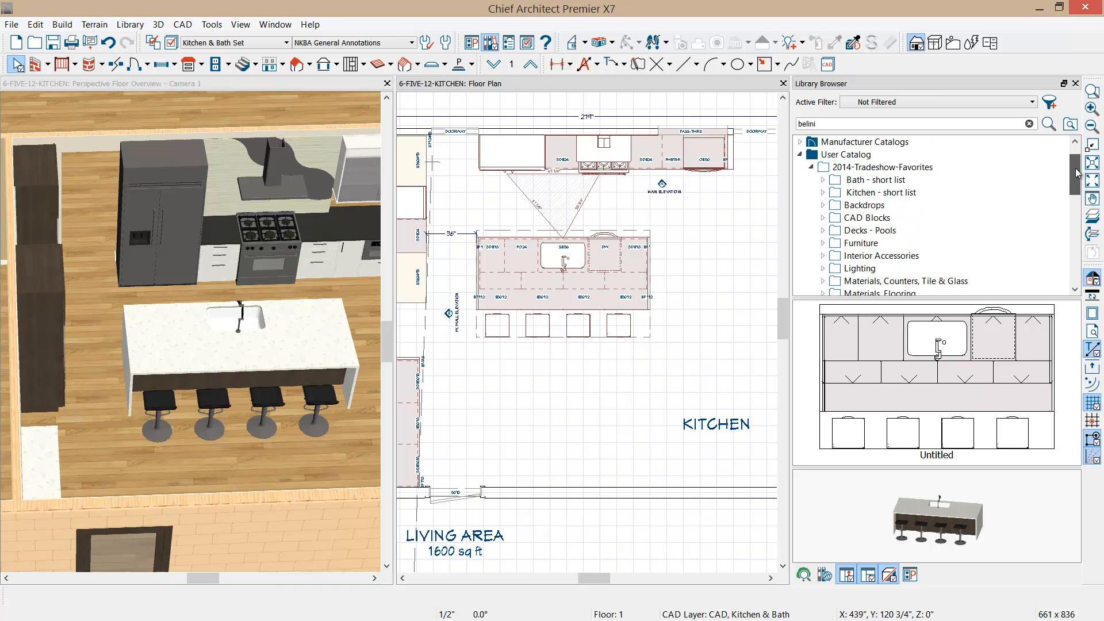
Browse User Catalog > FIVE-12 and pick its furniture group to place beside the island.
click(859, 268)
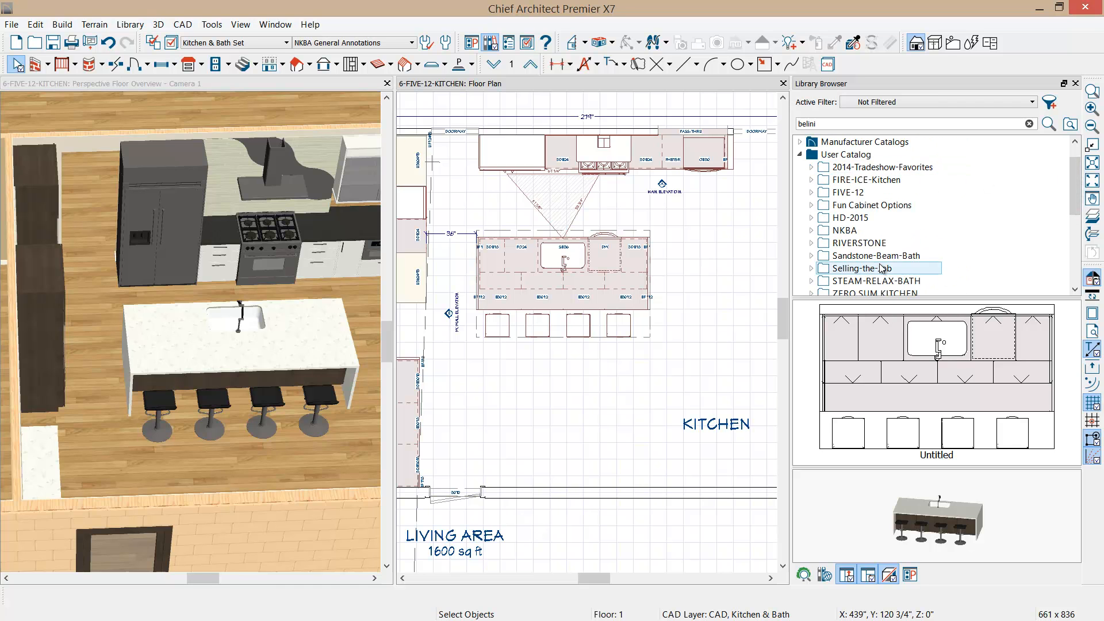
scroll(down, 3)
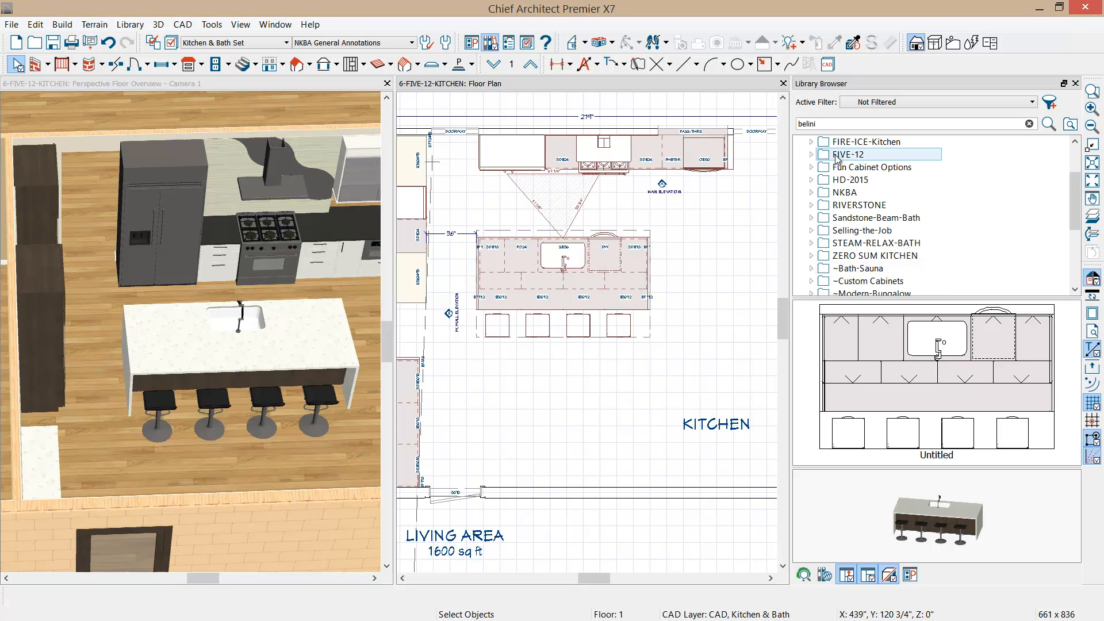
click(849, 154)
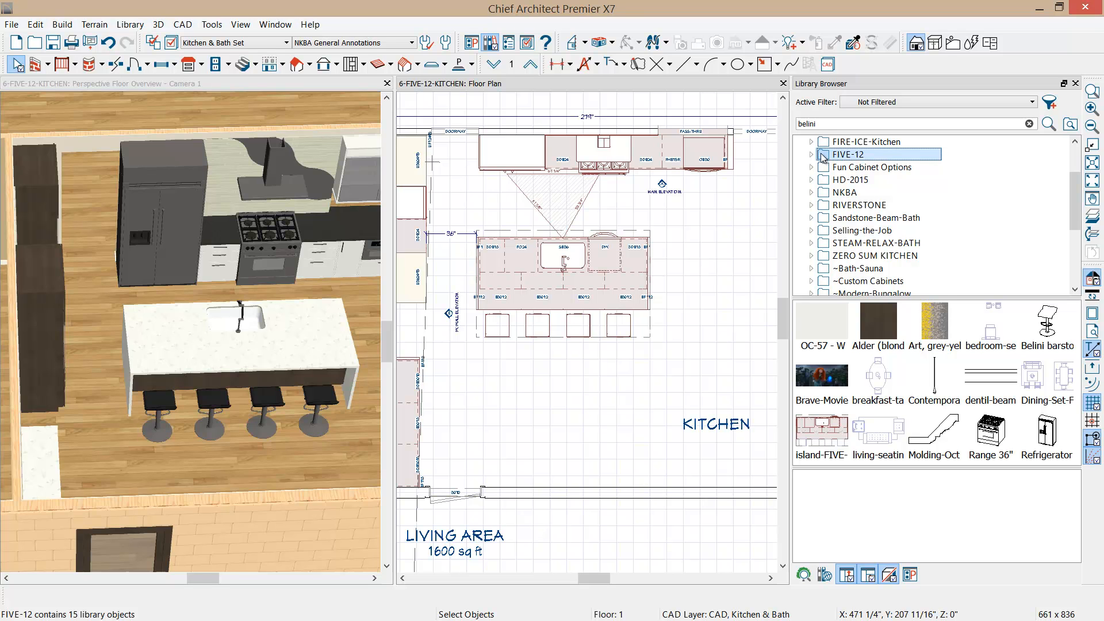
click(811, 154)
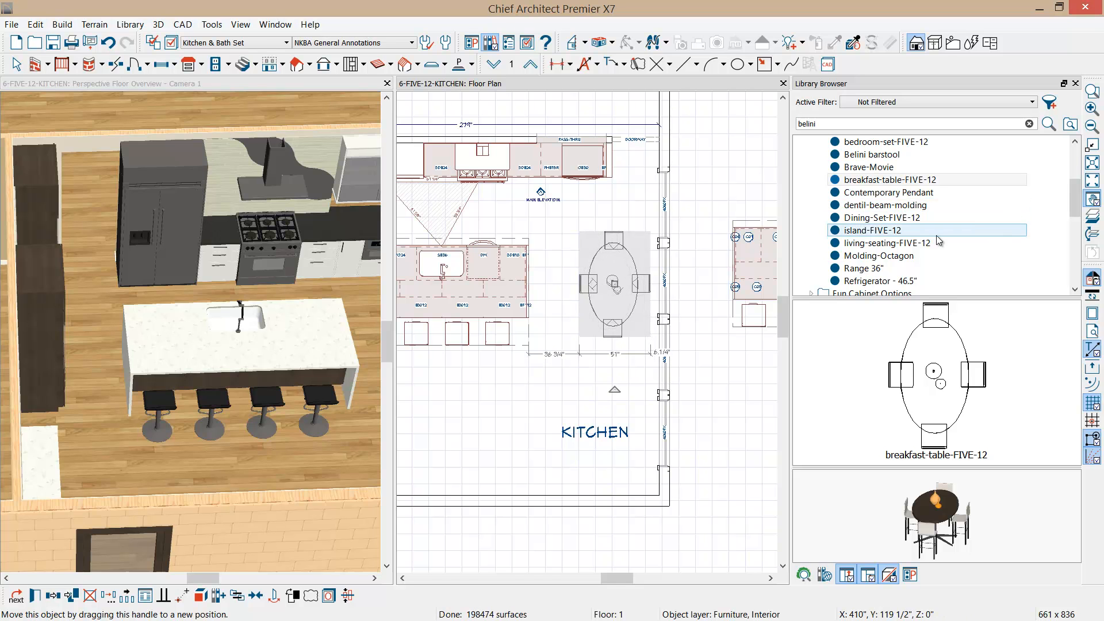
mouse_move(884, 243)
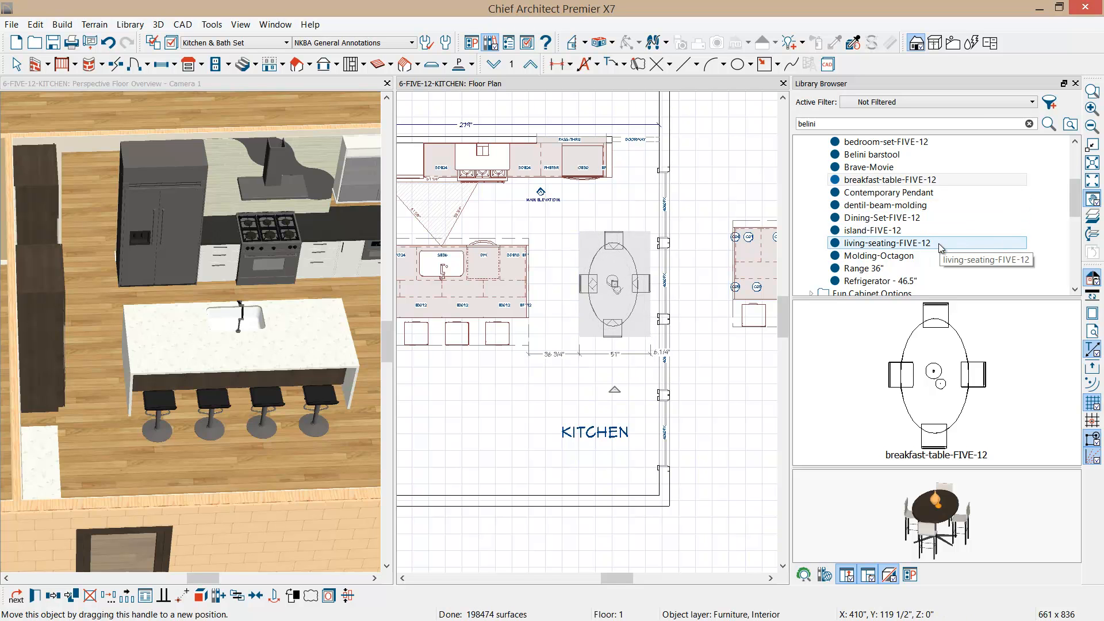
click(874, 230)
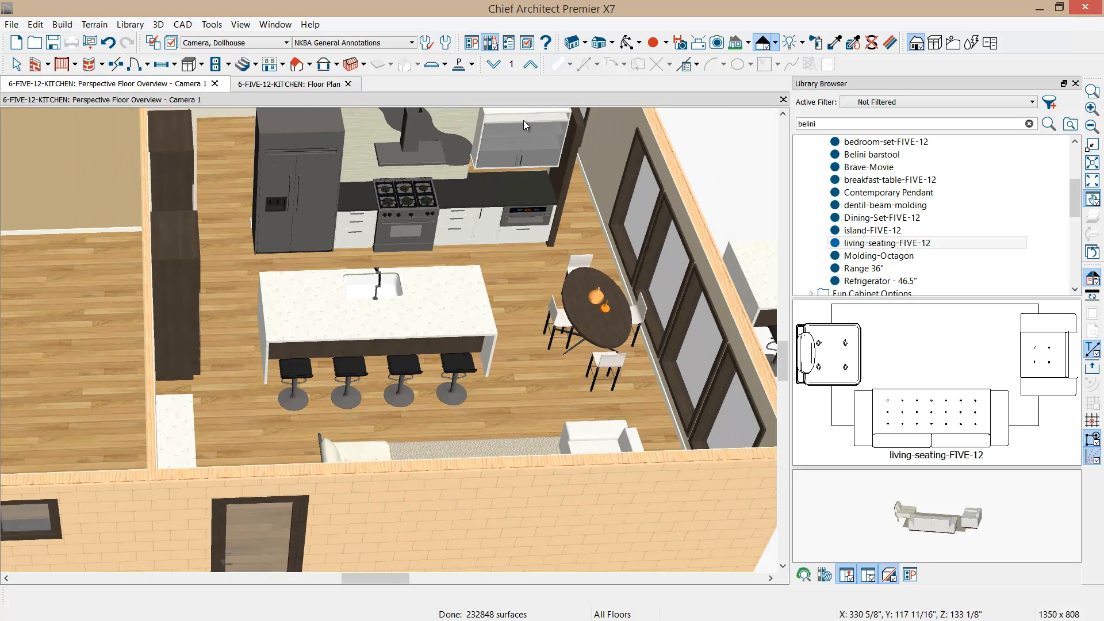
Orbit the 3D perspective view to look down on the furnished kitchen and seating.
drag(524, 125, 538, 257)
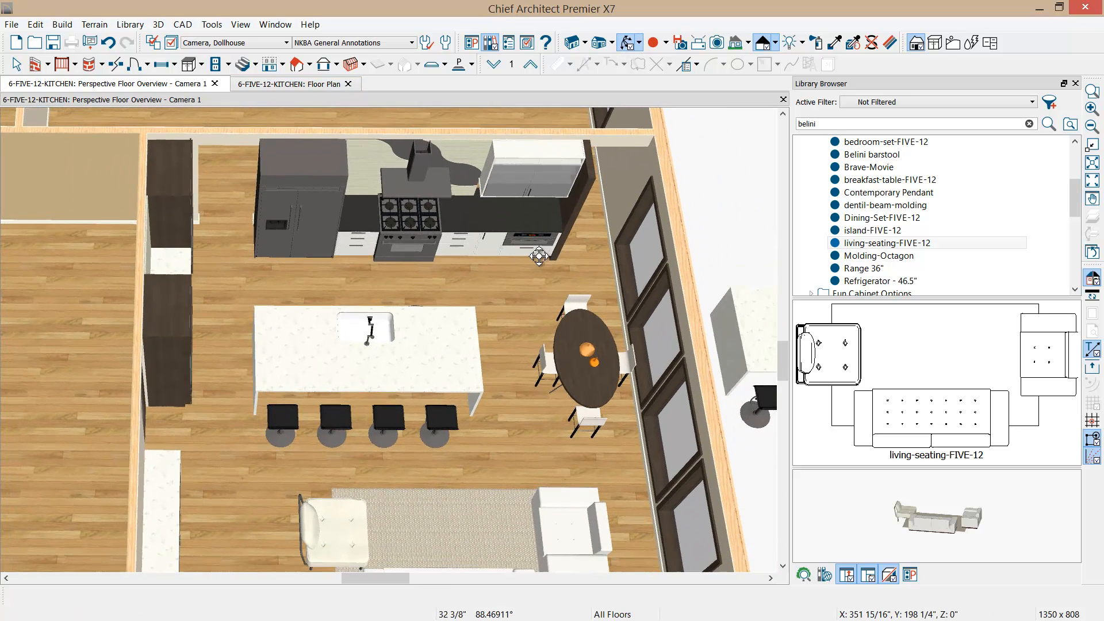